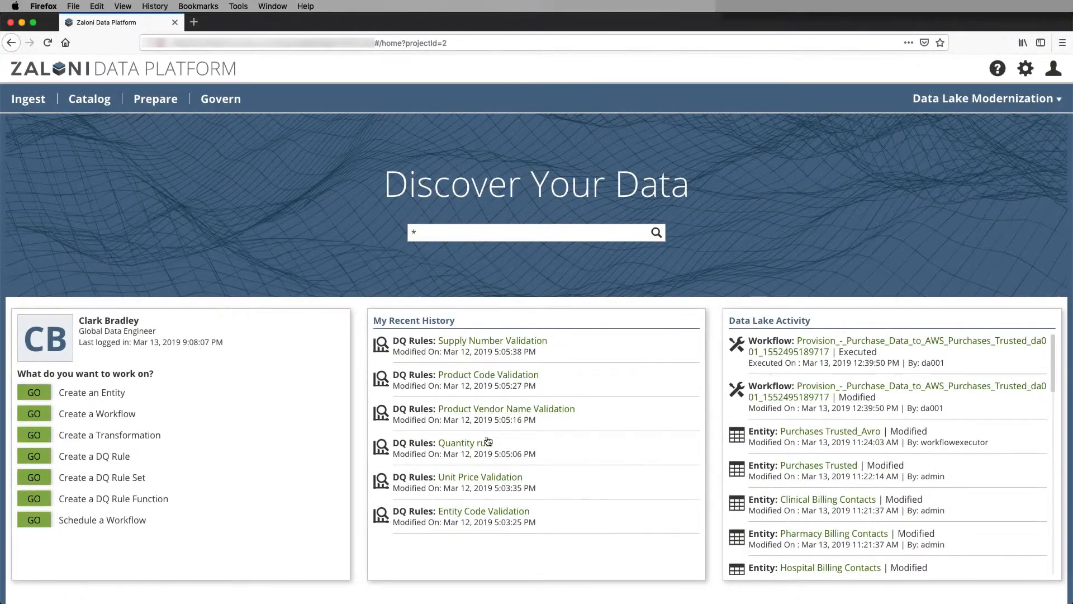
mouse_move(105, 141)
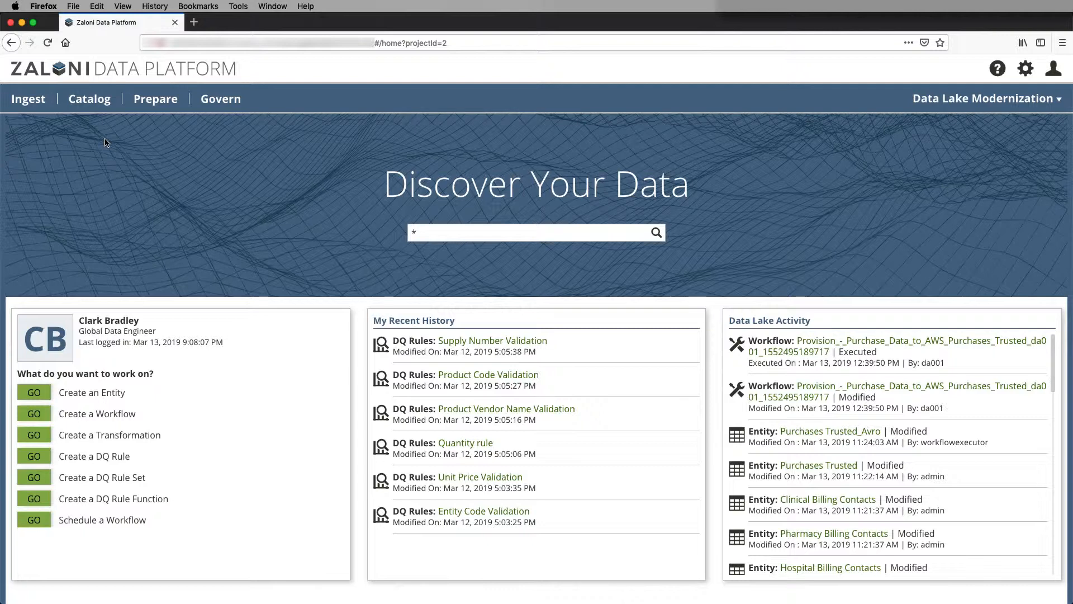
mouse_move(433, 257)
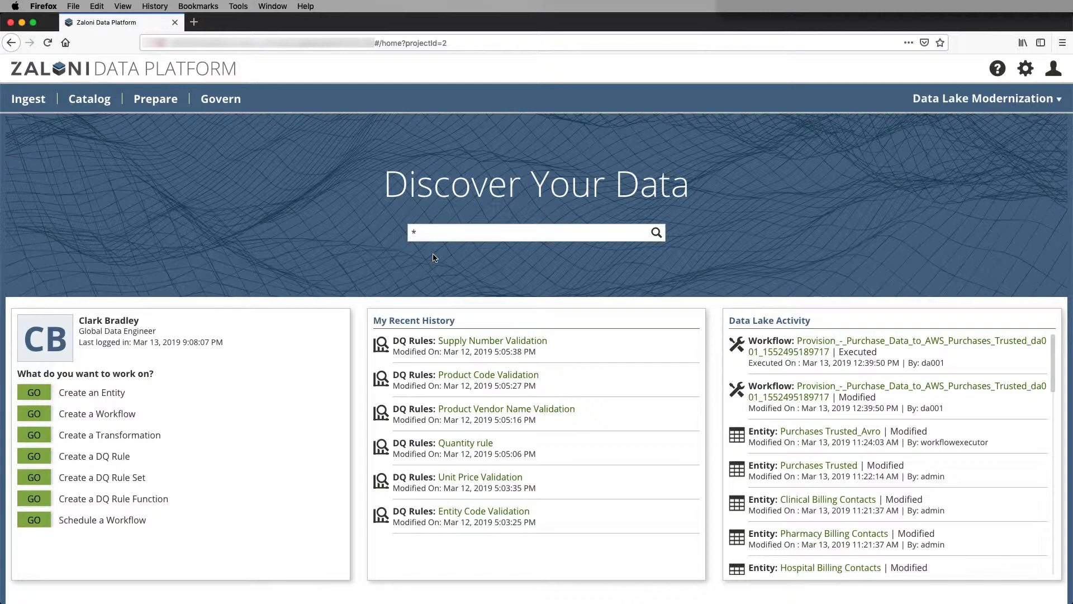
mouse_move(313, 361)
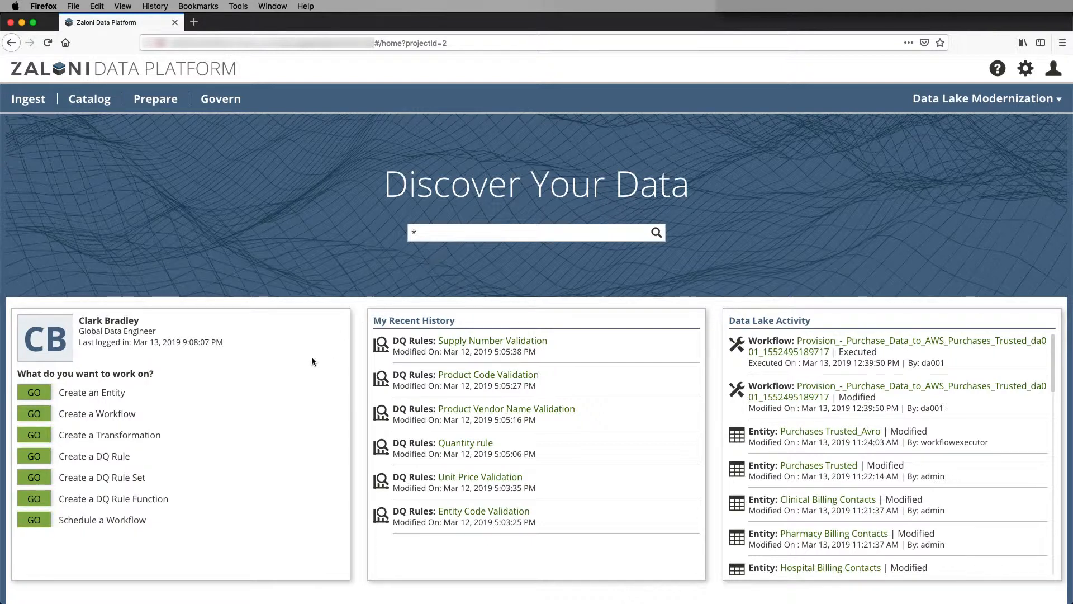
mouse_move(204, 379)
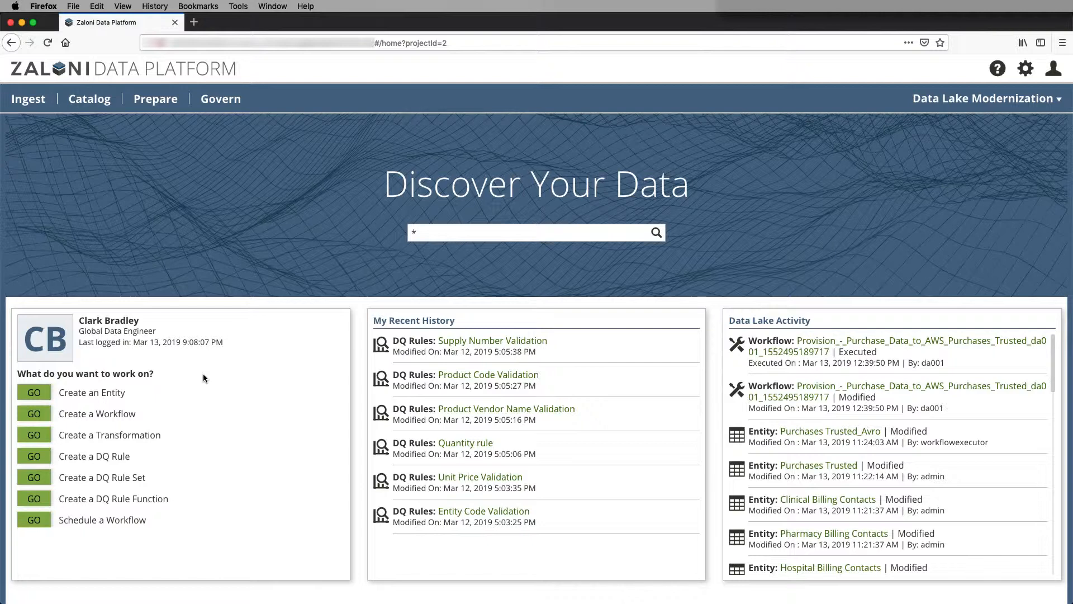
mouse_move(292, 382)
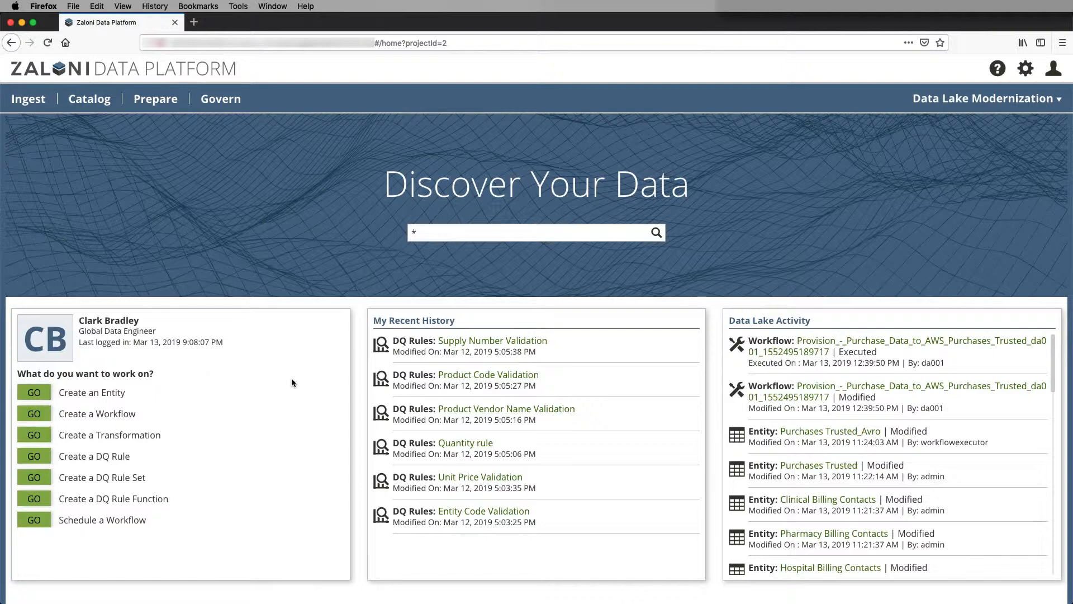
mouse_move(556, 364)
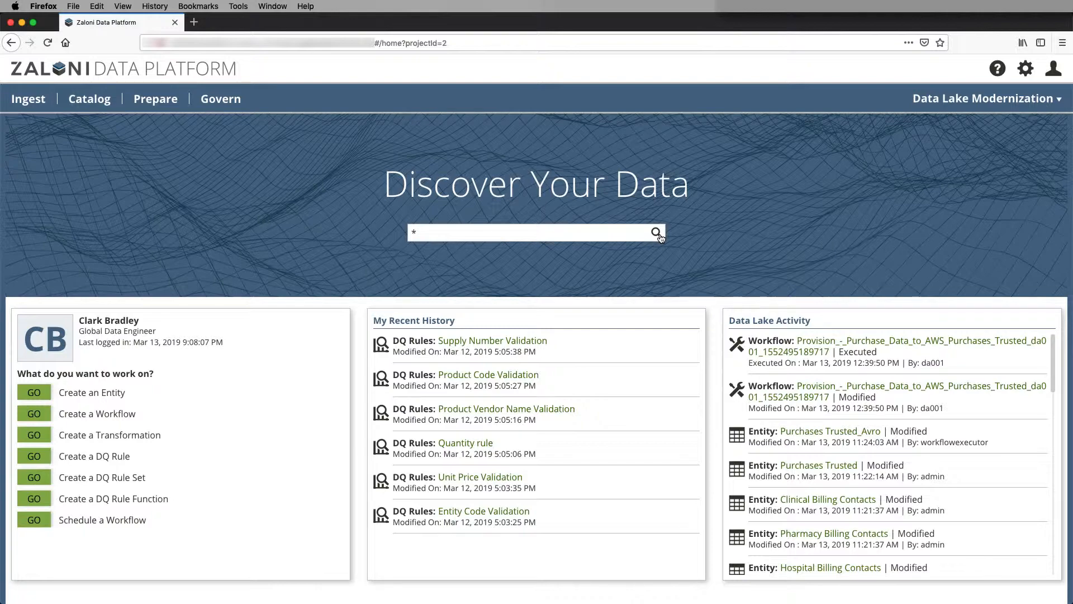
Step: Run the * wildcard catalog search and filter results to the Data Lake Modernization project
left_click(656, 232)
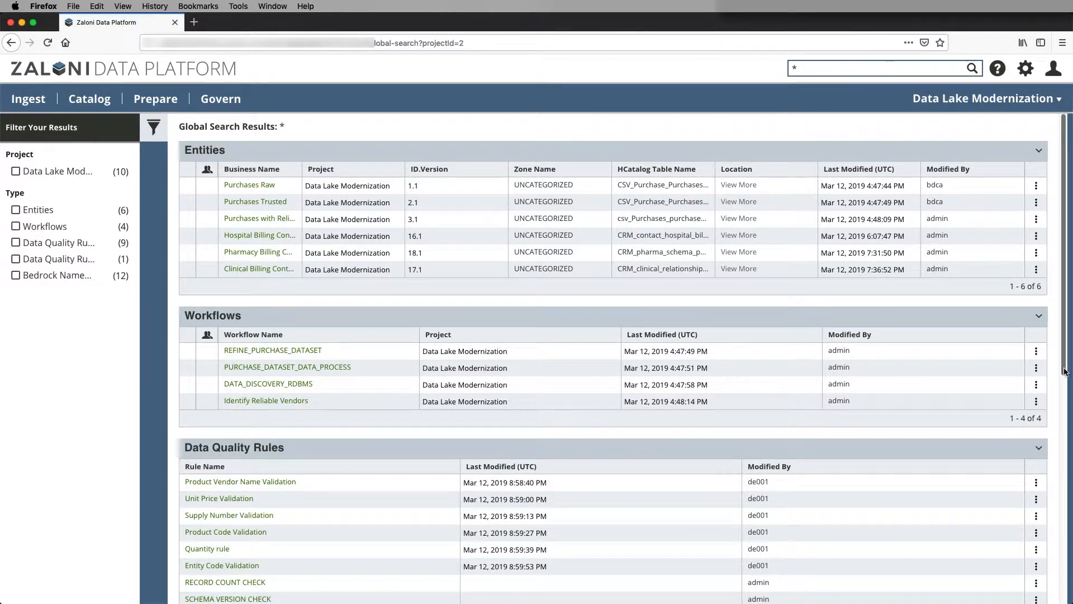
scroll("down", 3)
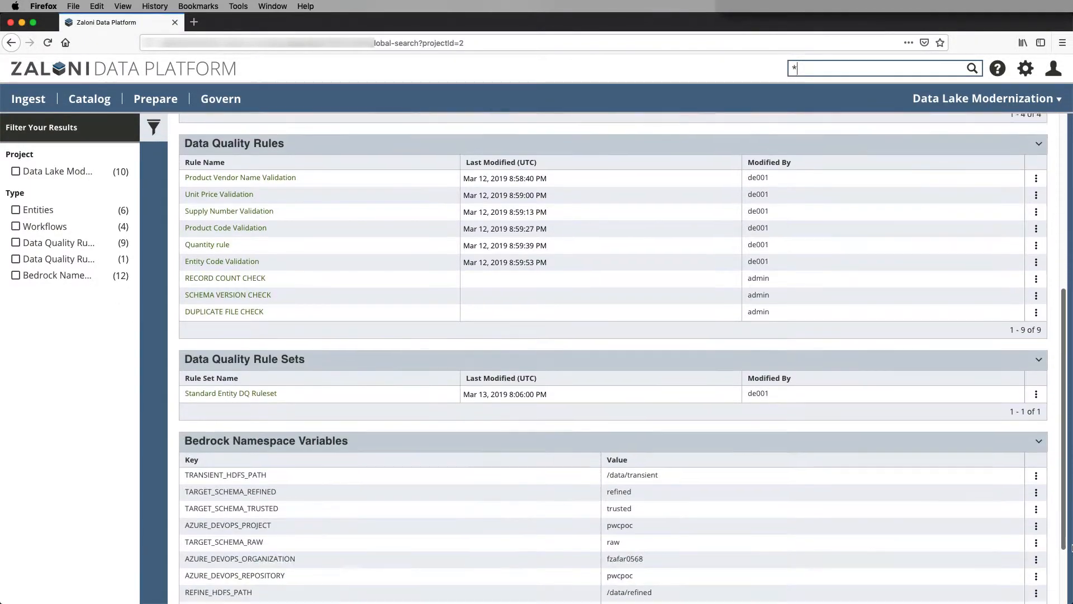
scroll("up", 3)
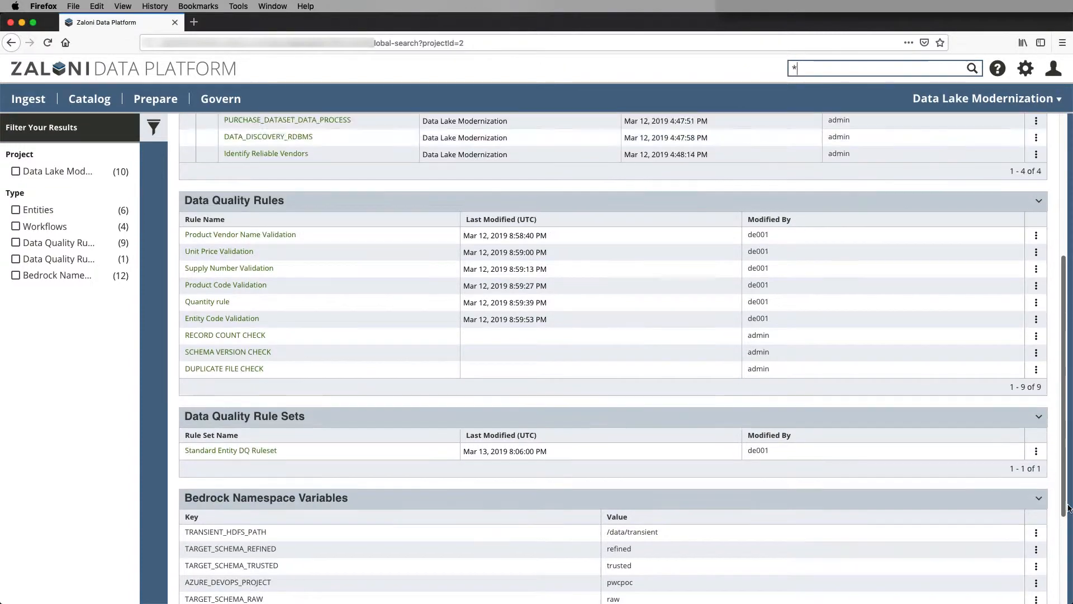
scroll("up", 3)
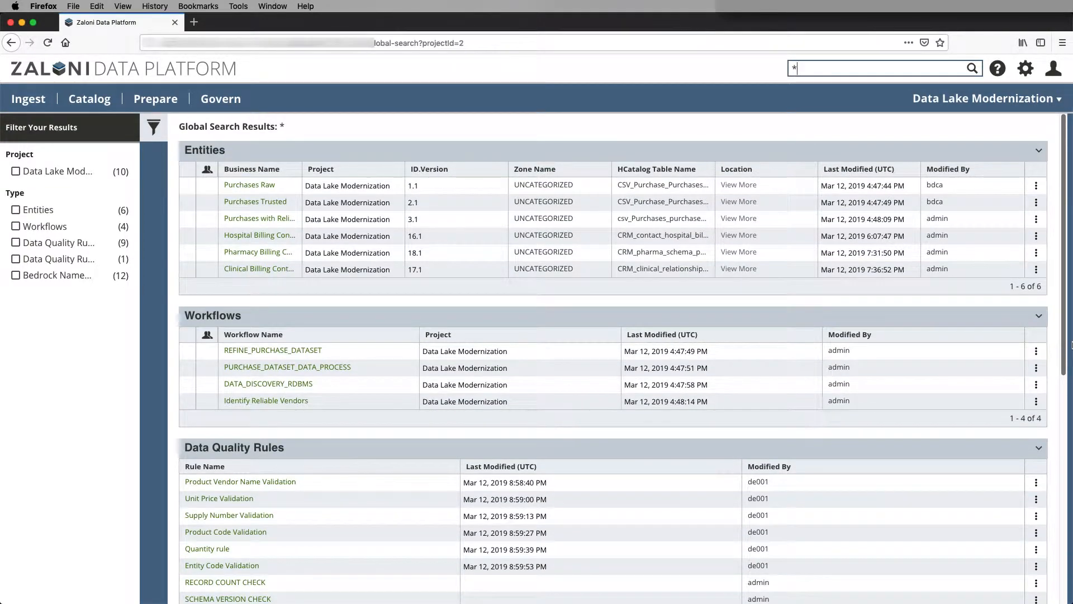
left_click(15, 172)
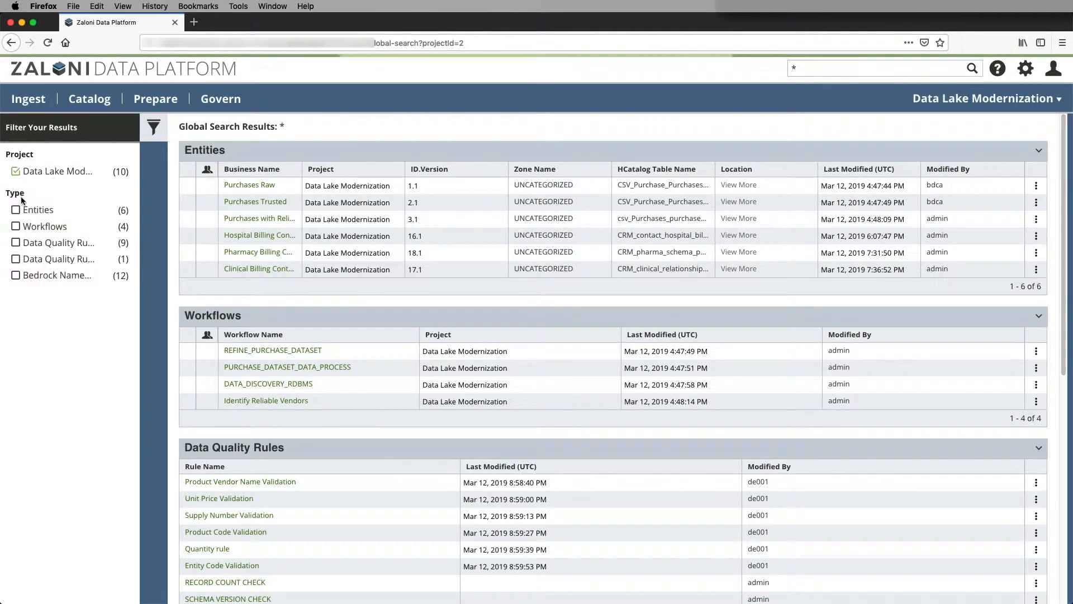
Step: Filter results to Entities, widen the Business Name column, and show Purchases Raw's actions menu
left_click(16, 210)
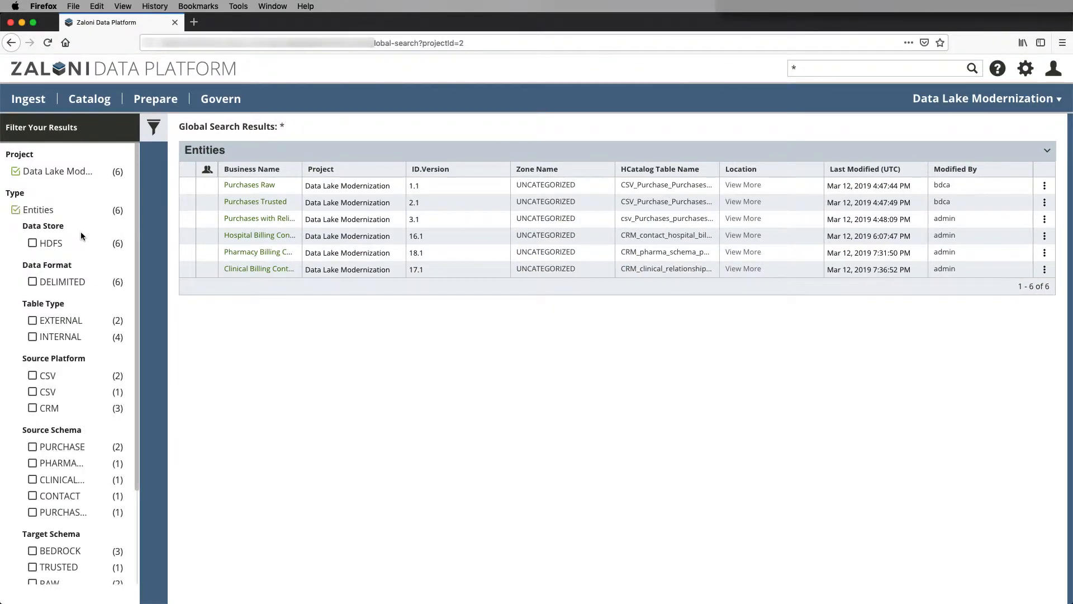
mouse_move(93, 309)
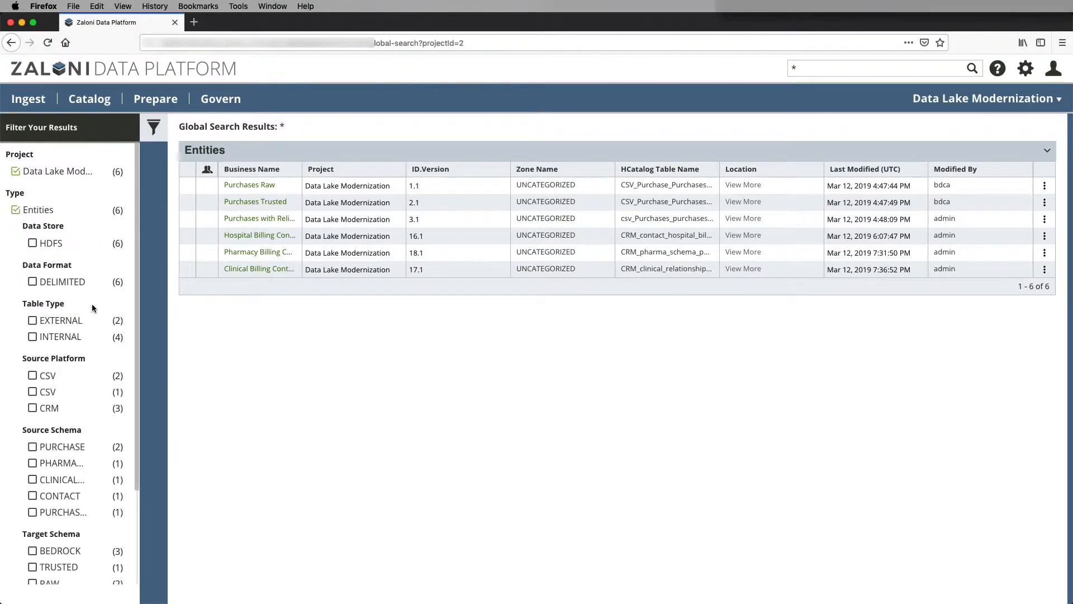
mouse_move(84, 384)
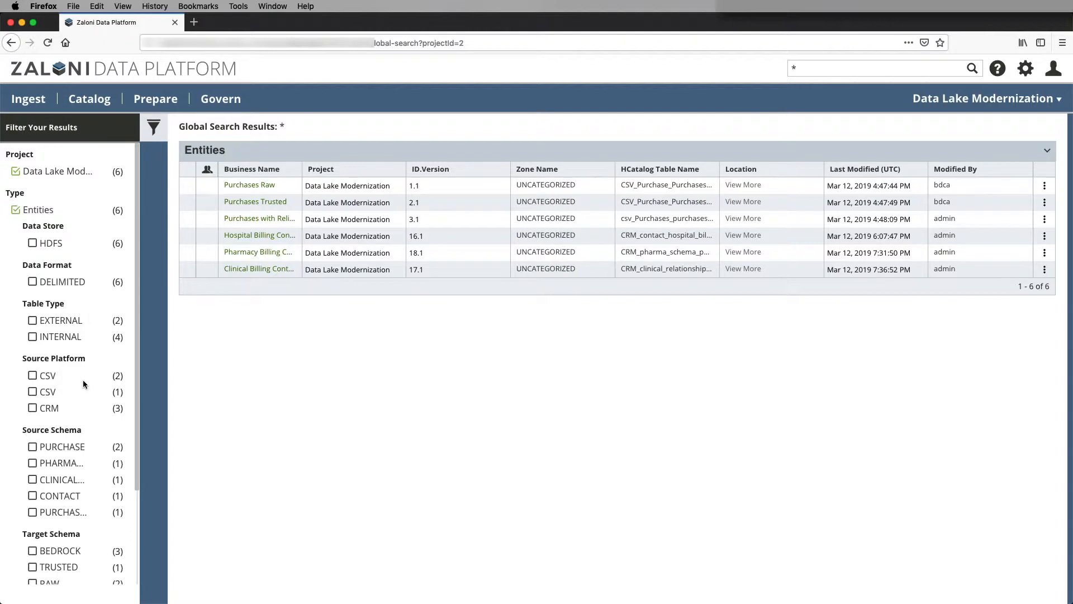
scroll("down", 3)
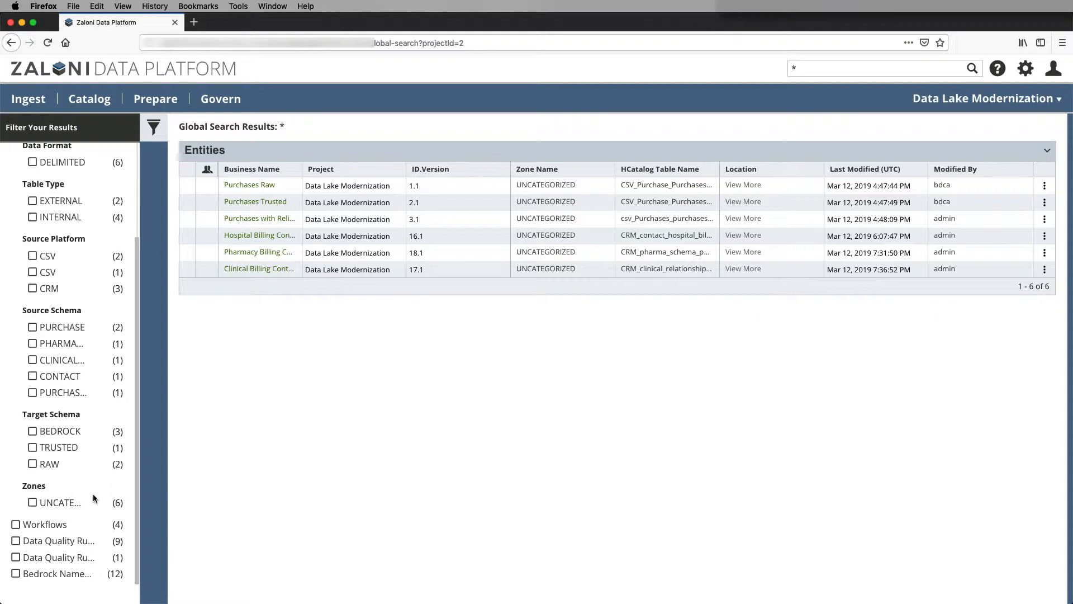
mouse_move(303, 168)
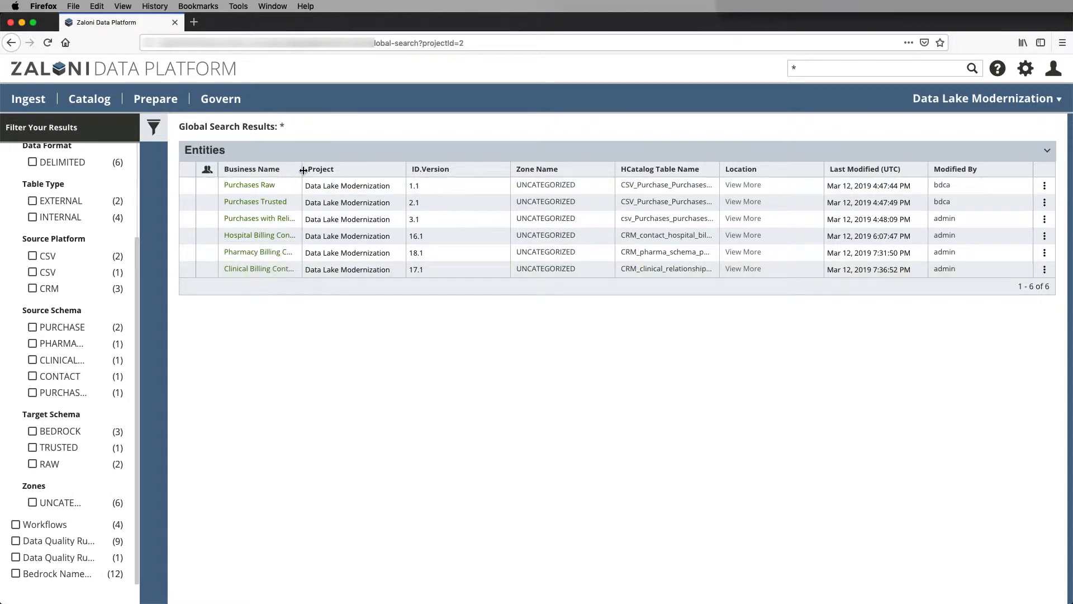
left_click_drag(302, 169, 333, 169)
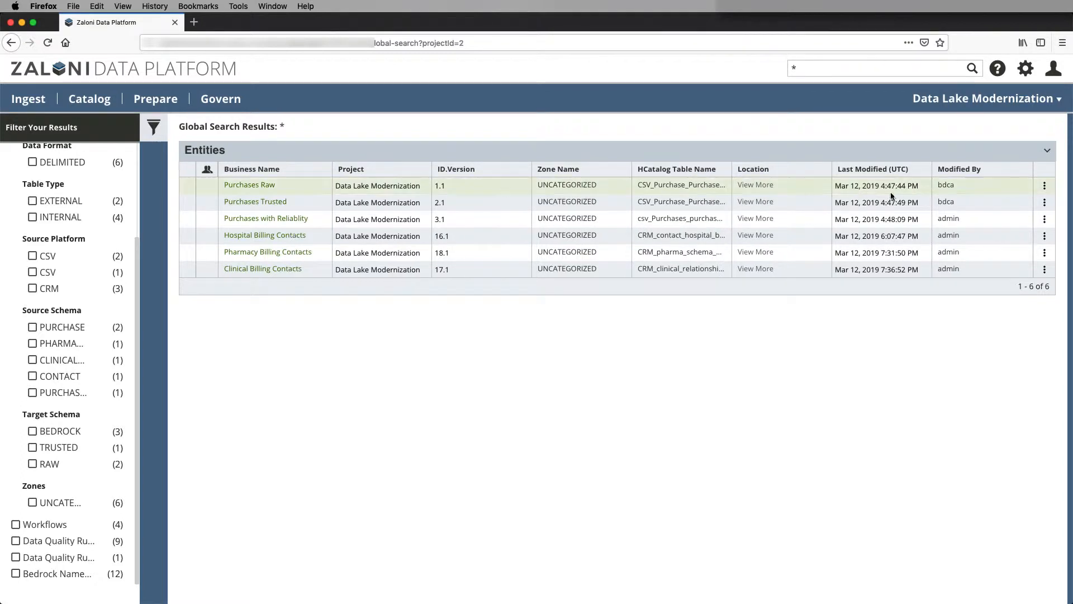
left_click(1044, 184)
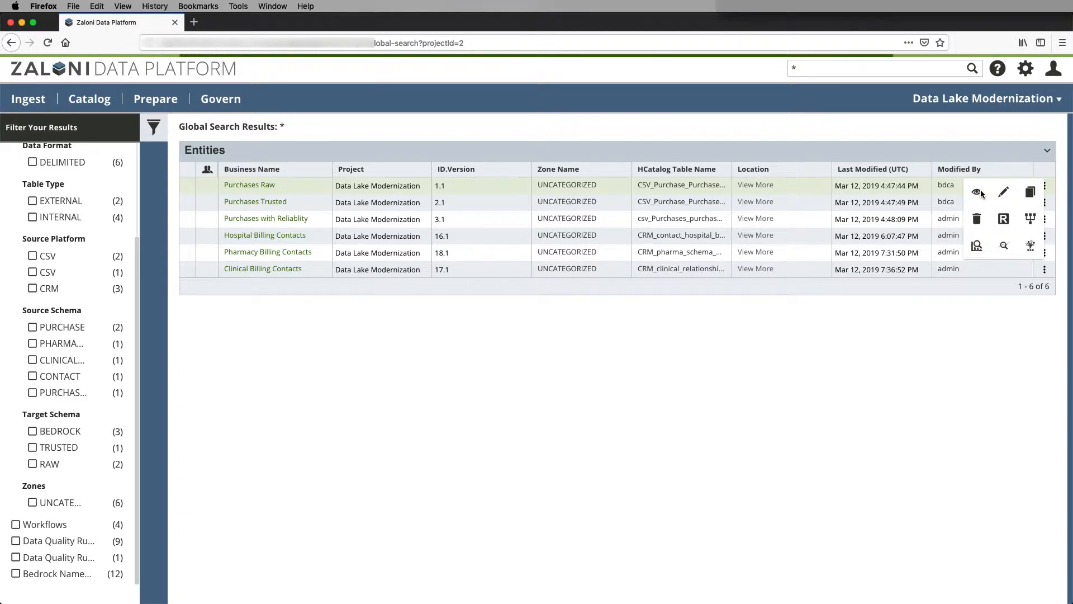
Step: View the Purchases Raw details page and start adding a new label to the entity
left_click(976, 192)
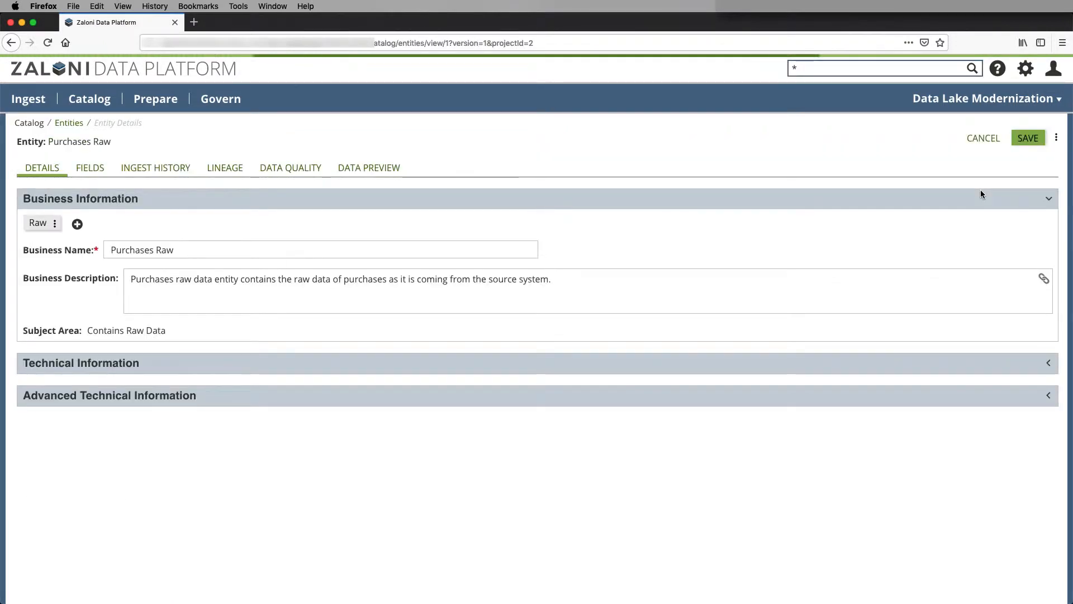
mouse_move(982, 194)
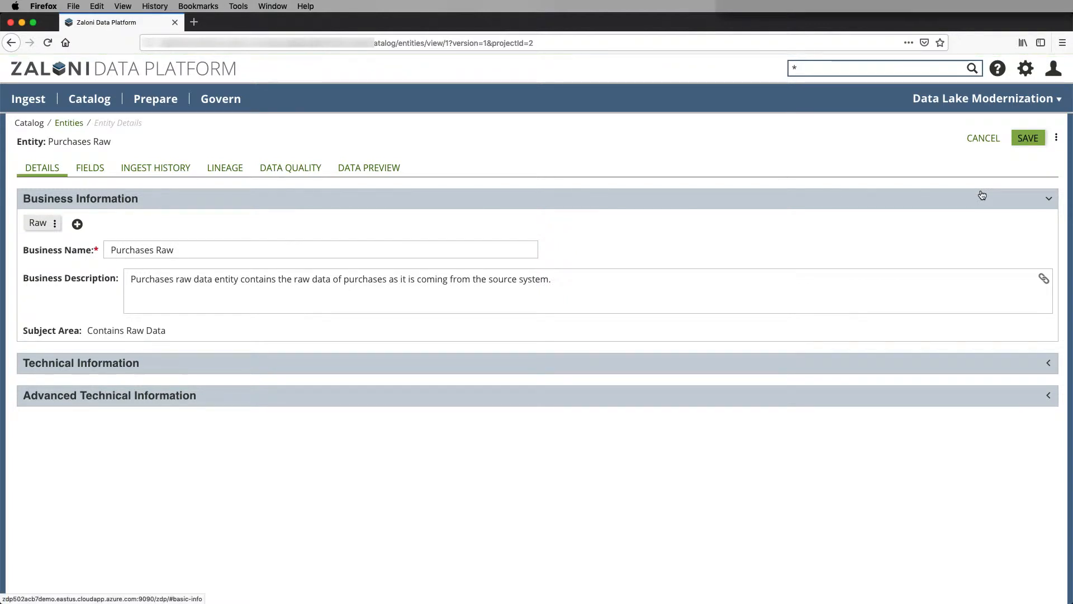
mouse_move(98, 224)
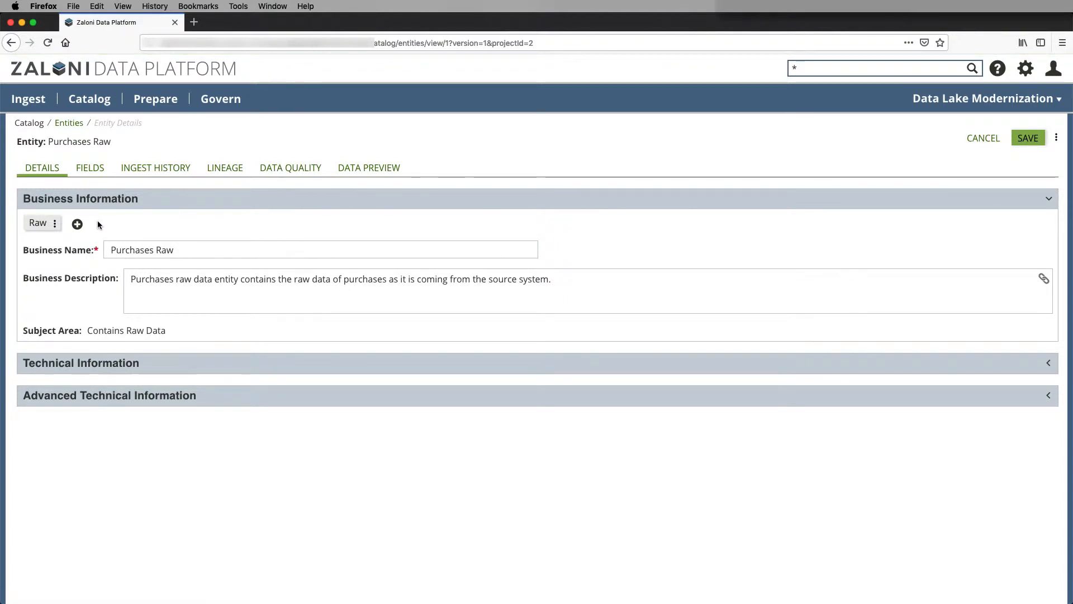
left_click(78, 224)
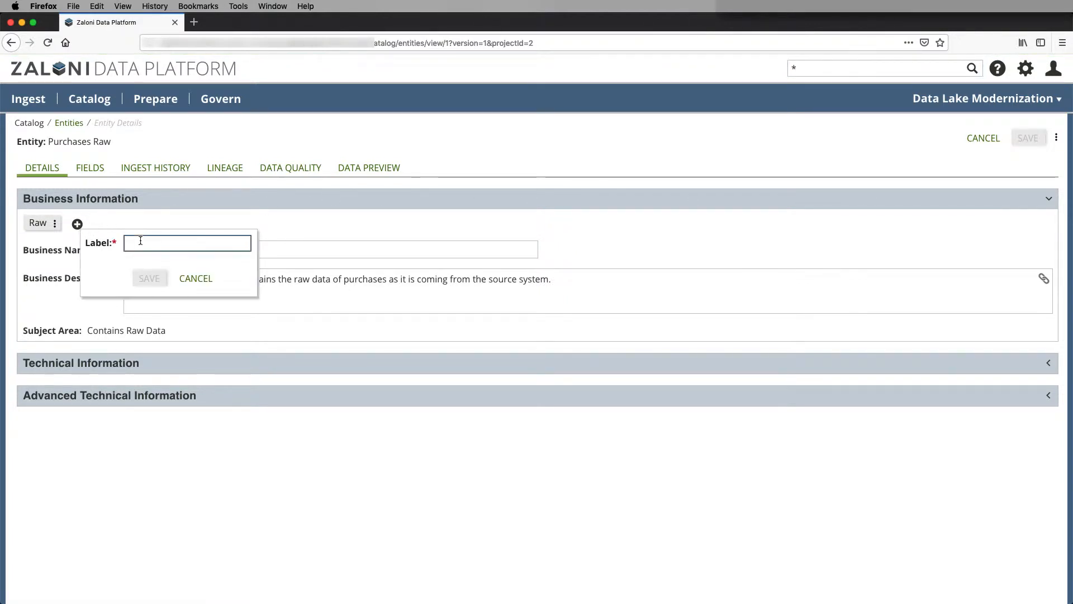
left_click(148, 278)
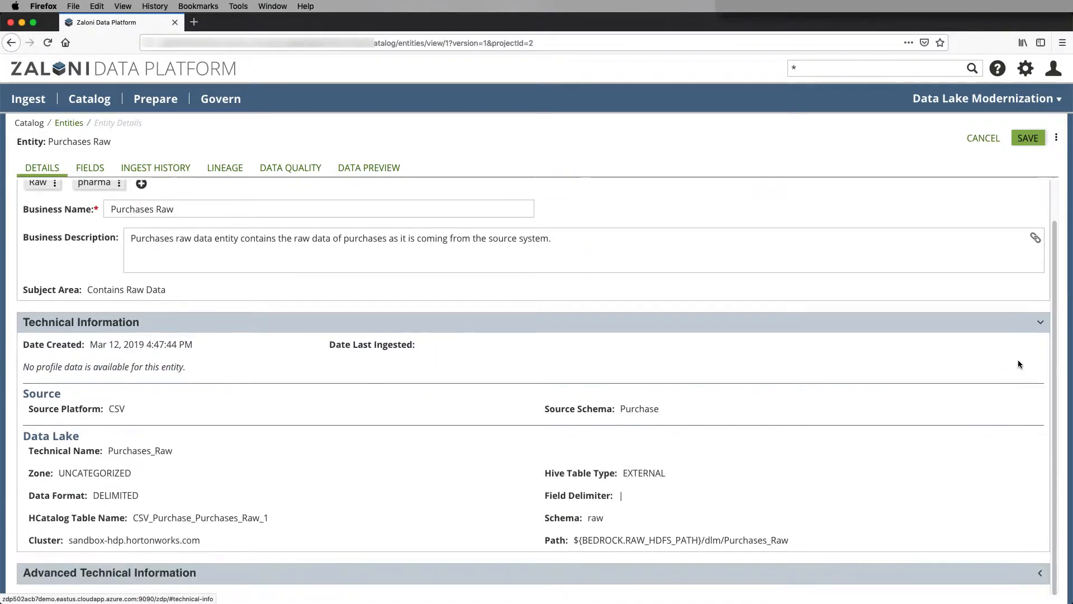
mouse_move(1016, 380)
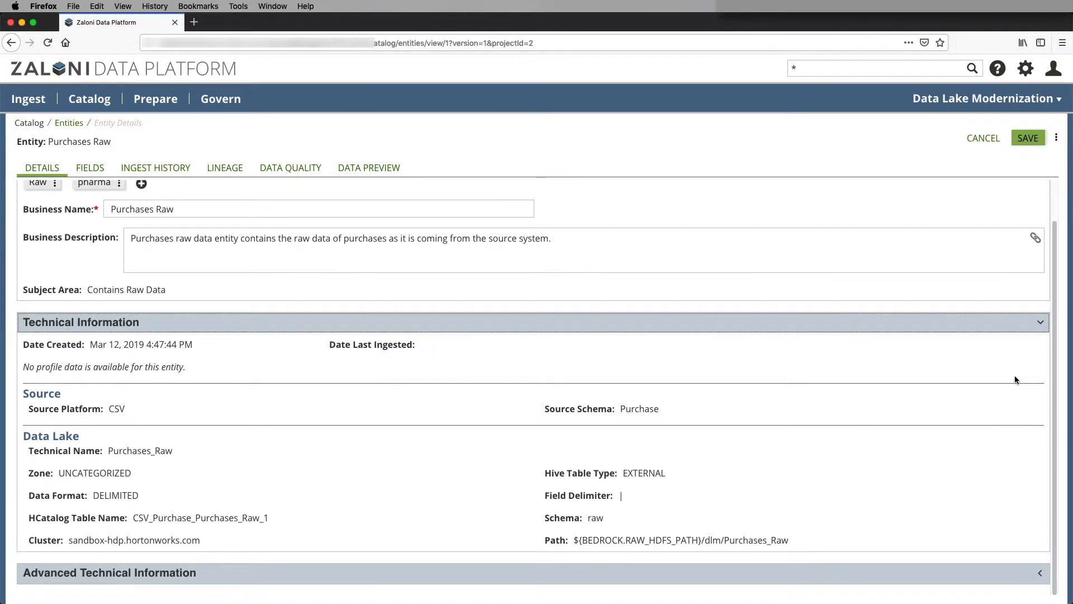
mouse_move(996, 416)
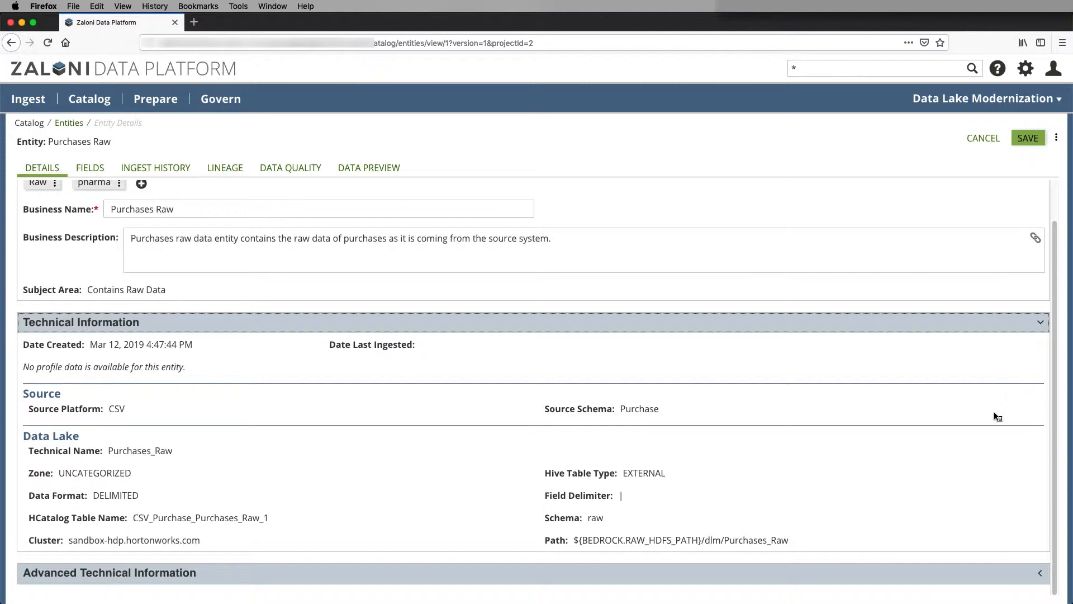
mouse_move(1007, 564)
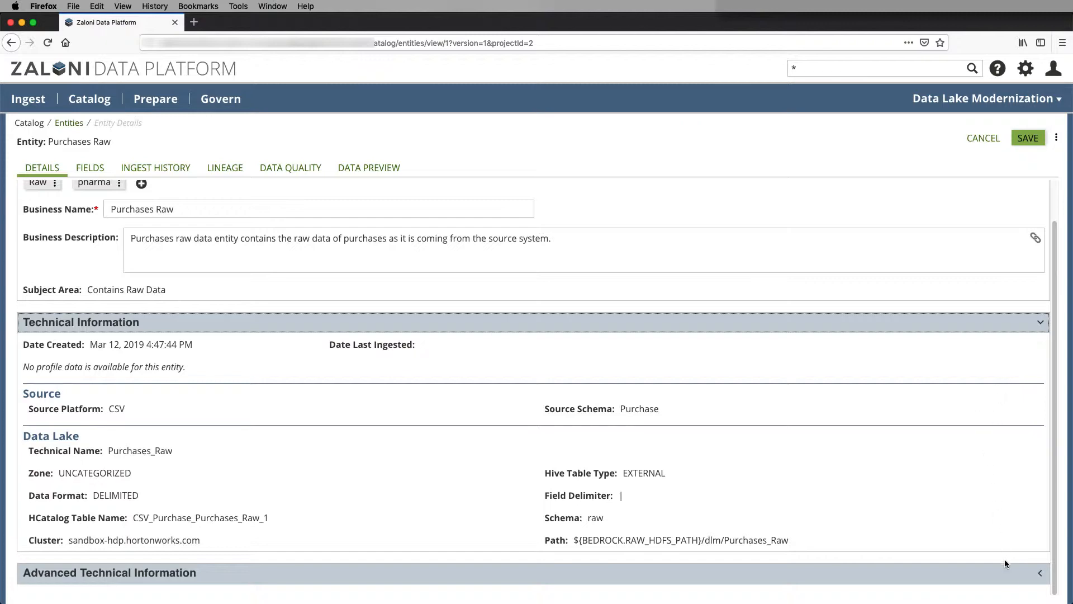
scroll("down", 3)
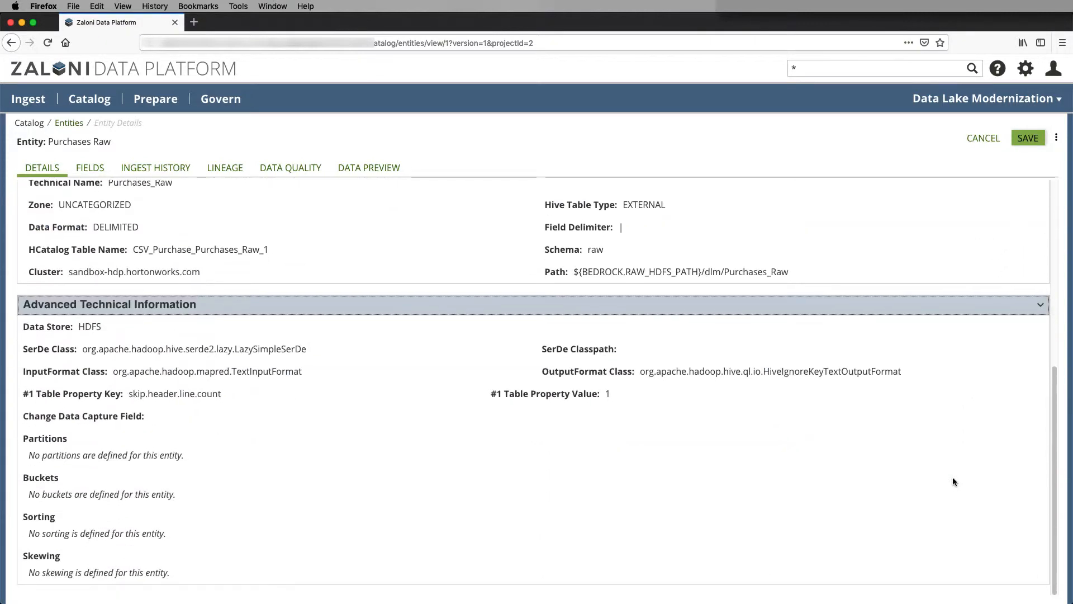
mouse_move(193, 349)
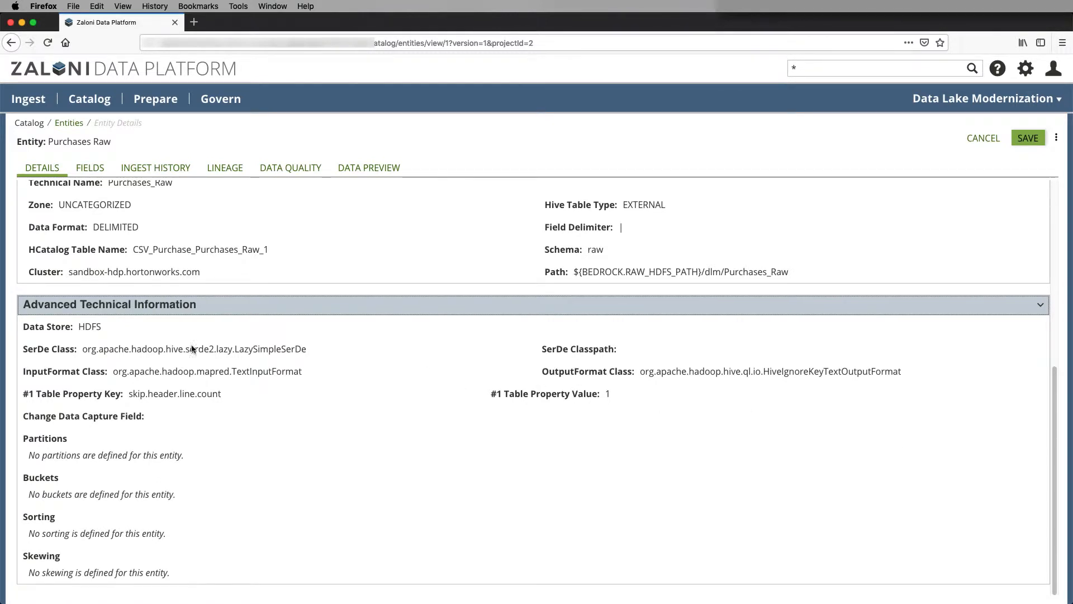
mouse_move(119, 335)
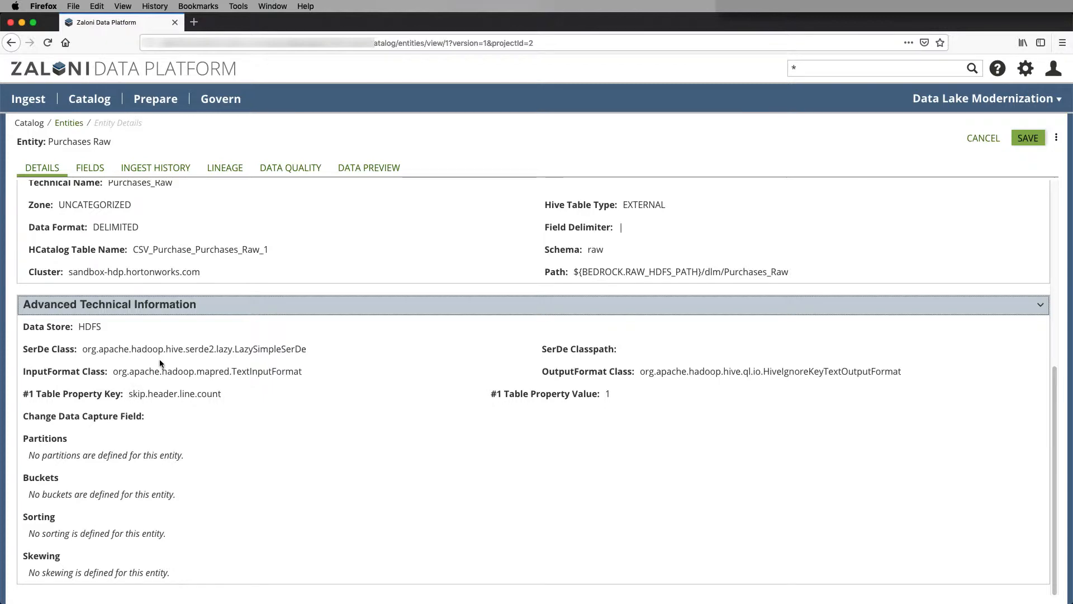
scroll("up", 3)
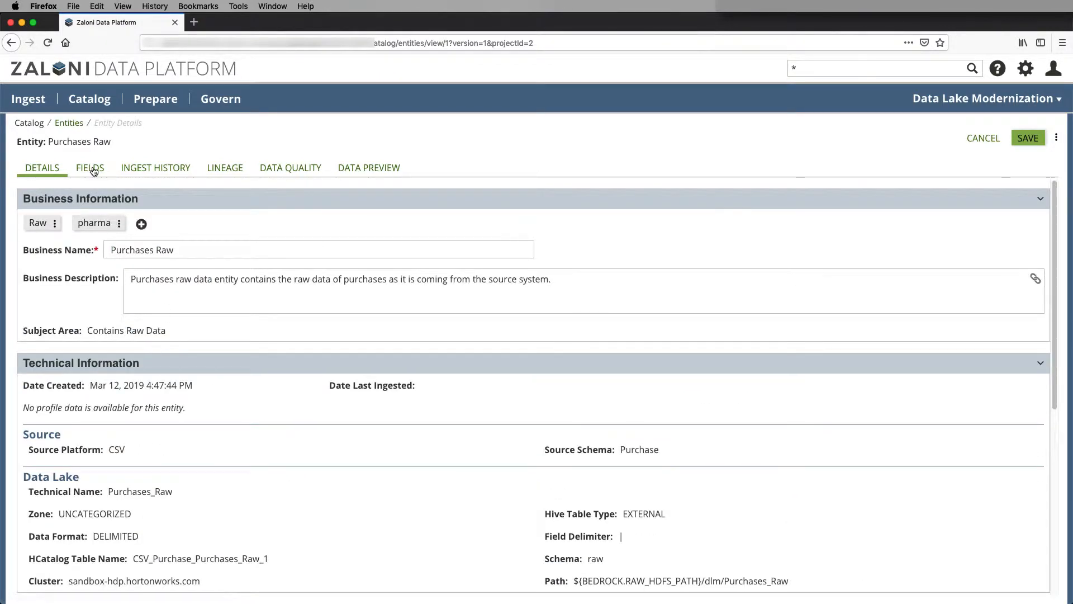
Step: View the Purchases Raw fields, check the Vendor Name validation rule summary and close it
left_click(89, 167)
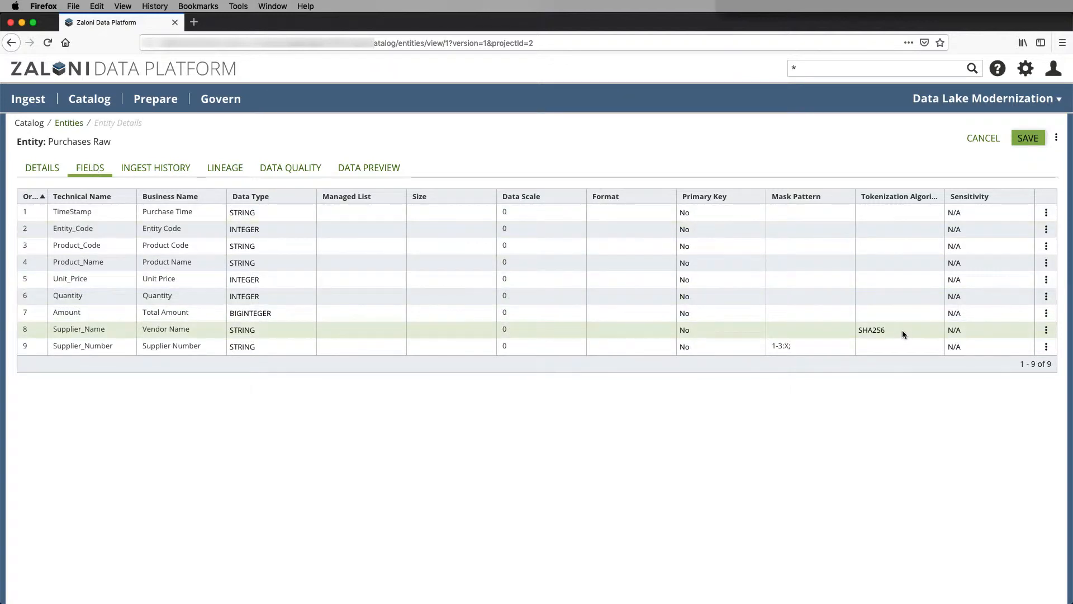
mouse_move(1046, 328)
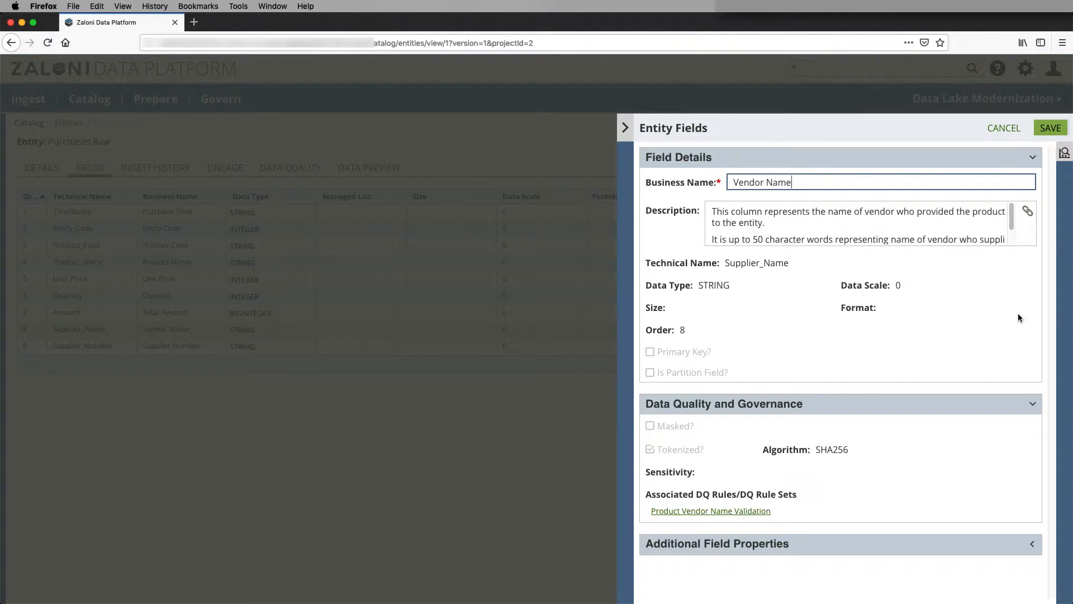
mouse_move(863, 462)
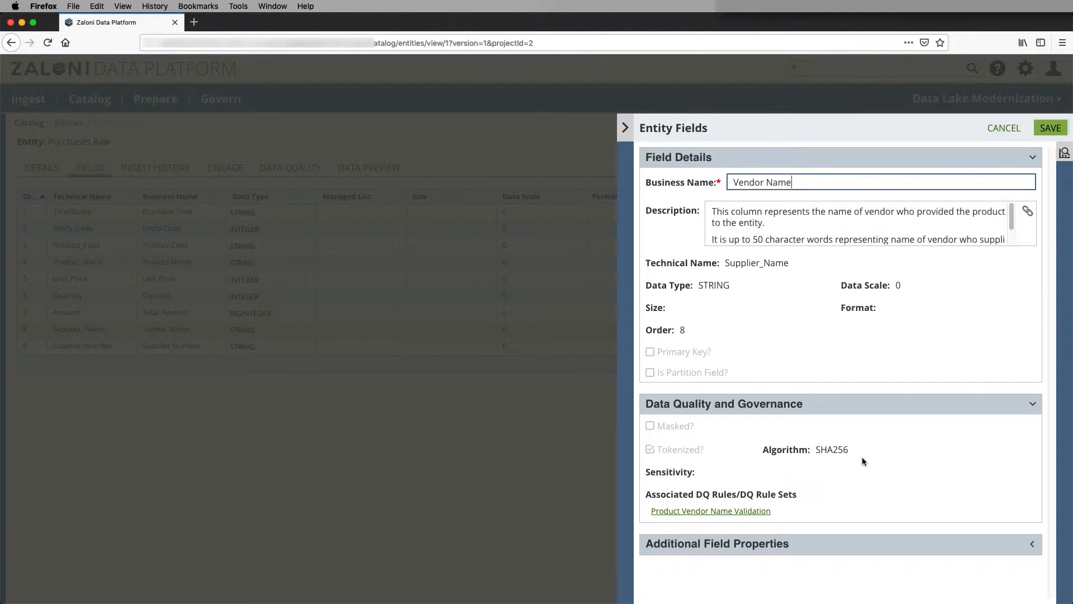
mouse_move(745, 514)
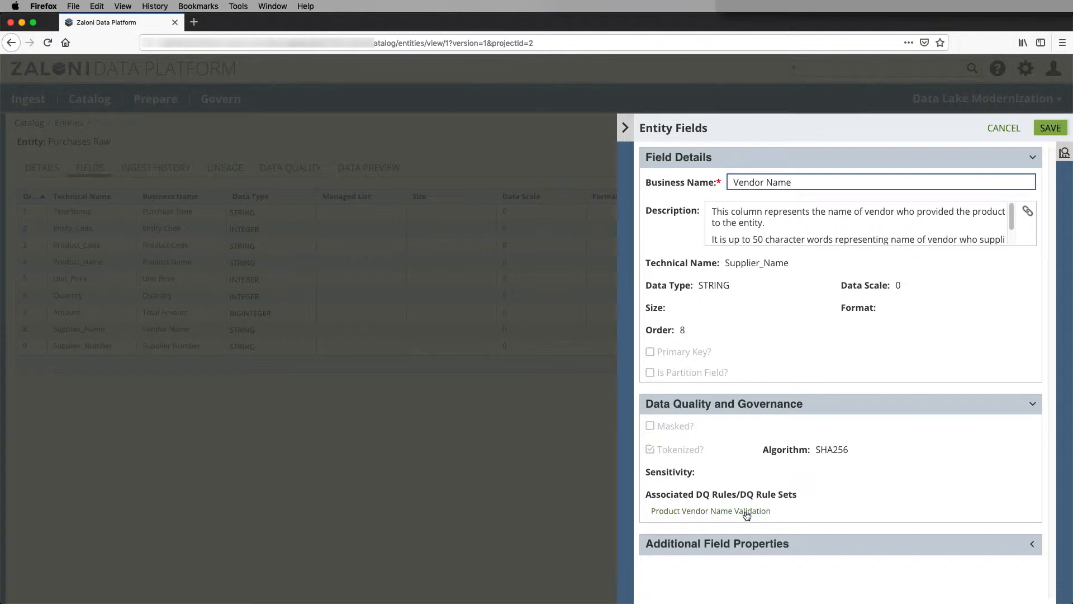
left_click(709, 511)
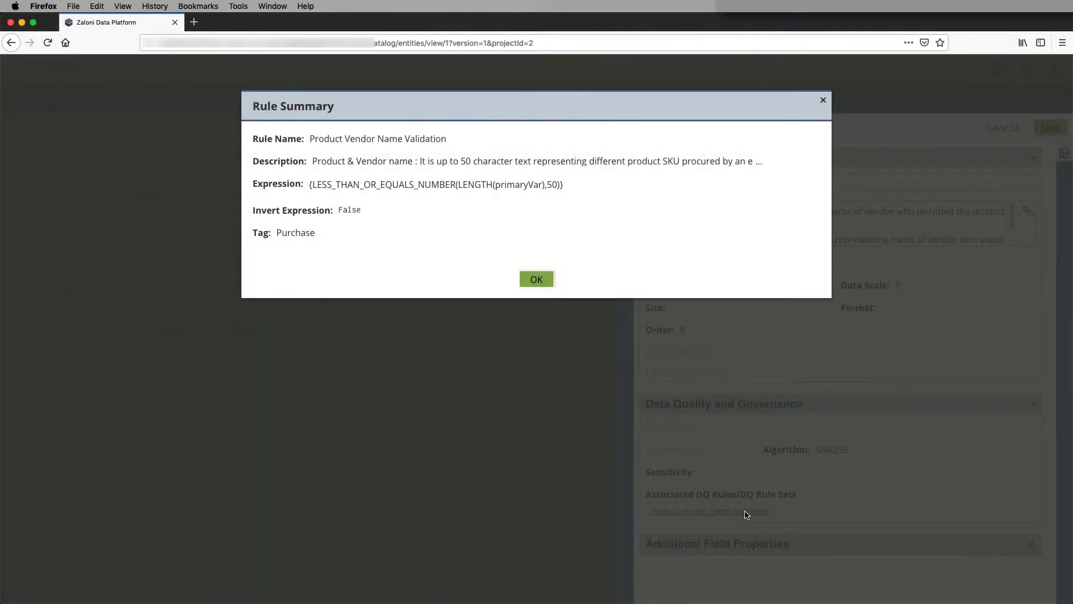
mouse_move(653, 327)
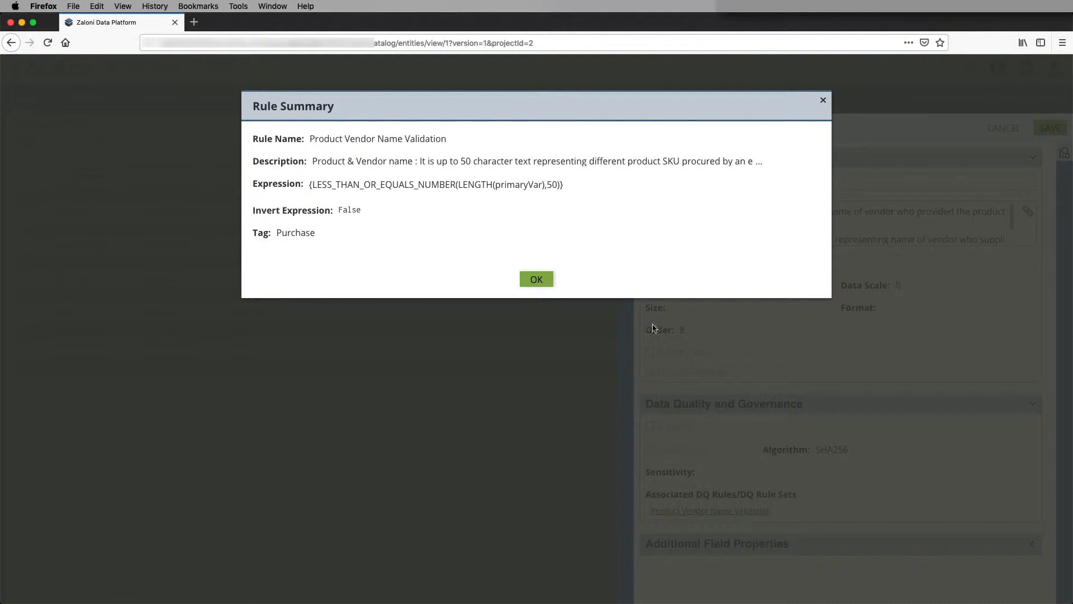
left_click(537, 278)
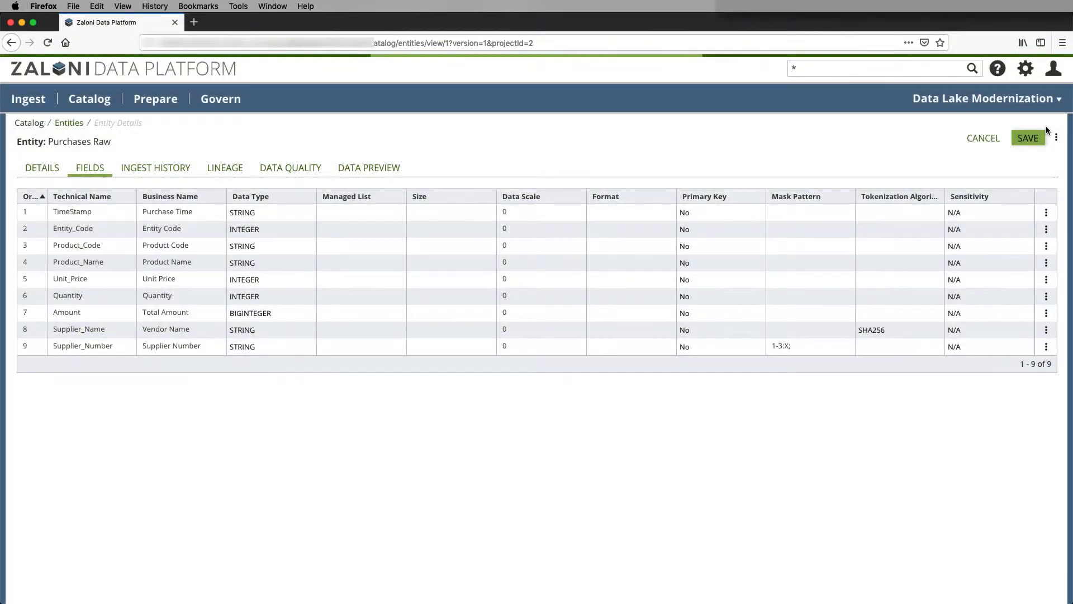
mouse_move(245, 125)
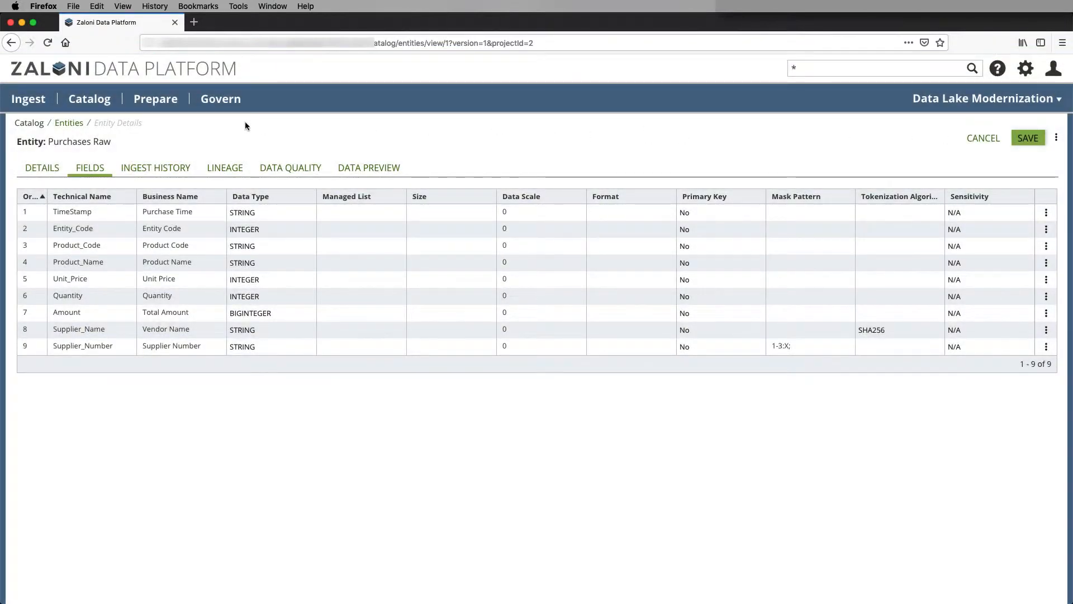
left_click(156, 98)
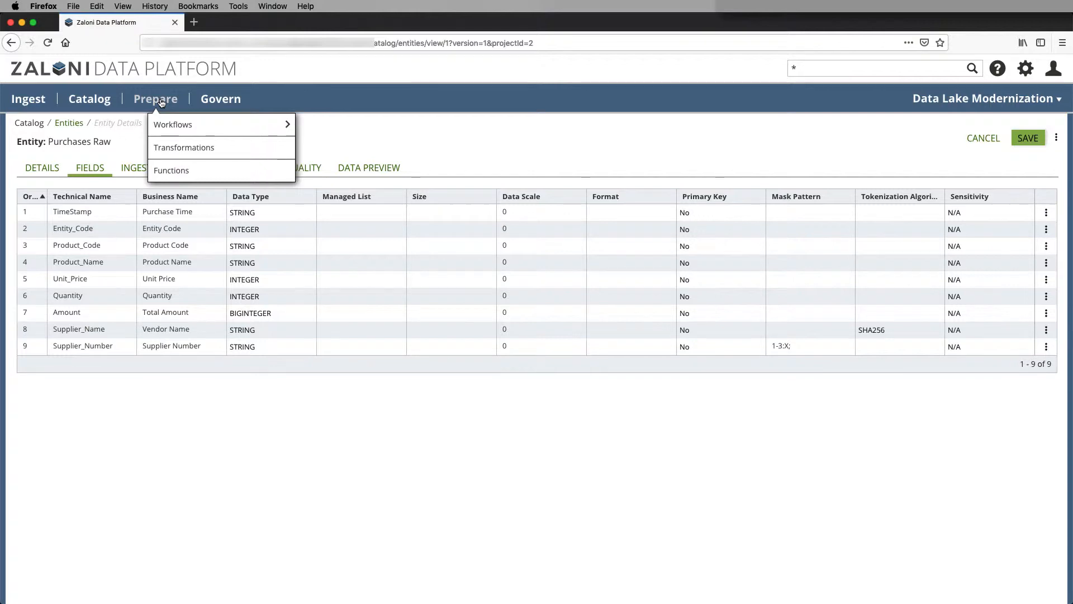
mouse_move(173, 124)
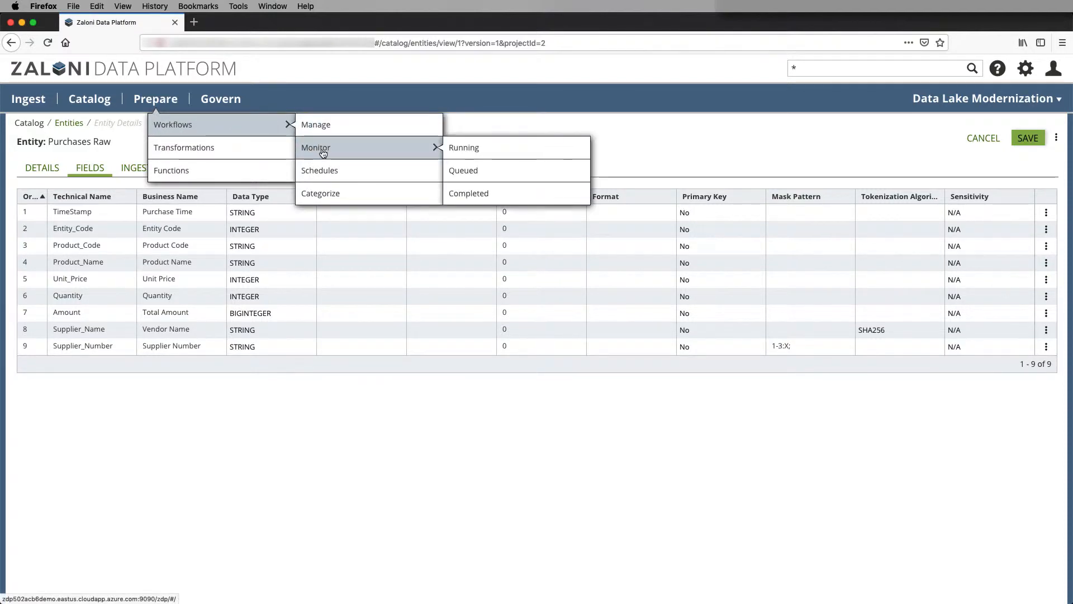
mouse_move(315, 124)
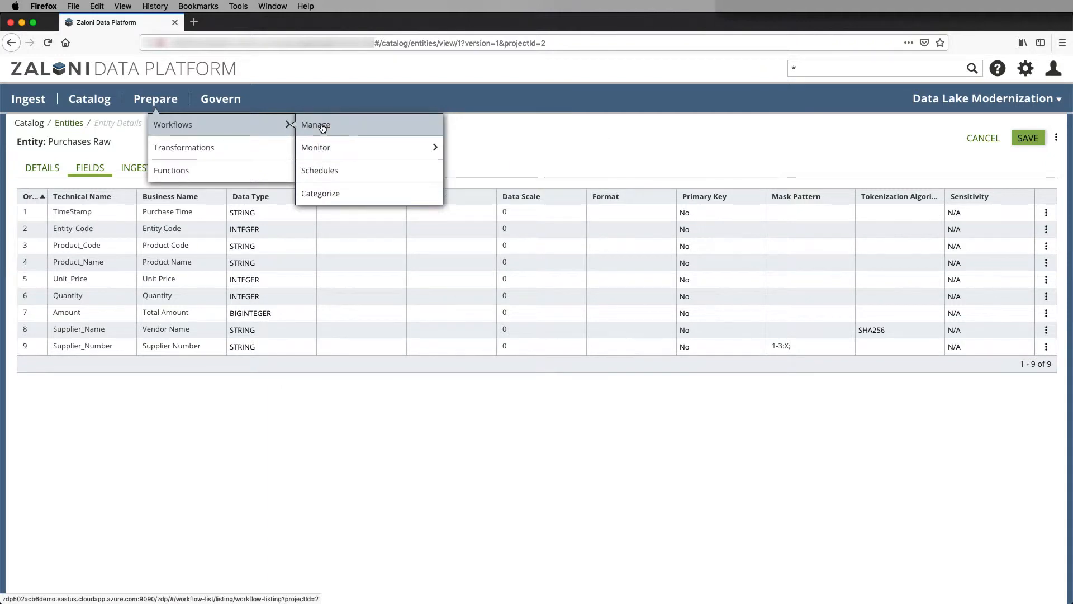
Step: Show the Manage Workflows list via Prepare > Workflows > Manage
left_click(315, 124)
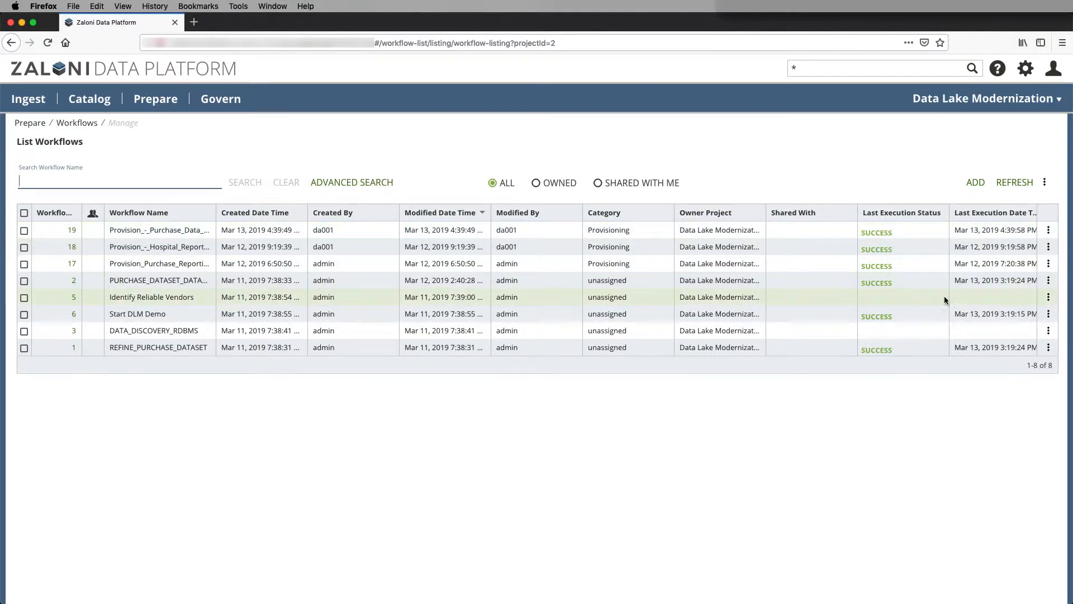
Step: View the PURCHASE_DATASET_DATA_PROCESS step diagram, then return to the workflow list
left_click(1047, 283)
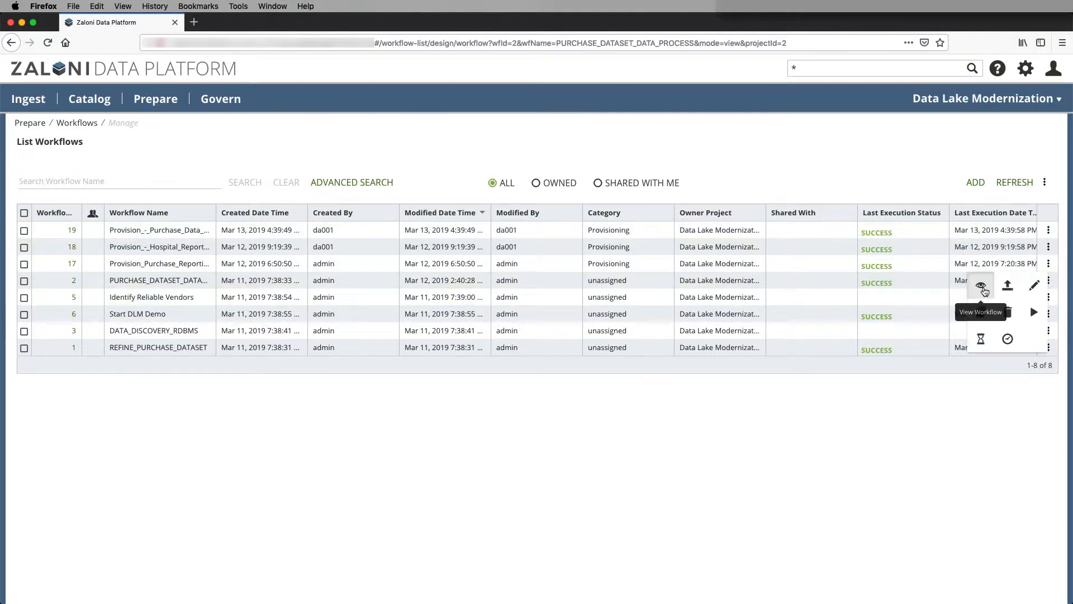
left_click(980, 285)
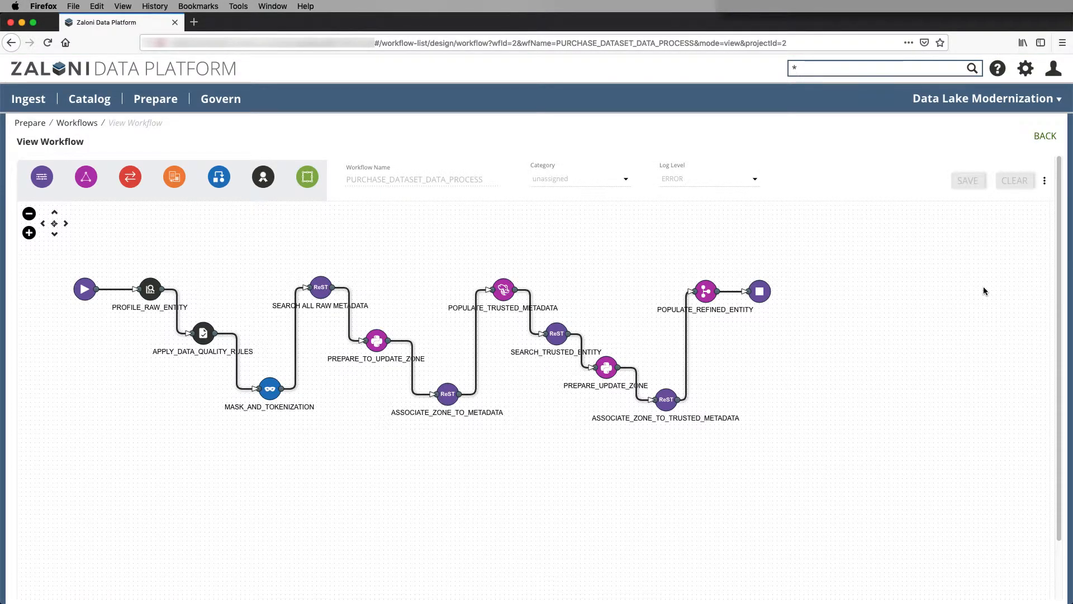
left_click(883, 68)
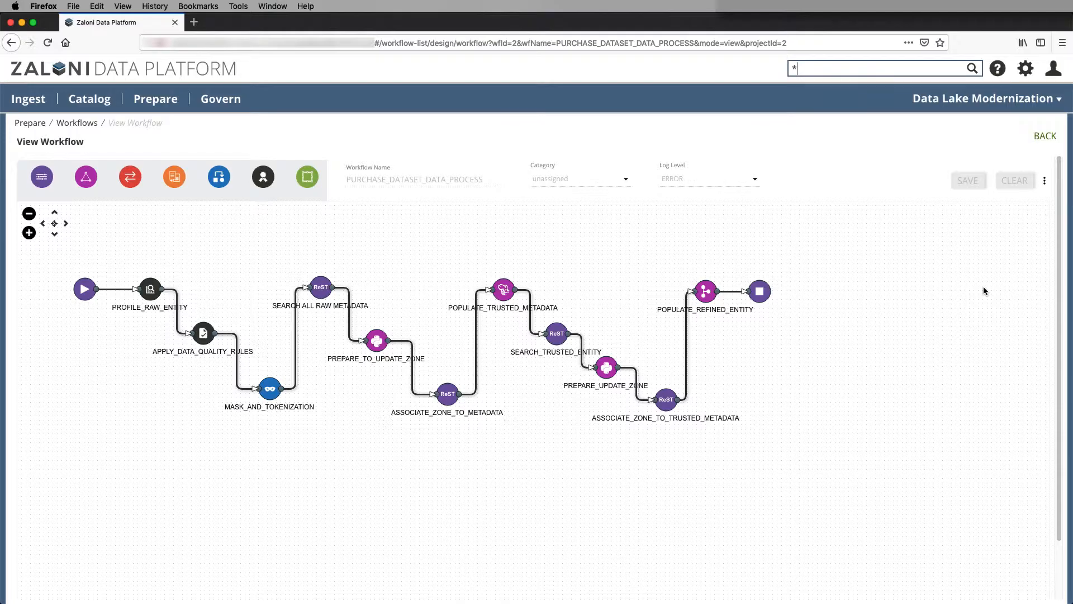
left_click(1045, 136)
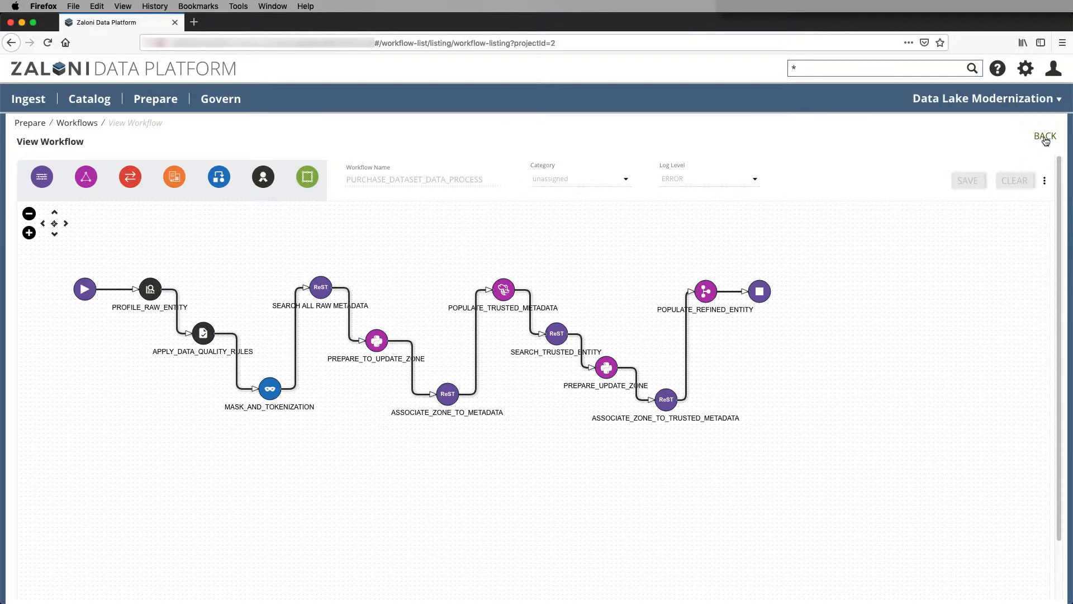
Step: Execute the Start DLM Demo workflow from its actions menu
left_click(1045, 137)
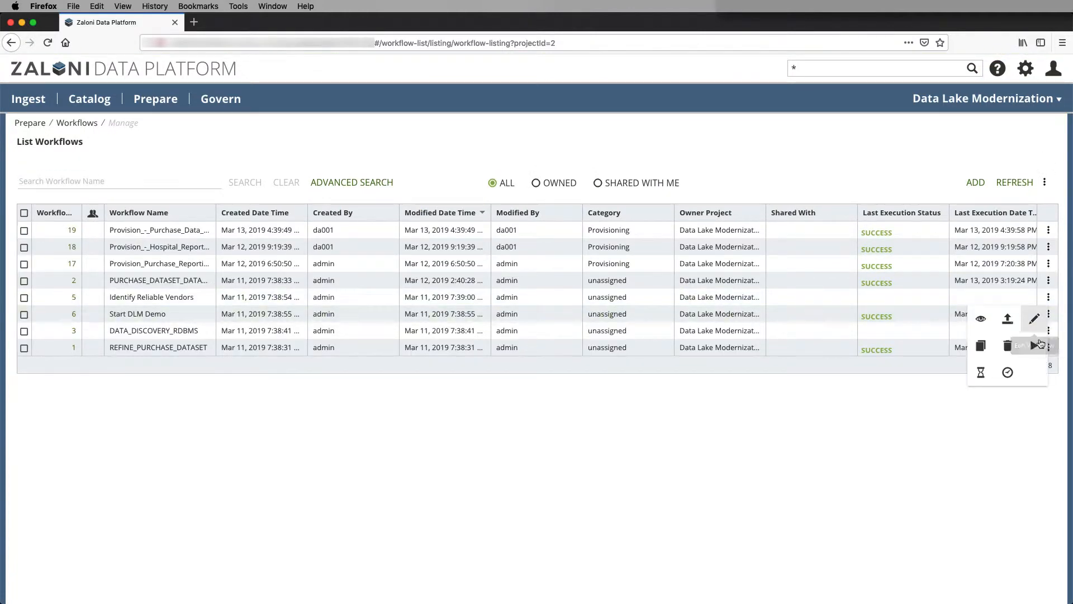
left_click(1039, 344)
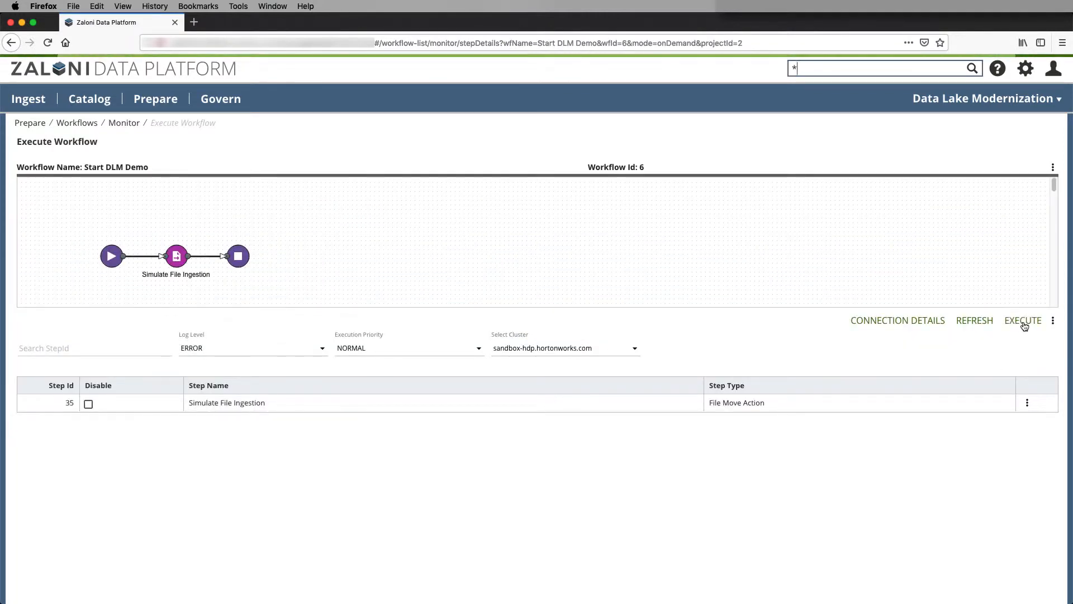
left_click(1022, 321)
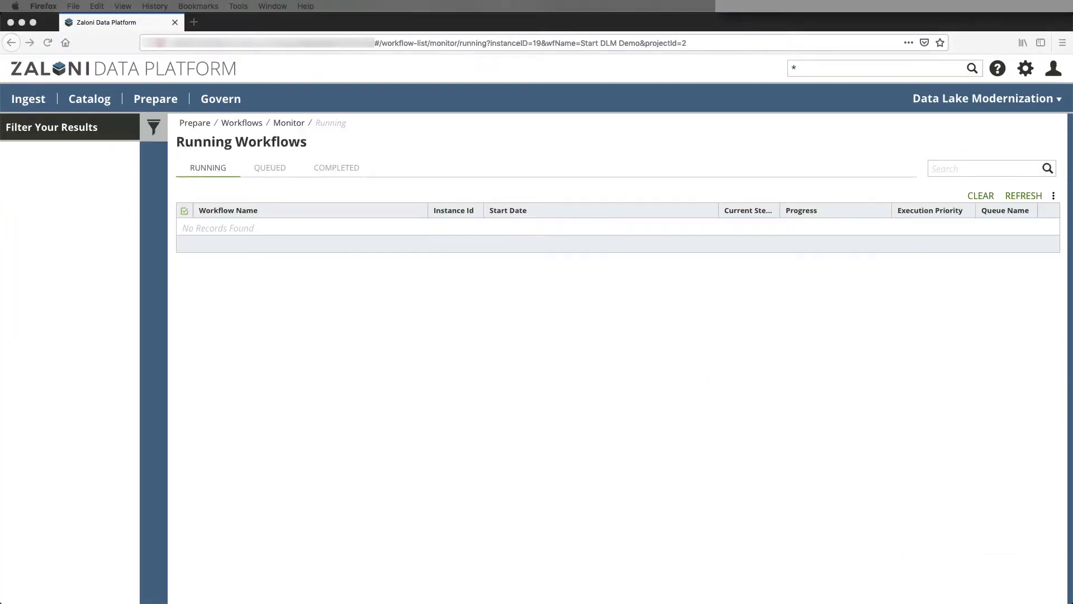
mouse_move(197, 291)
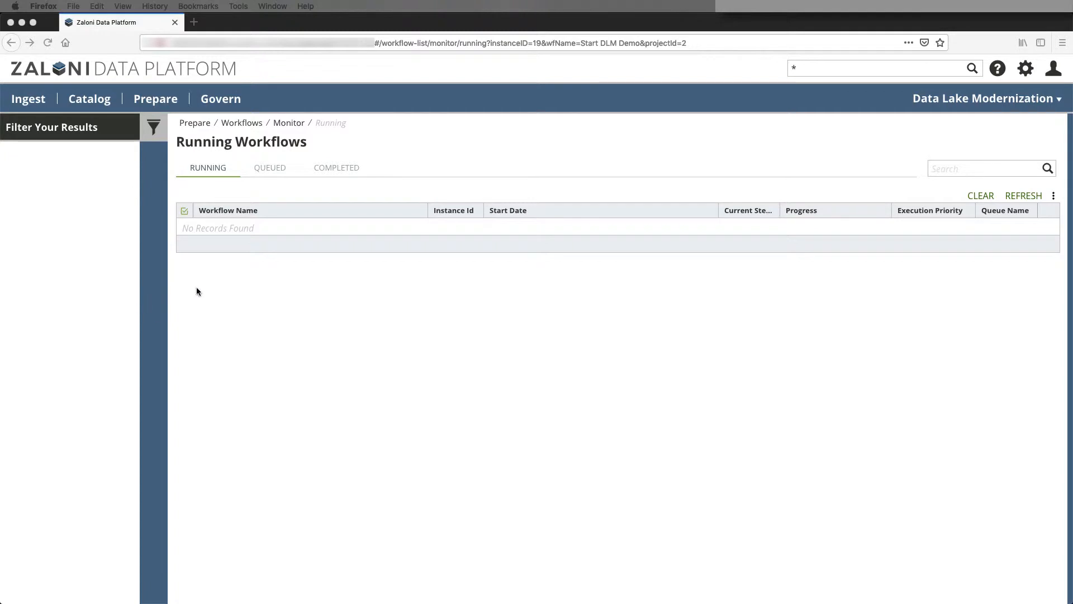
mouse_move(331, 172)
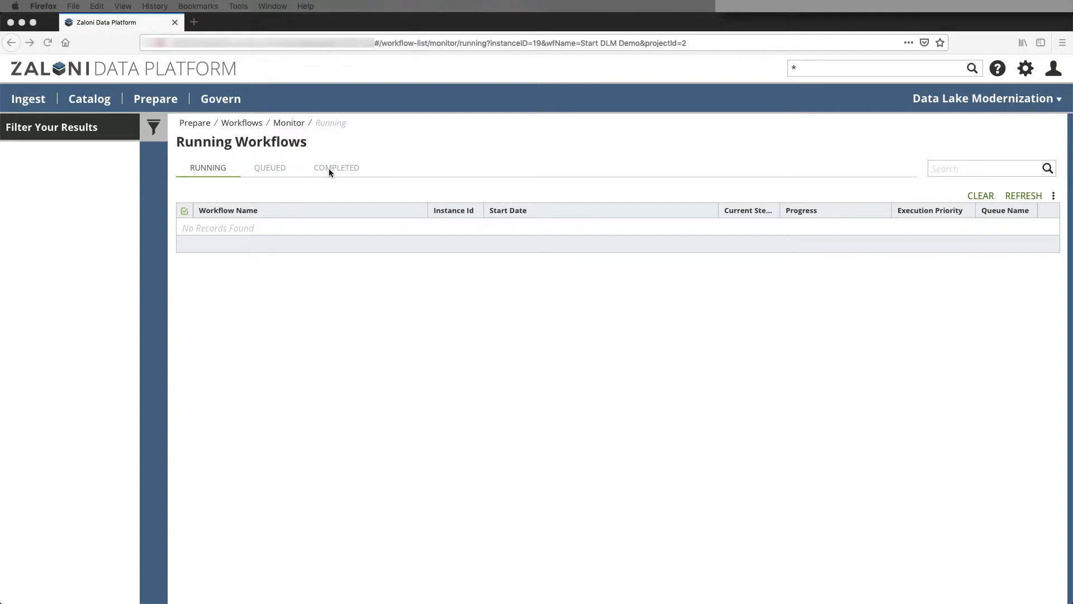
mouse_move(337, 171)
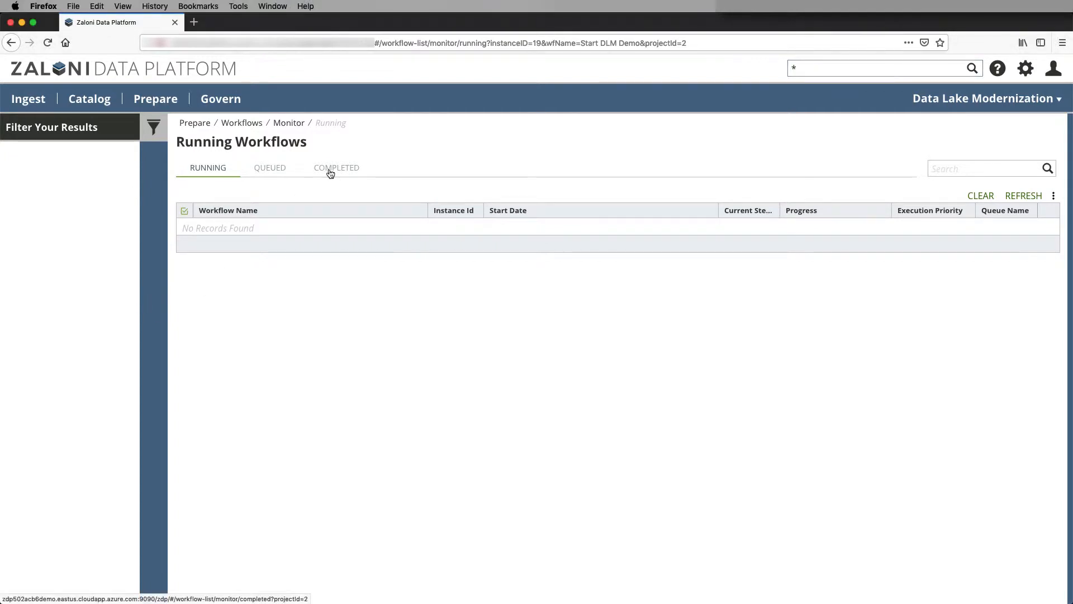
Step: Show completed runs and view the step details of the purchase dataset workflow's instance 20
left_click(337, 166)
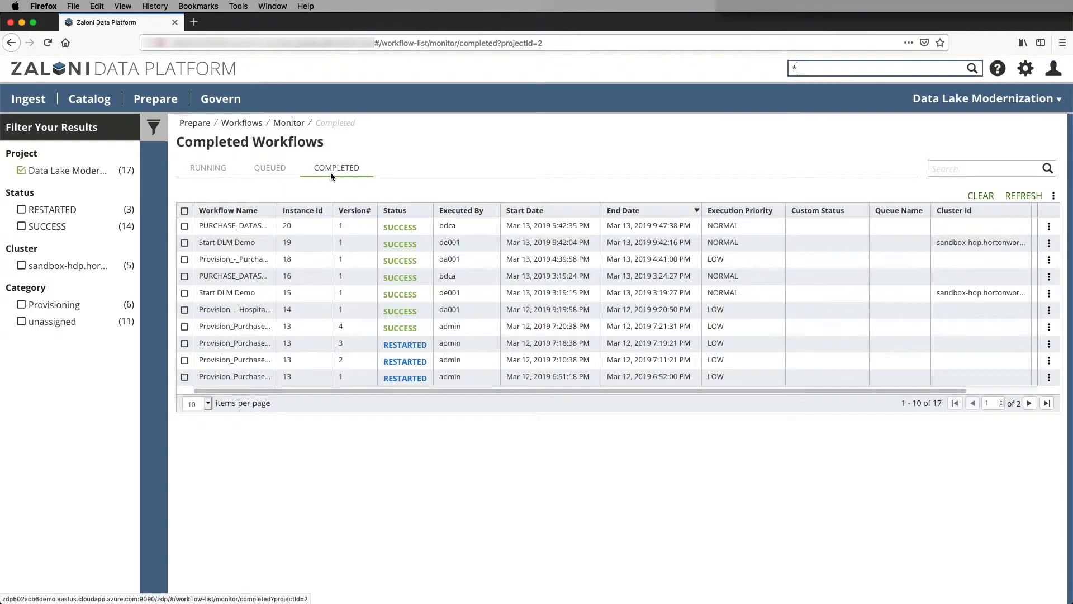
mouse_move(1025, 221)
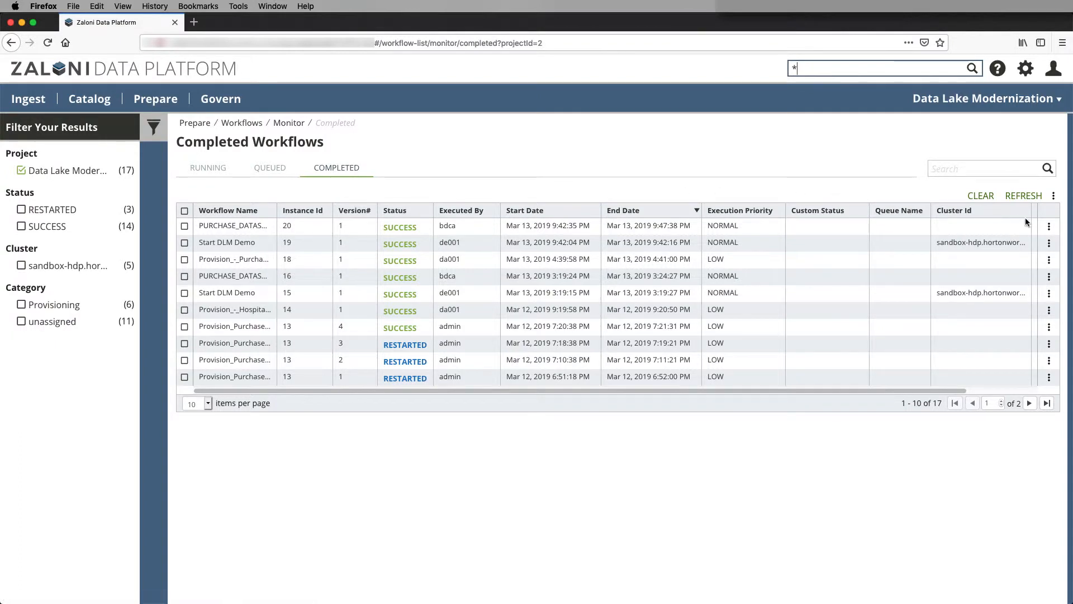
left_click(1049, 225)
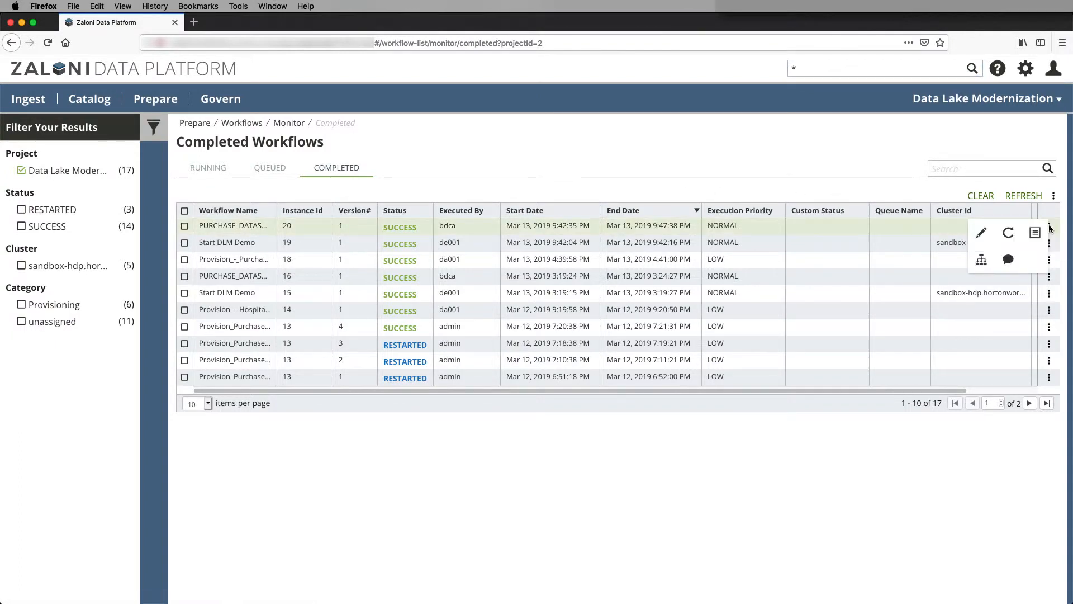
mouse_move(980, 260)
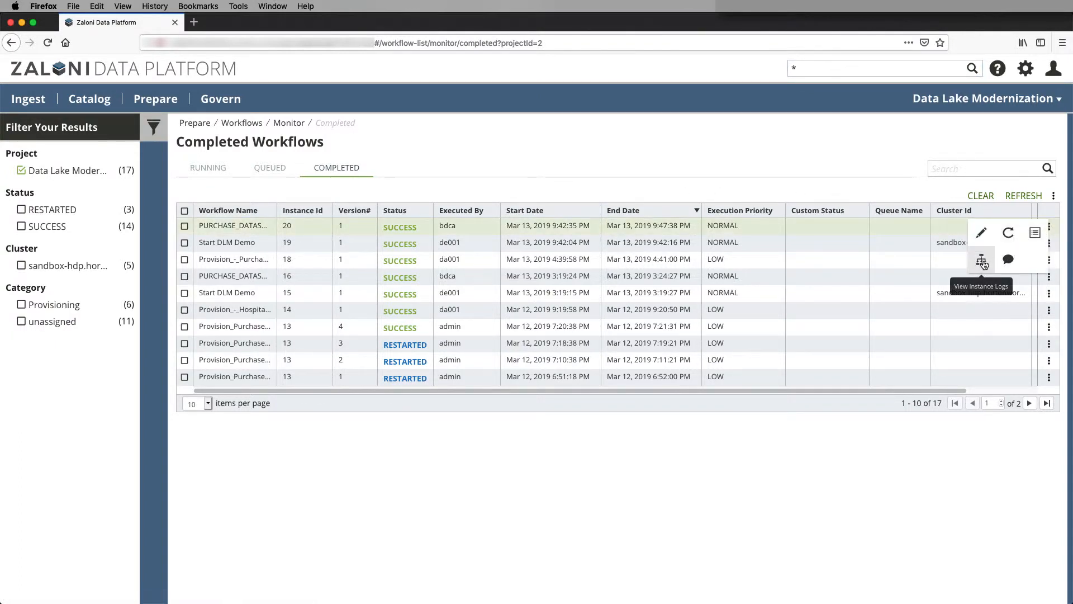
mouse_move(1035, 233)
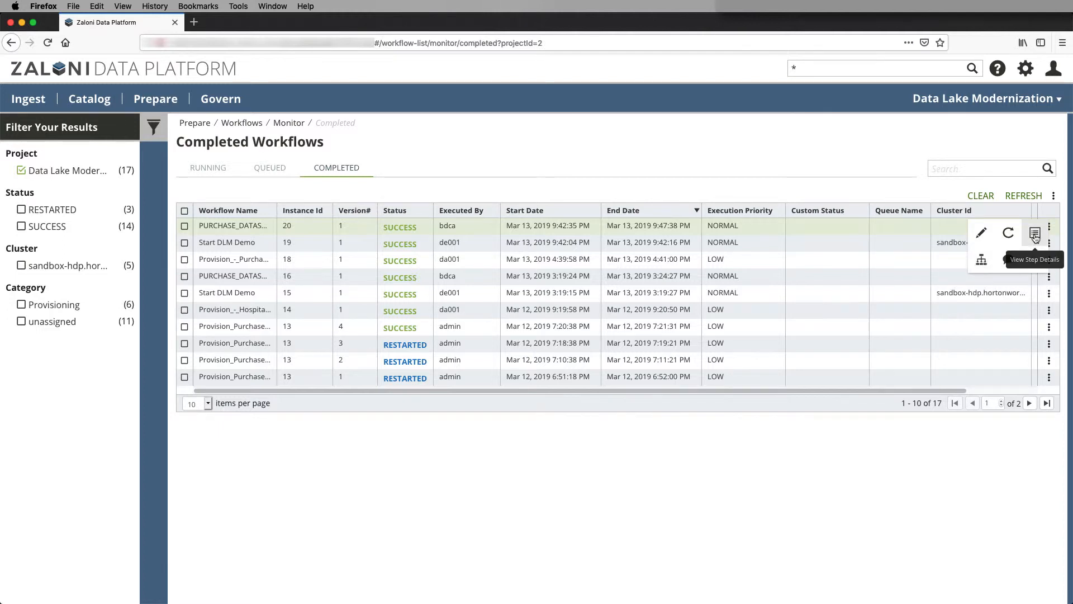
left_click(1034, 233)
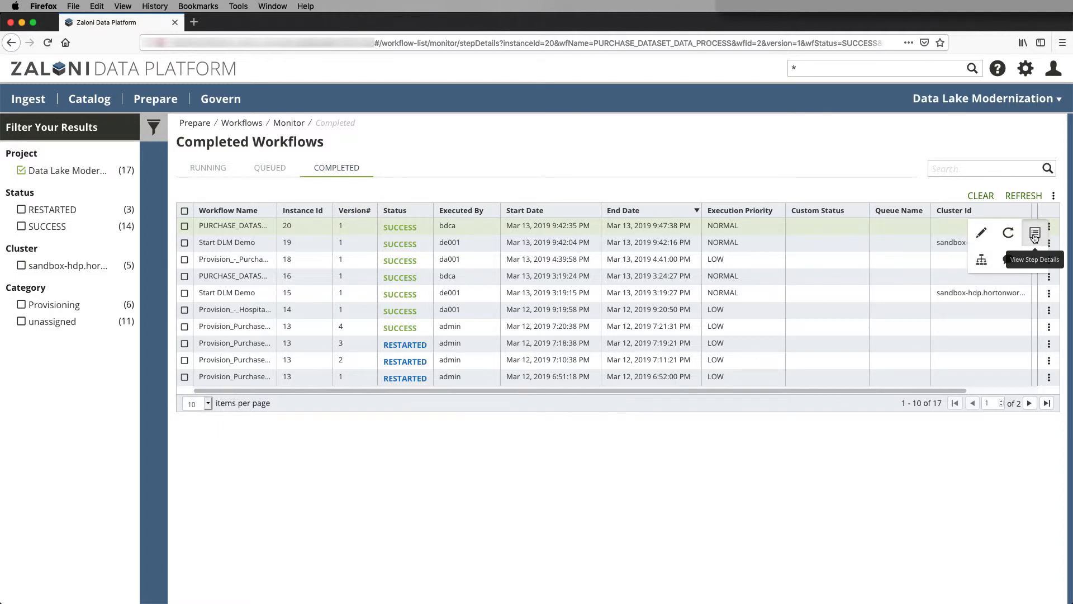
left_click(1035, 233)
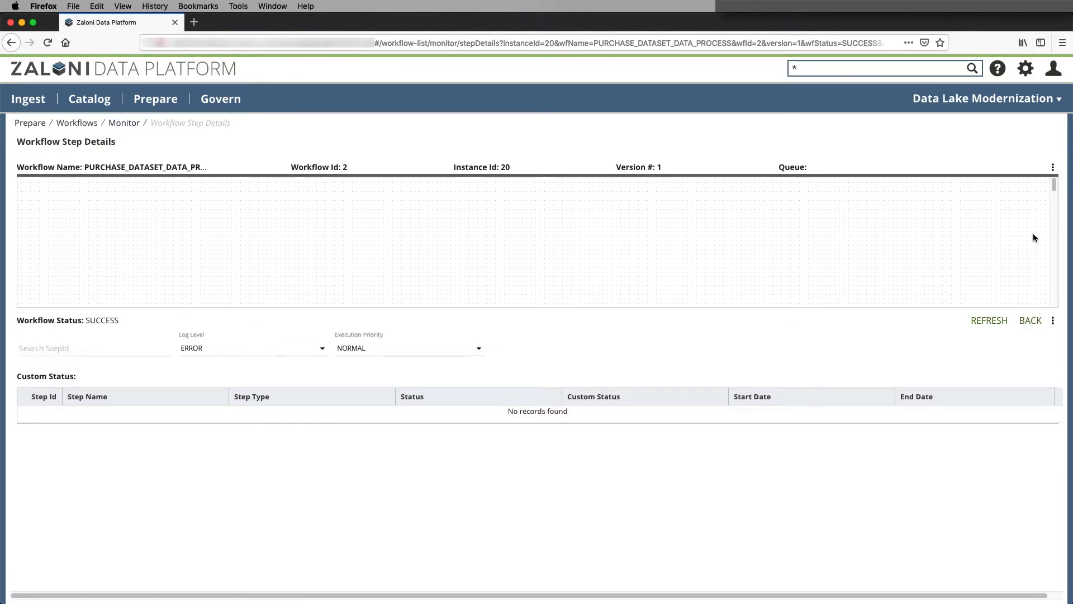
left_click(988, 319)
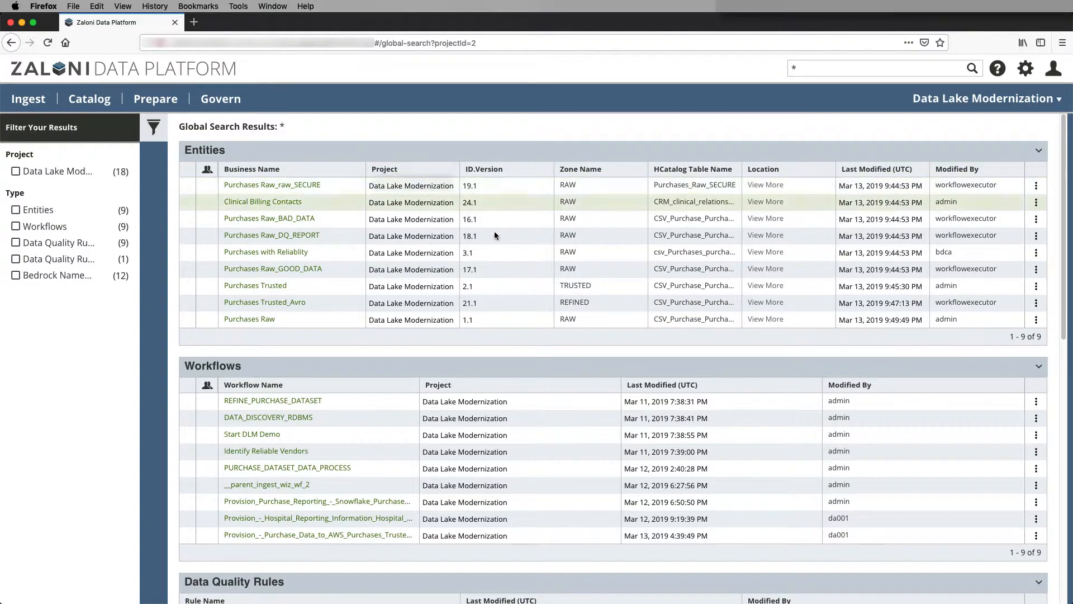
mouse_move(667, 303)
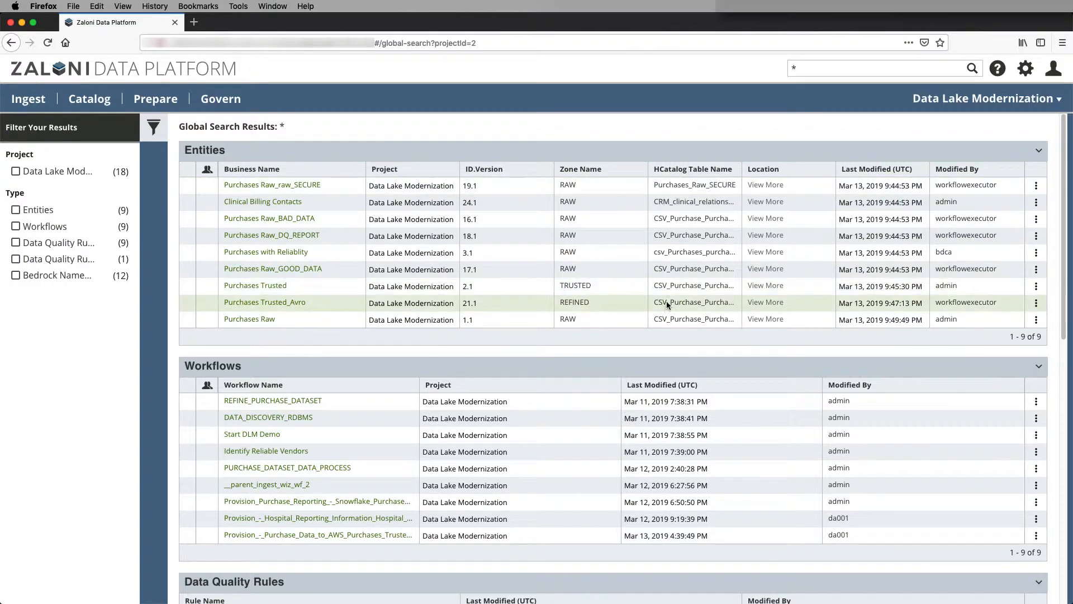
Step: View the Purchases Raw entity details from its row actions in the Entities results
left_click(1035, 319)
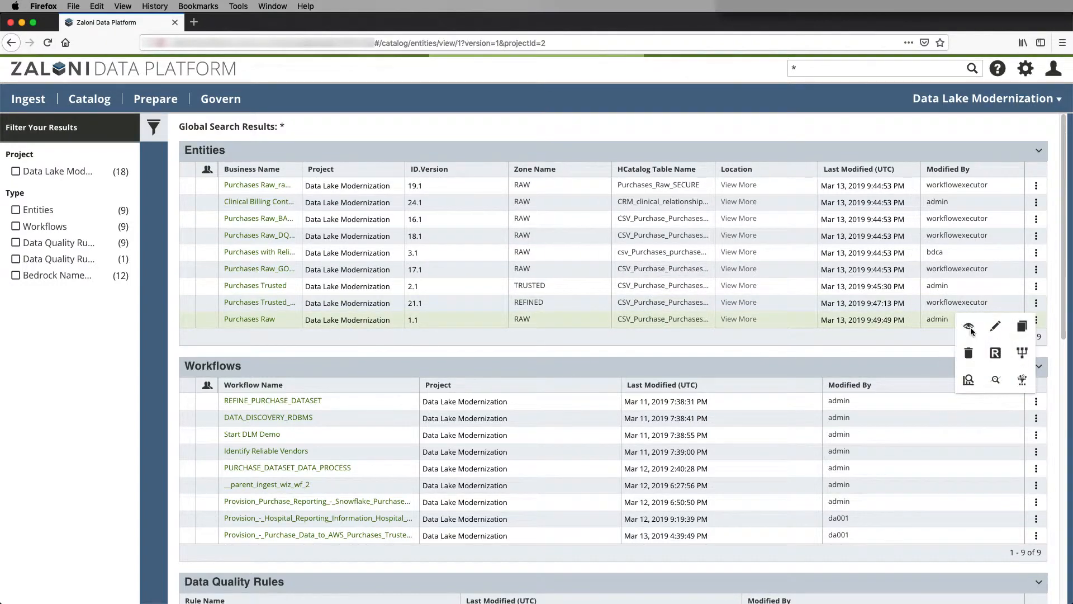
left_click(996, 326)
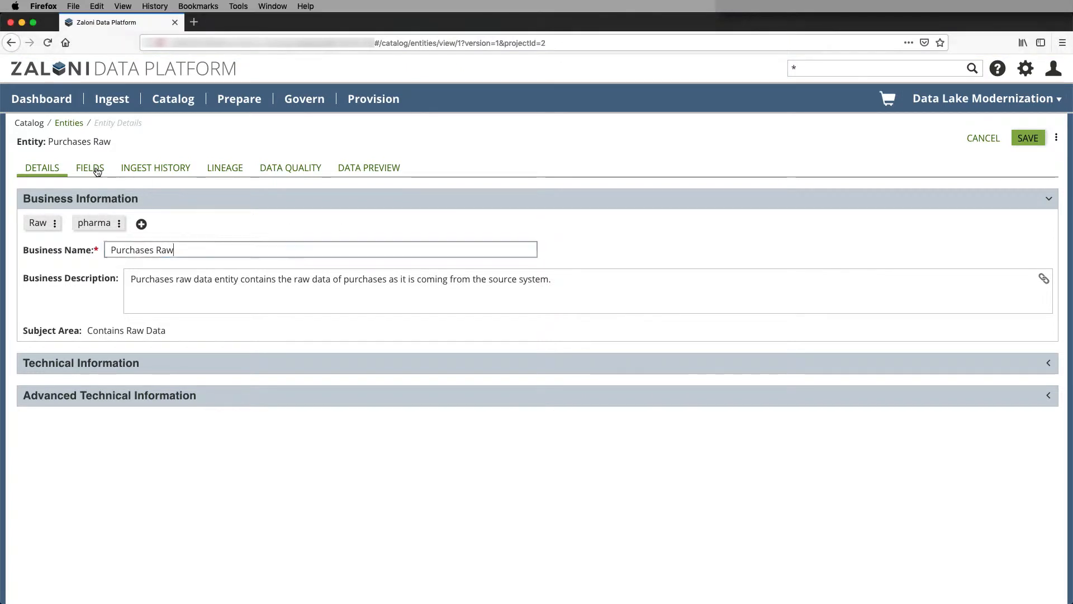
Step: Show the Total Amount field's data profile, browse Least Frequent and Histogram, then cancel
left_click(89, 167)
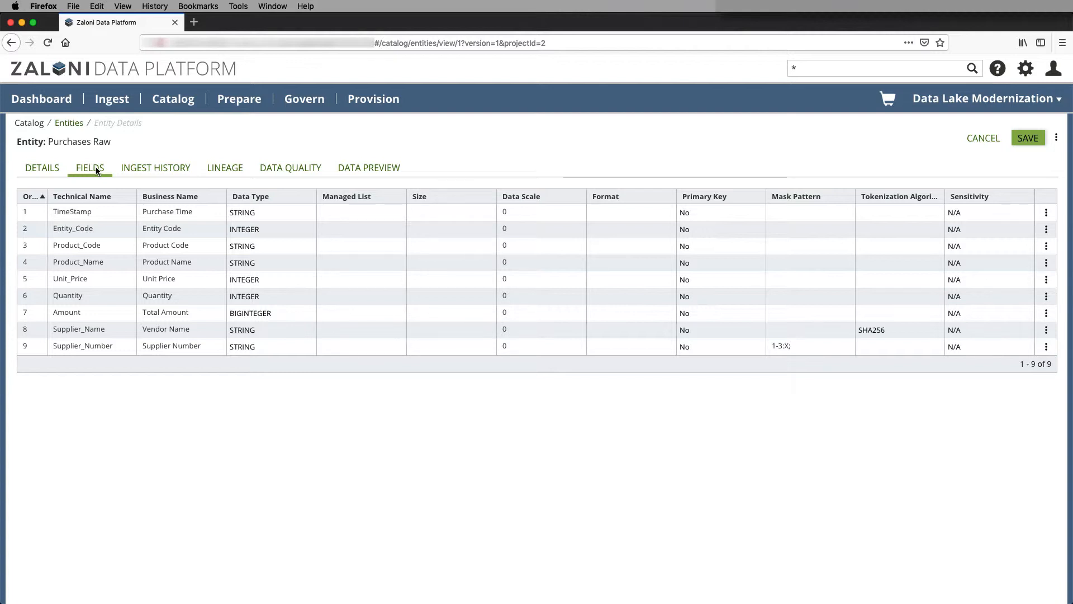
mouse_move(198, 202)
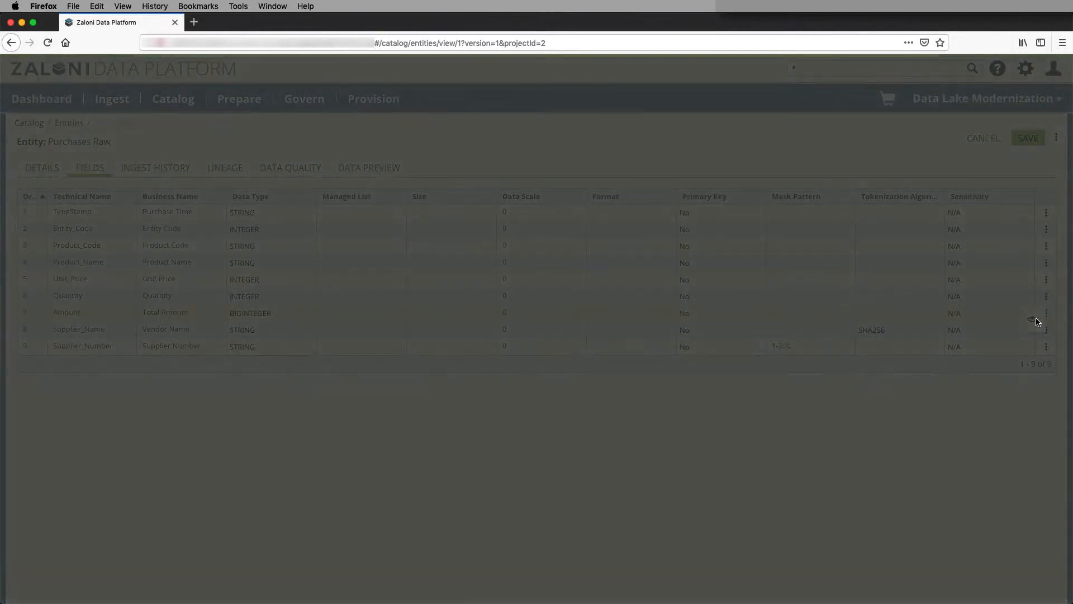
left_click(1045, 313)
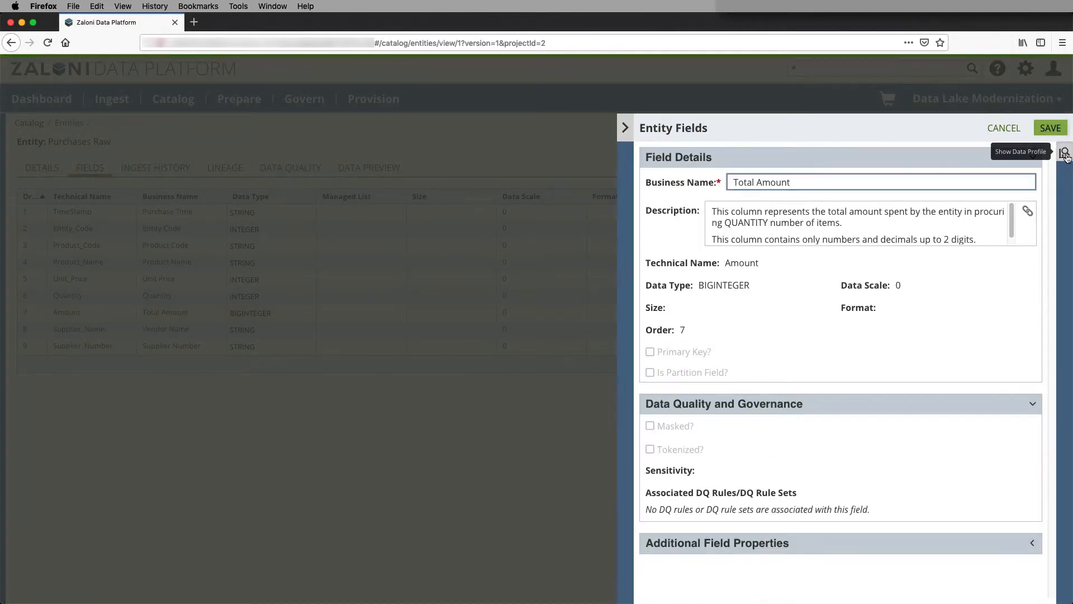
left_click(1065, 151)
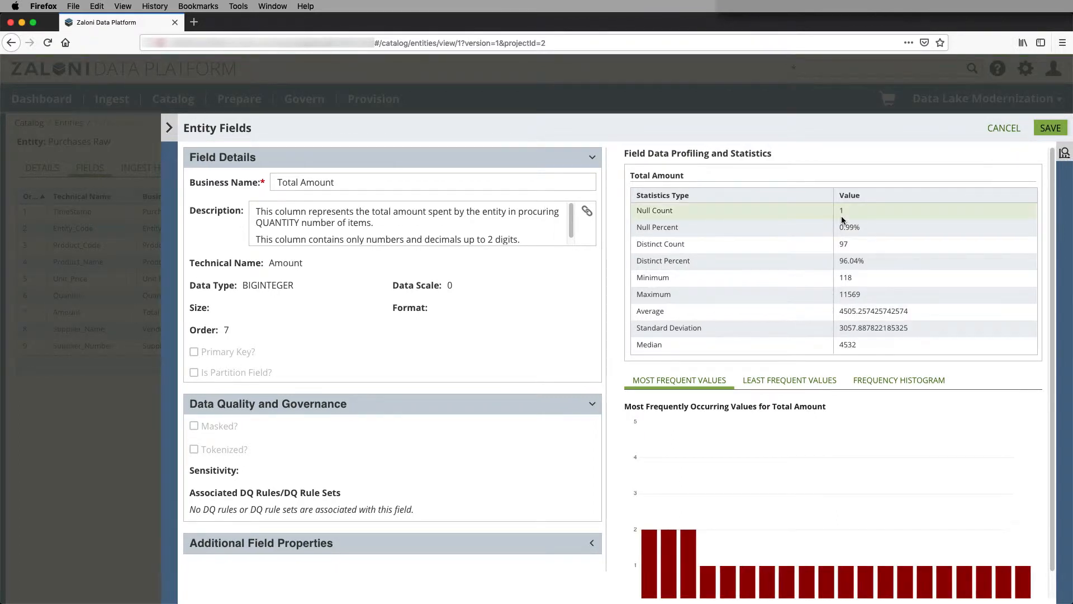
left_click(788, 380)
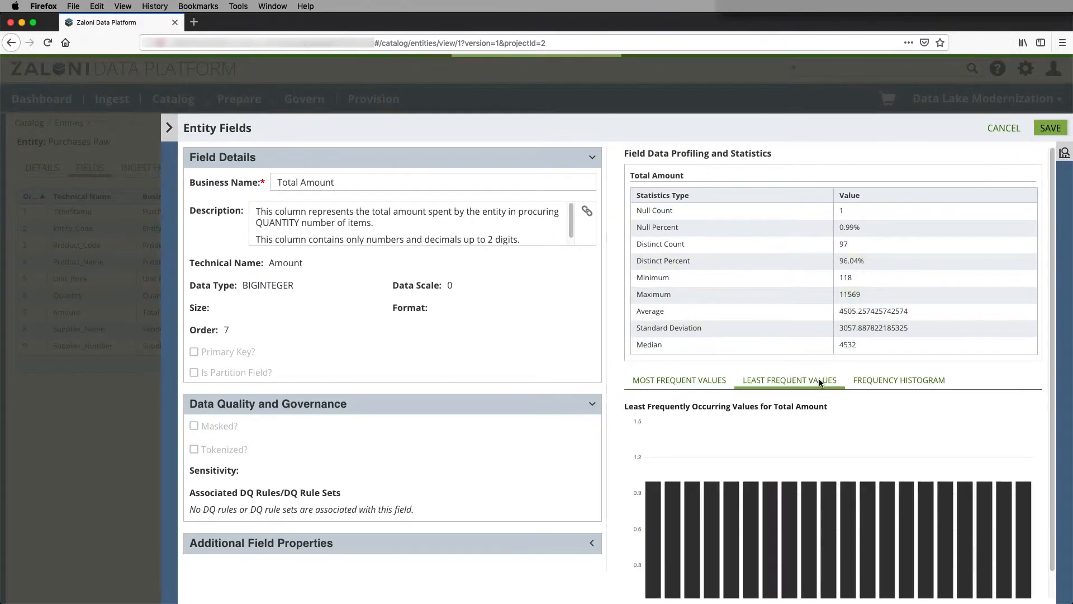
left_click(899, 380)
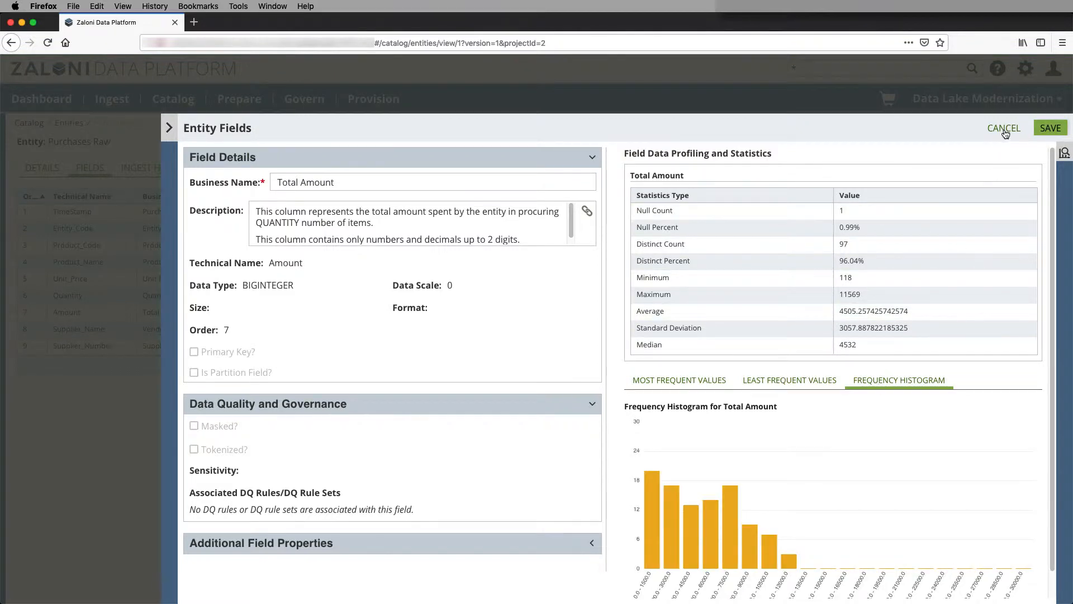
left_click(1004, 127)
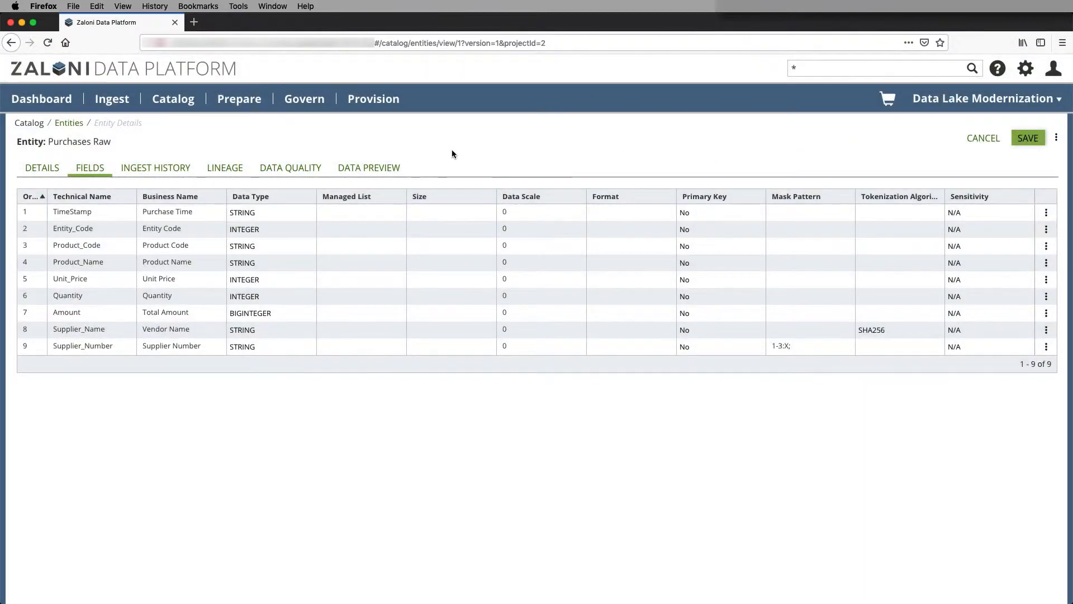
Step: View Purchases Raw's ingest history chart, then its lineage graph with BAD_DATA and GOOD_DATA entities
left_click(154, 168)
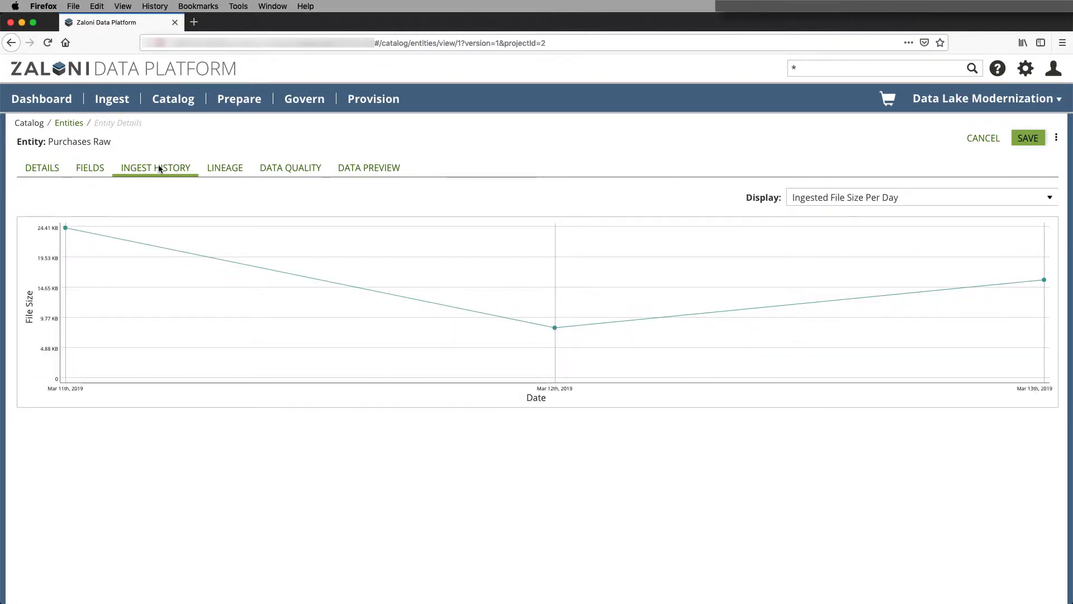
mouse_move(225, 171)
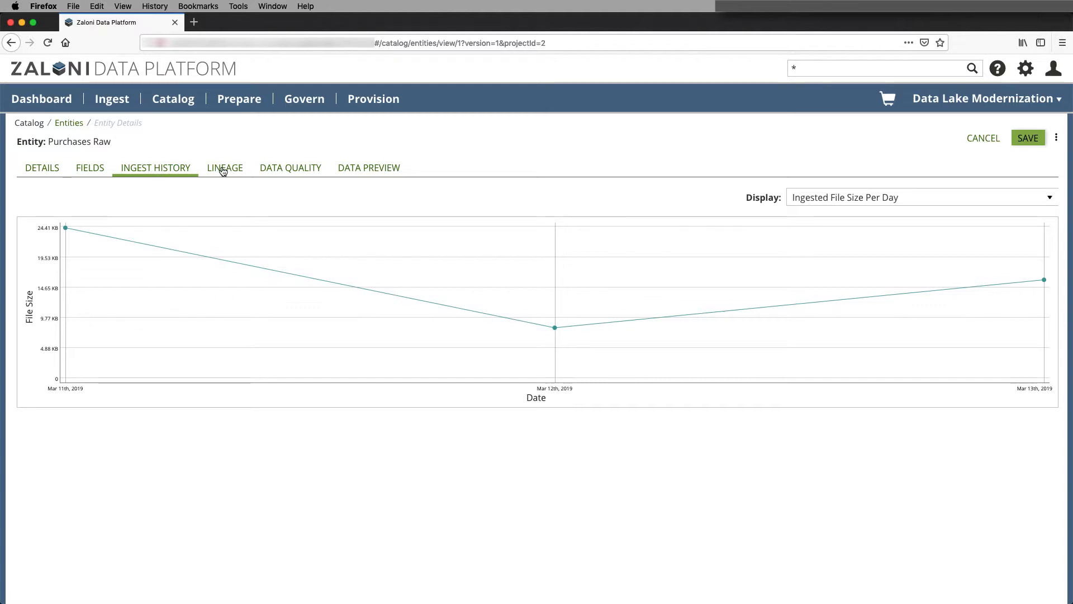
left_click(225, 167)
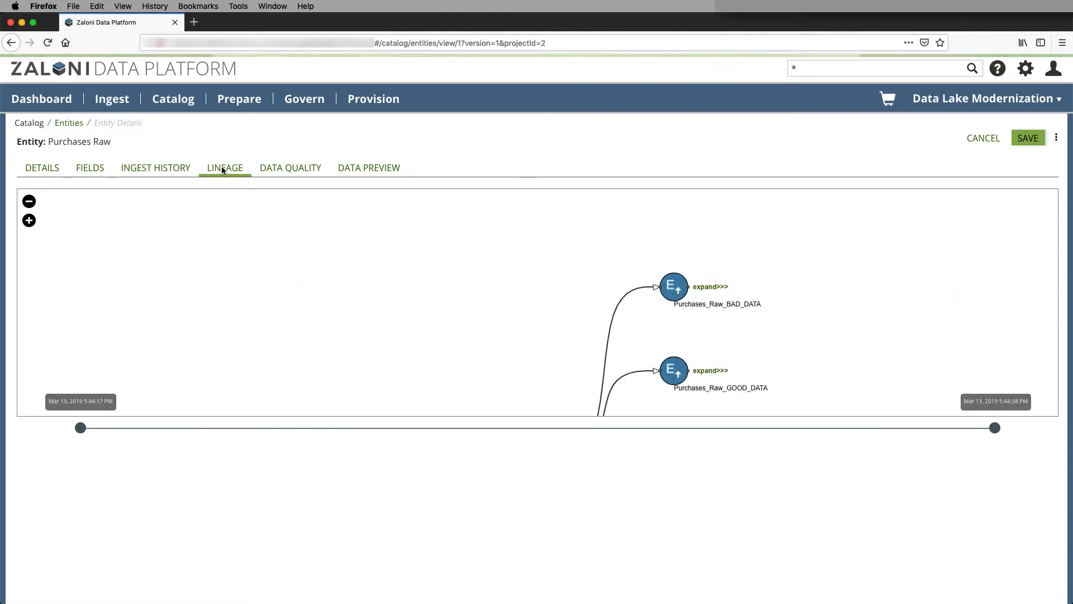
Step: Zoom out to the full lineage and inspect the APPLY_DATA_QUALITY_RULES workflow step details
left_click(29, 200)
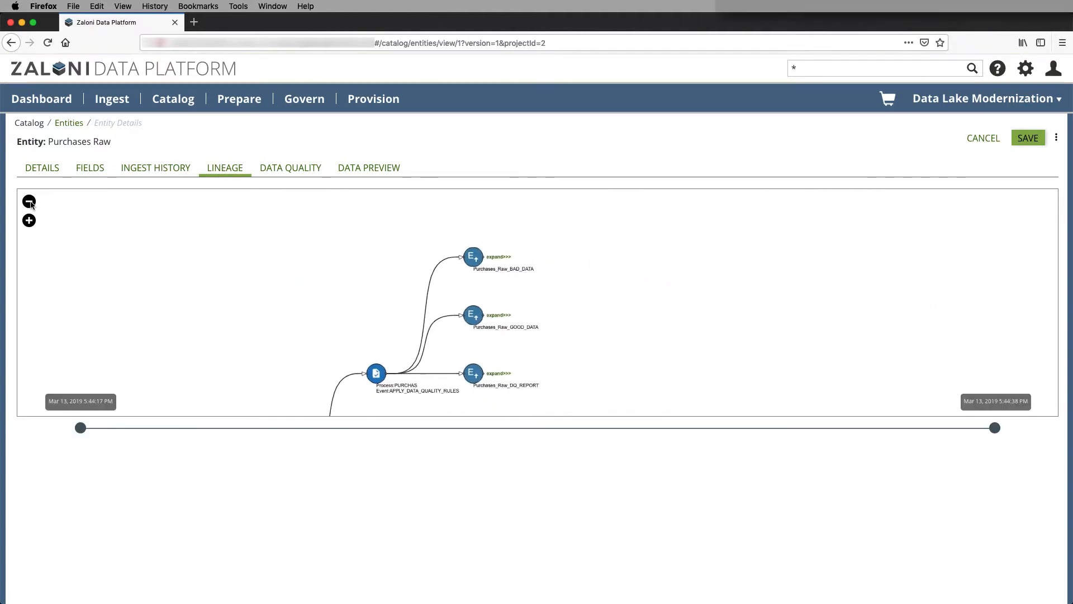
left_click(29, 202)
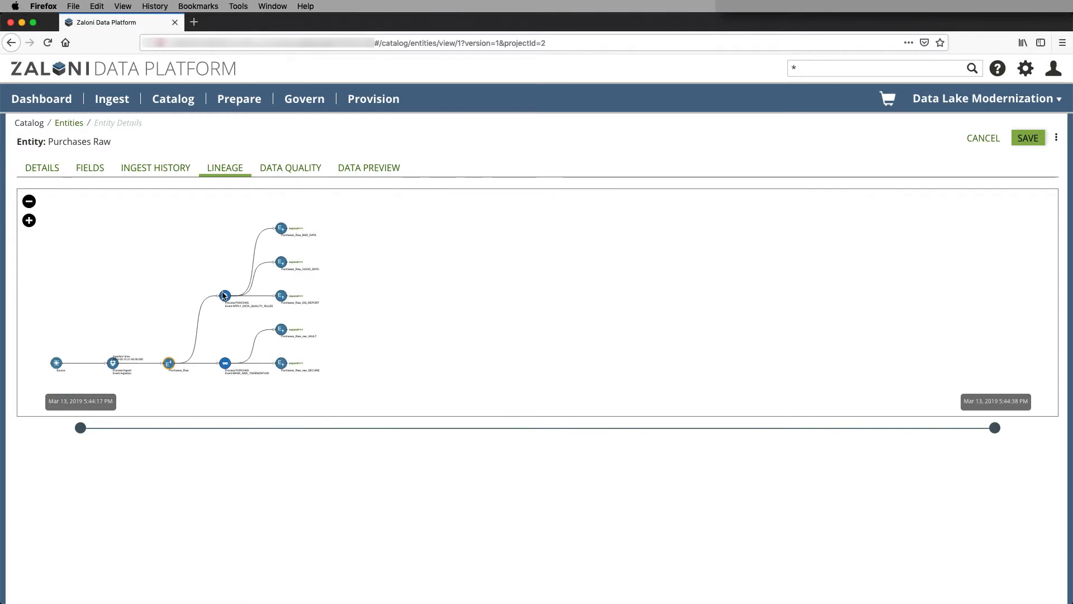
left_click(224, 295)
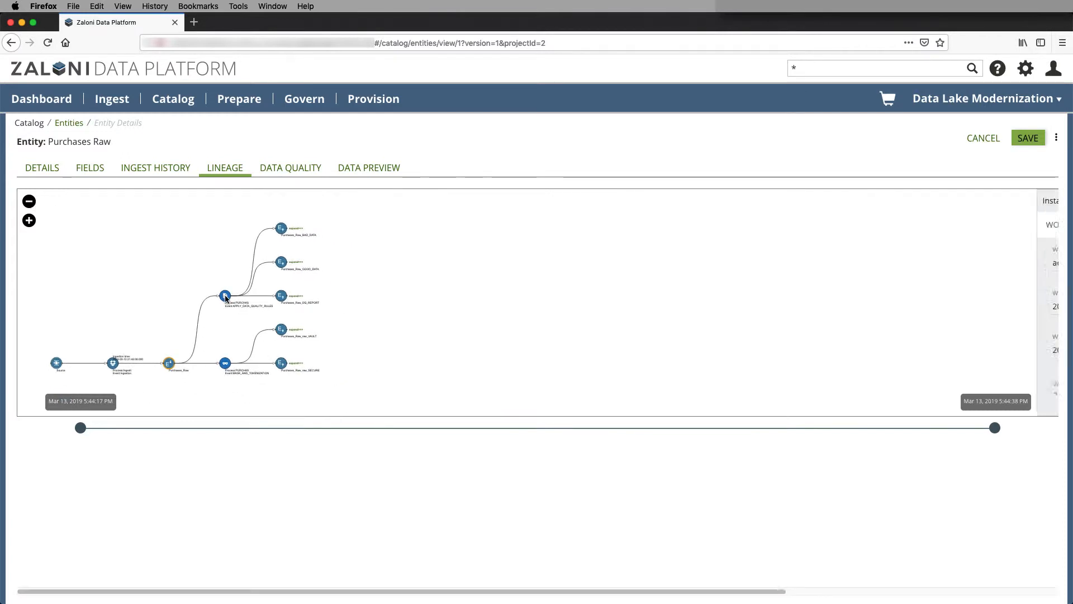
left_click(225, 295)
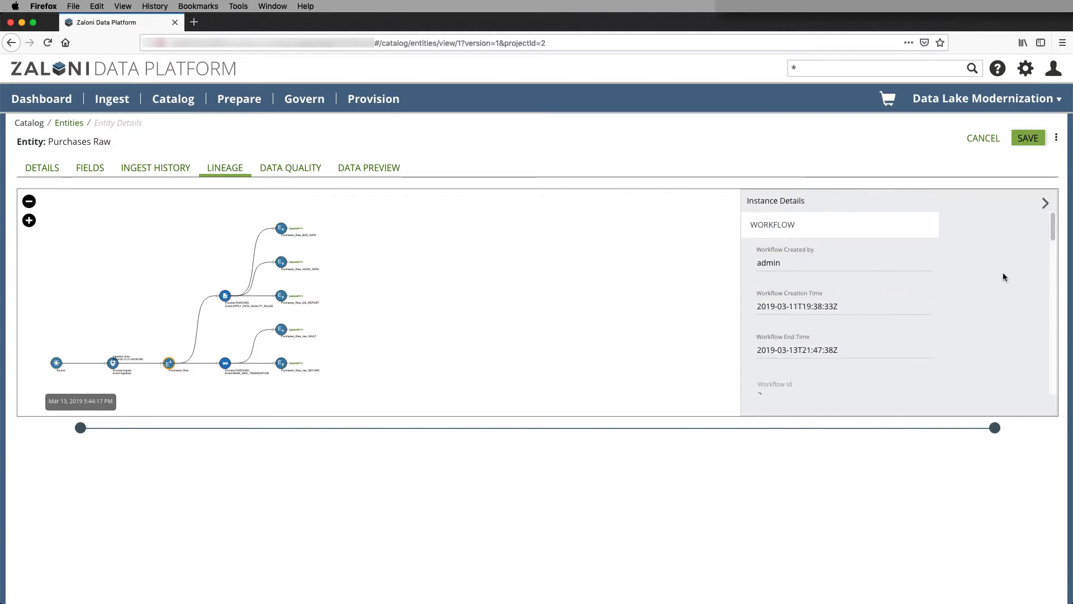
Step: Scroll through the Instance Details panel and move to Purchases Raw's Data Quality results
scroll("down", 3)
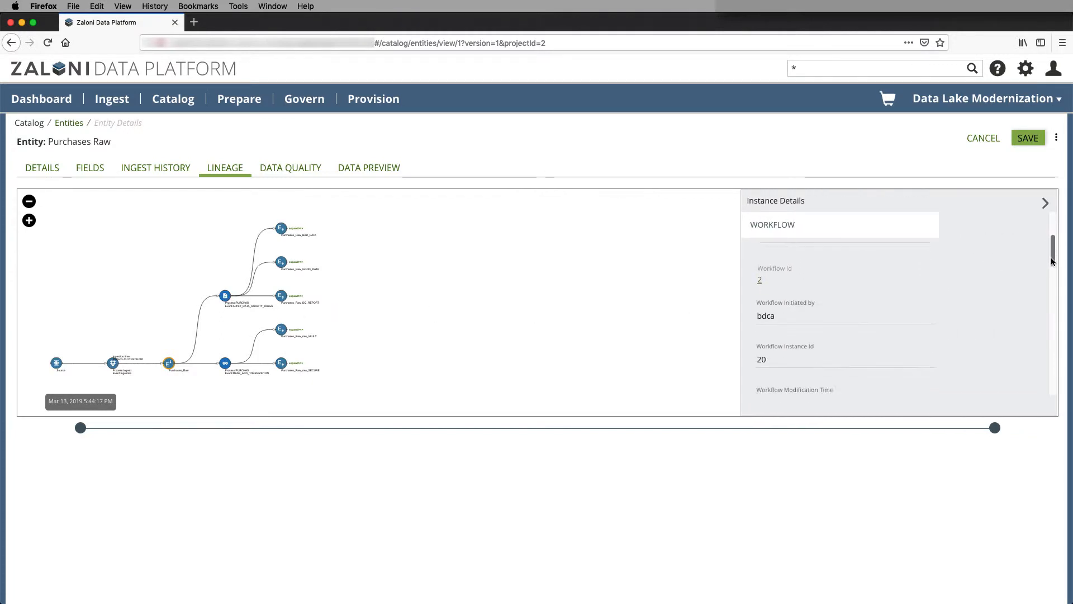
scroll("down", 3)
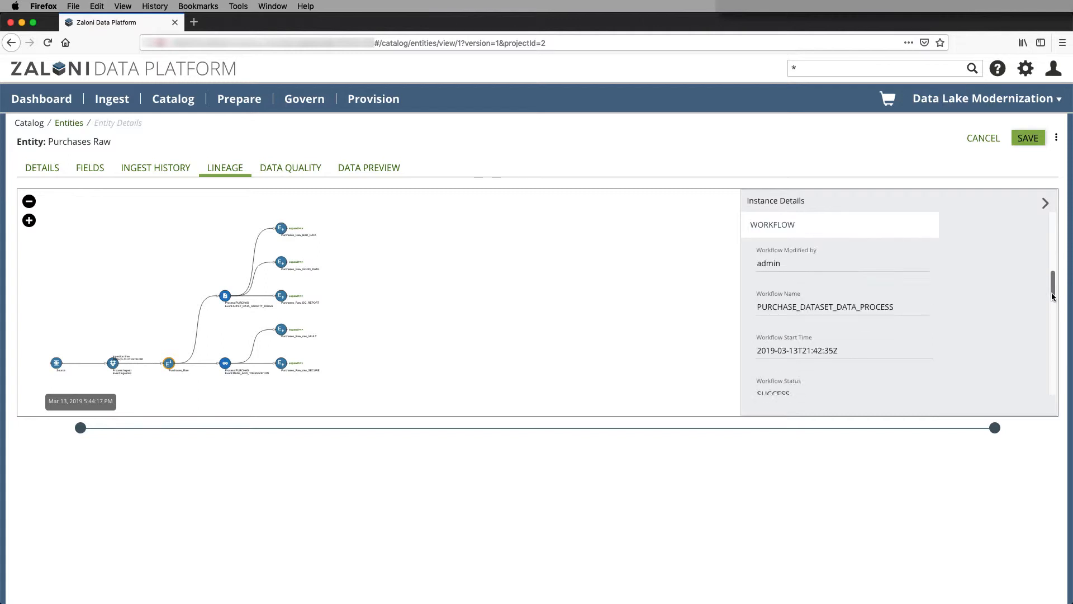
scroll("down", 3)
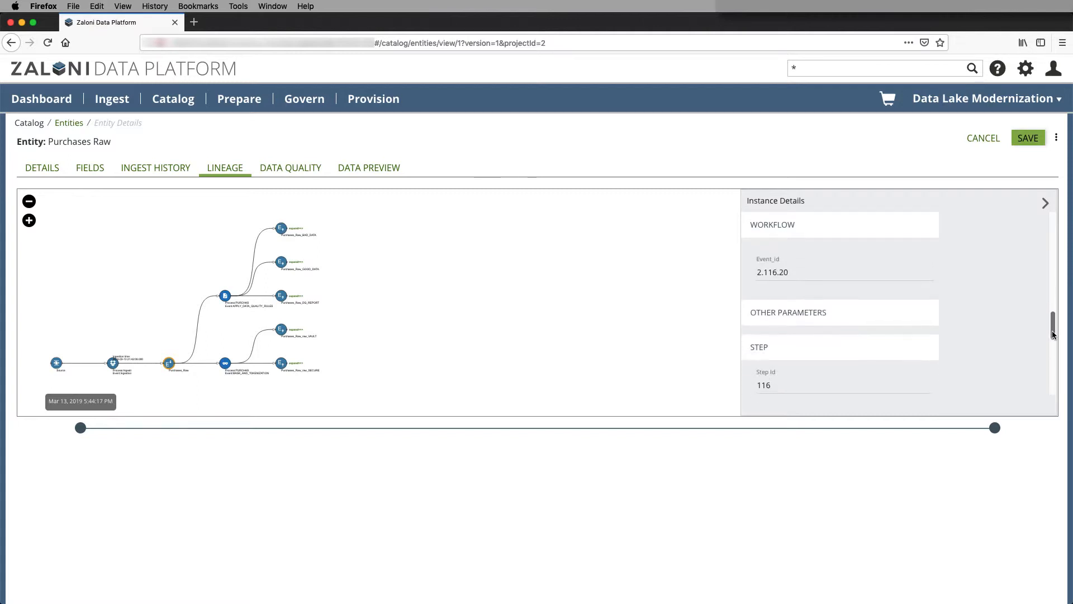
scroll("down", 3)
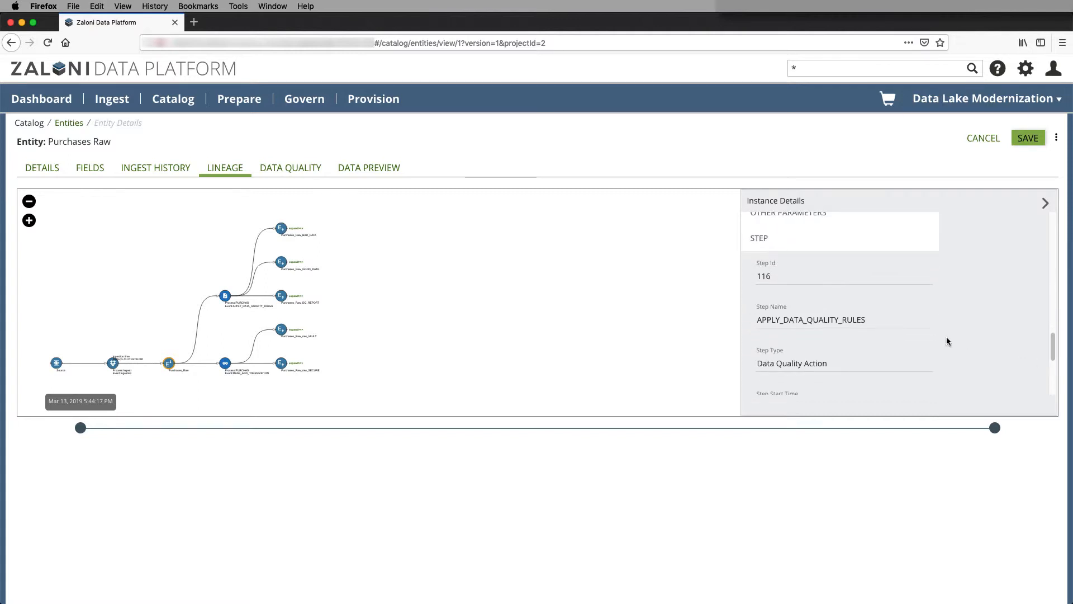
left_click(289, 168)
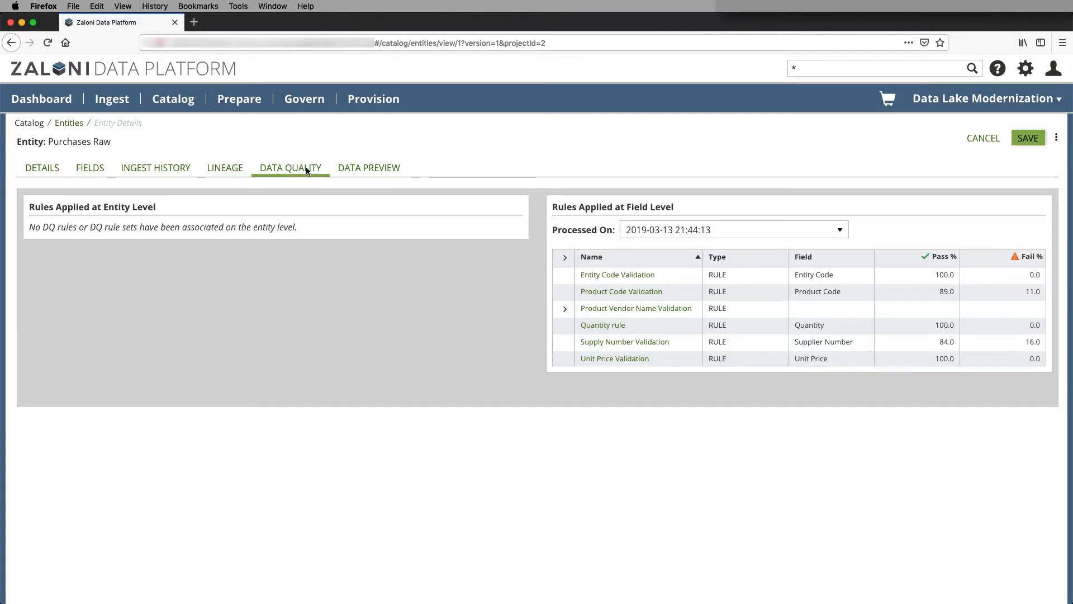
left_click(838, 229)
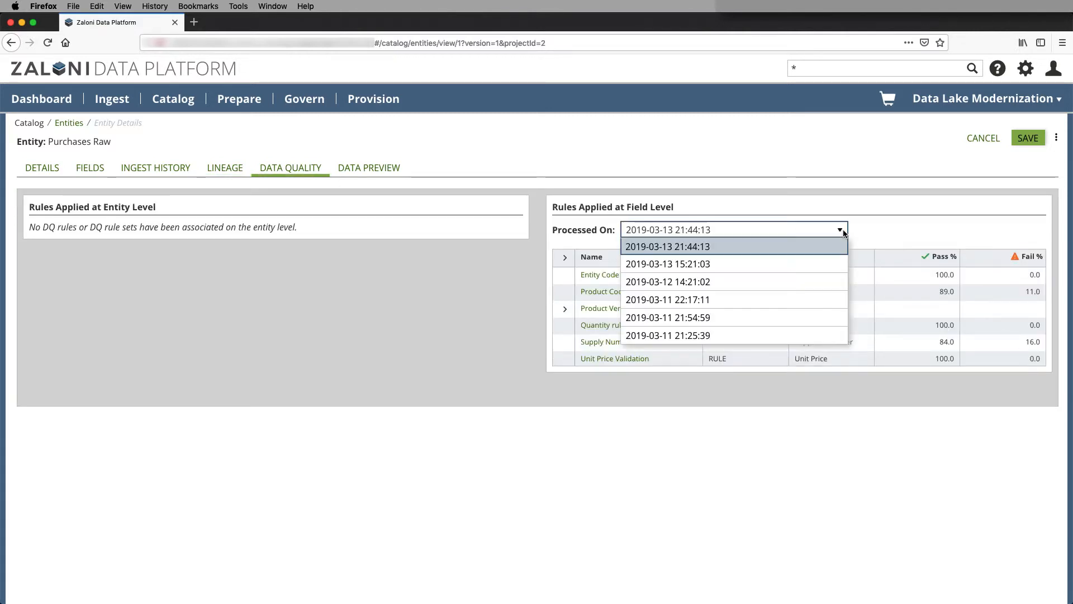
left_click(668, 246)
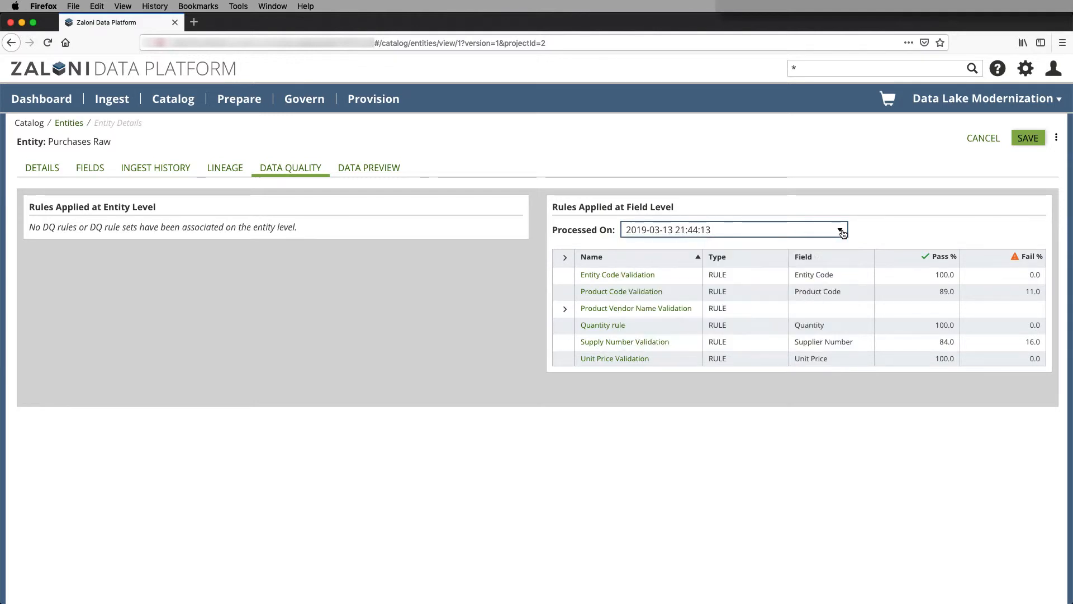
left_click(564, 308)
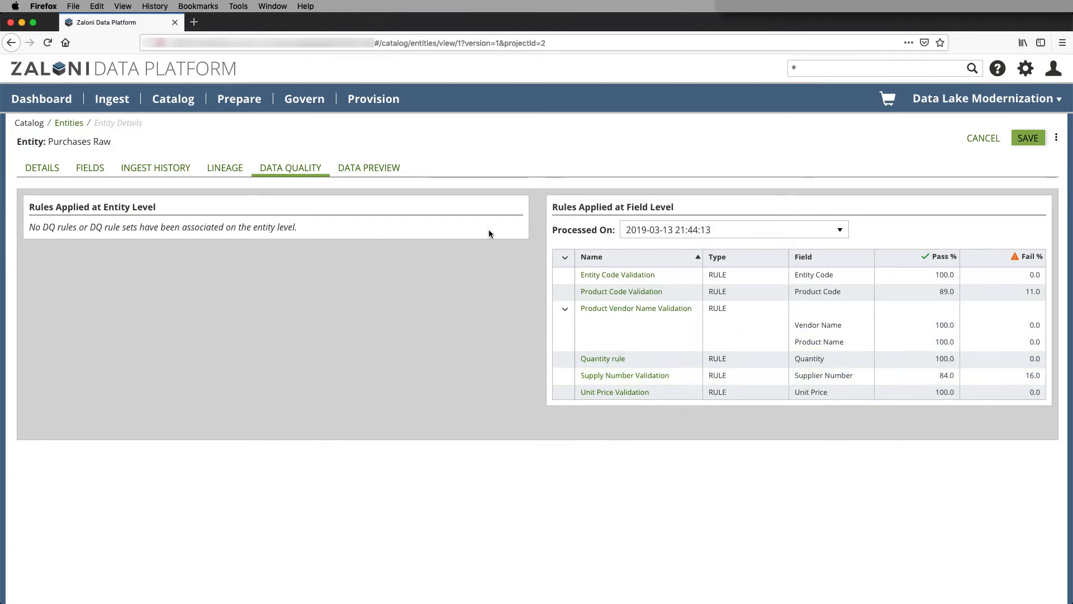
left_click(68, 123)
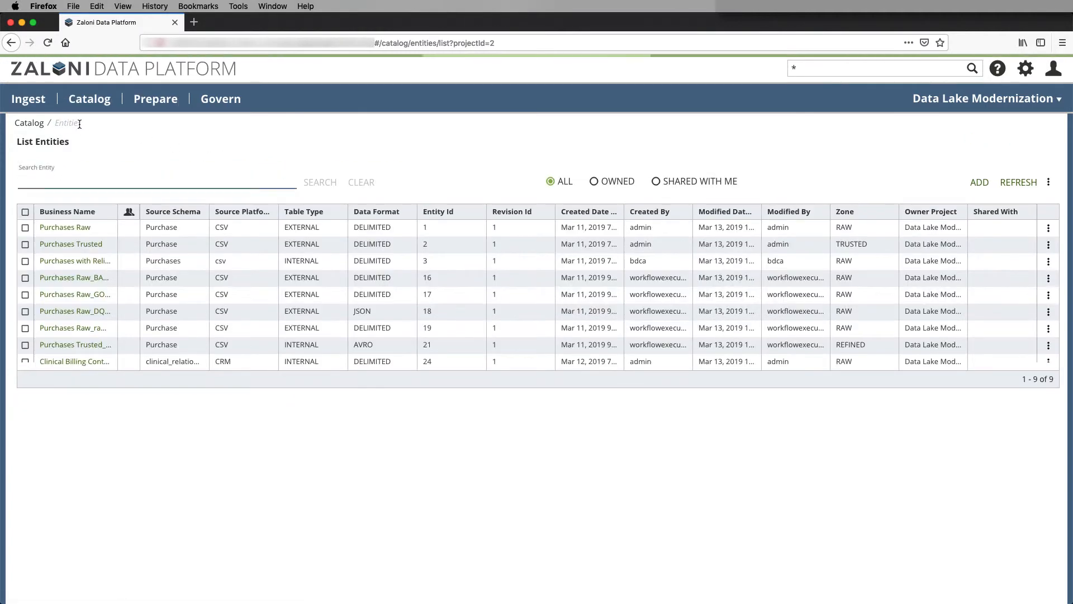
Step: Widen the Business Name column, preview the Purchases Trusted records, and close the preview
left_click_drag(141, 211, 168, 211)
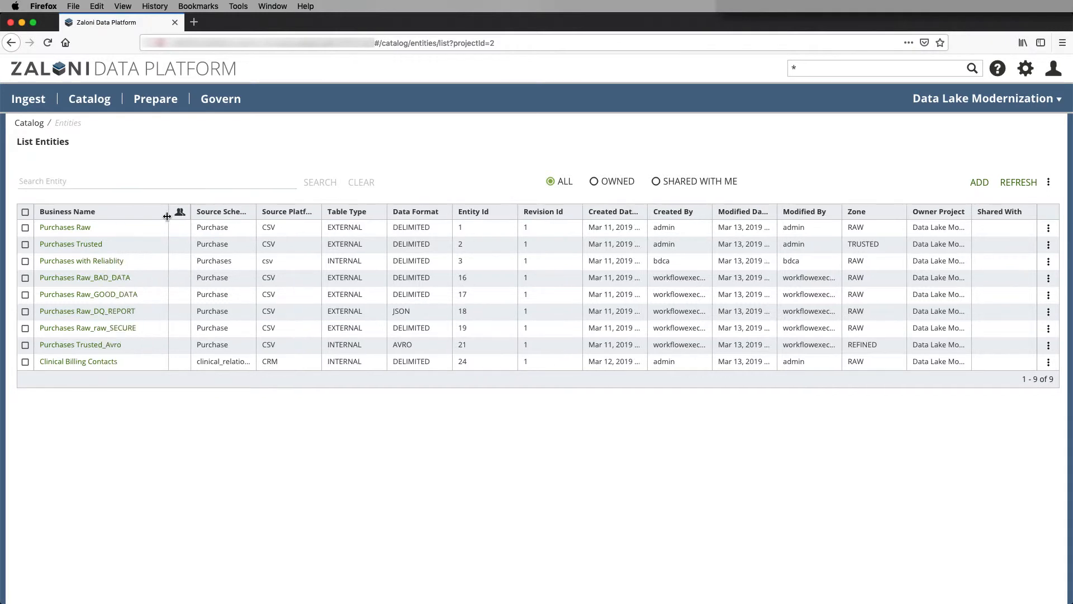
mouse_move(1047, 244)
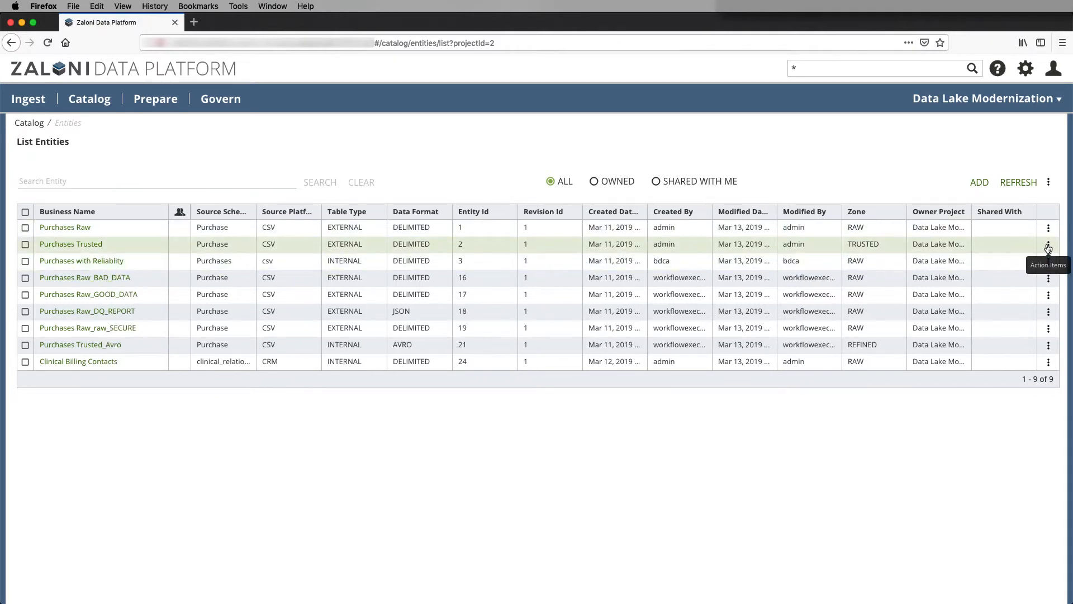
left_click(1047, 248)
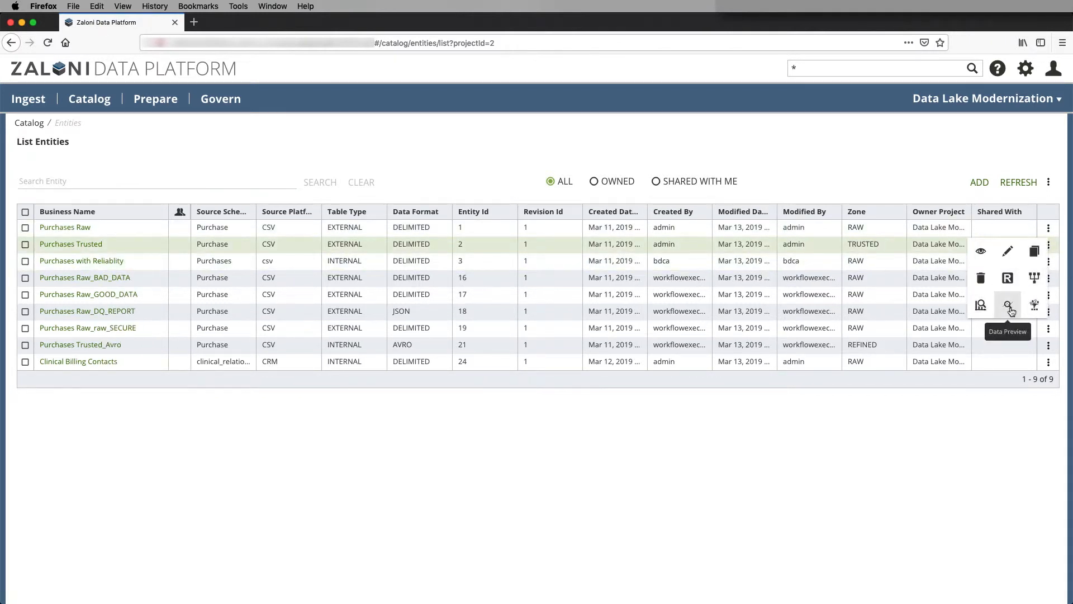
left_click(1008, 305)
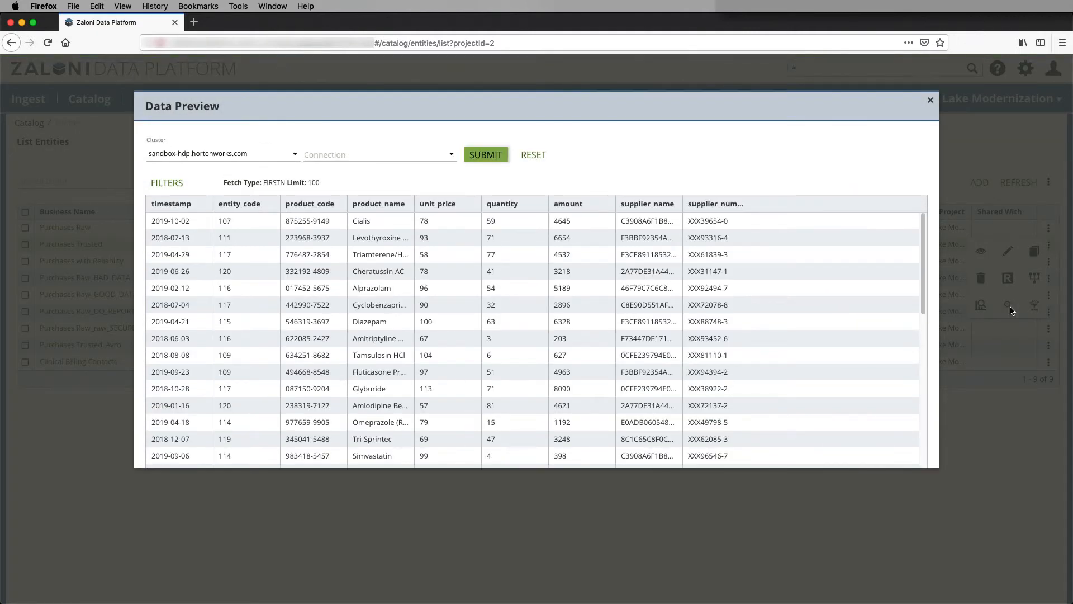
mouse_move(733, 255)
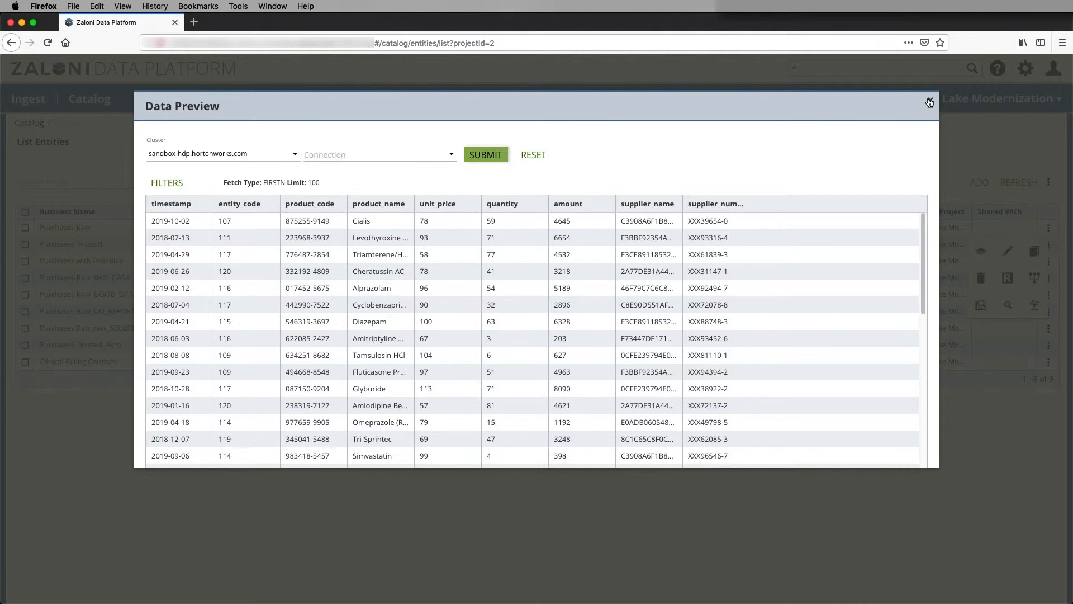
left_click(929, 102)
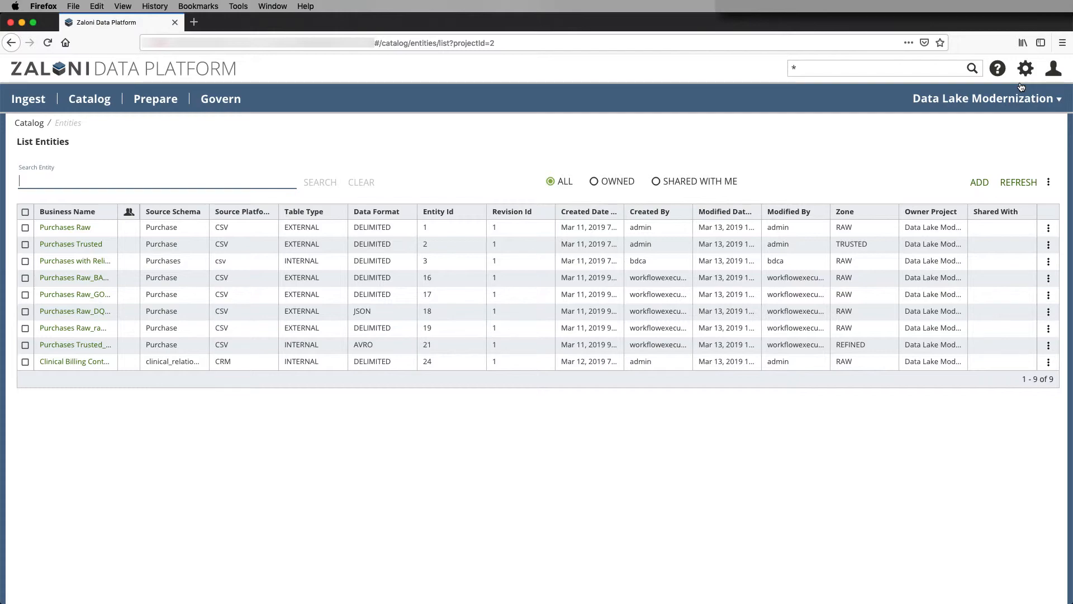
Step: Log out, sign in as the analyst account, and search the catalog for '*' to list all items
left_click(1053, 68)
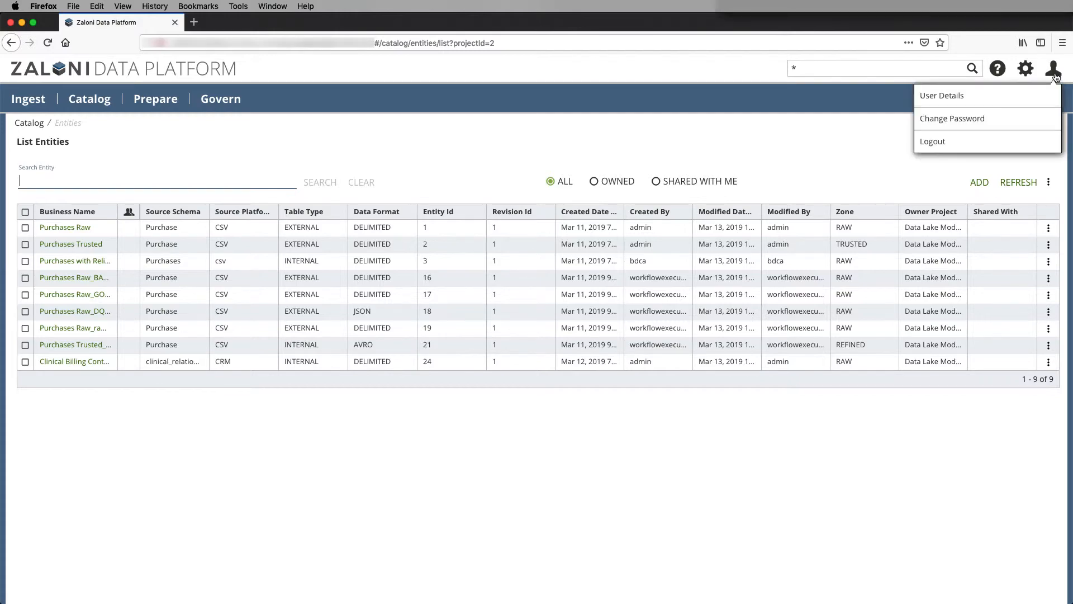
left_click(932, 141)
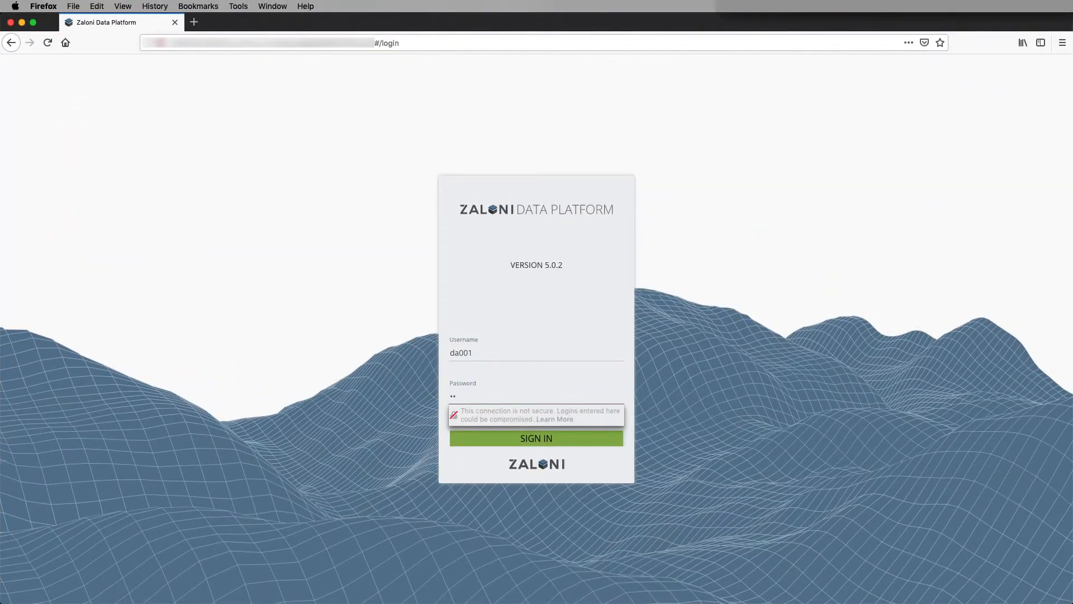
left_click(535, 439)
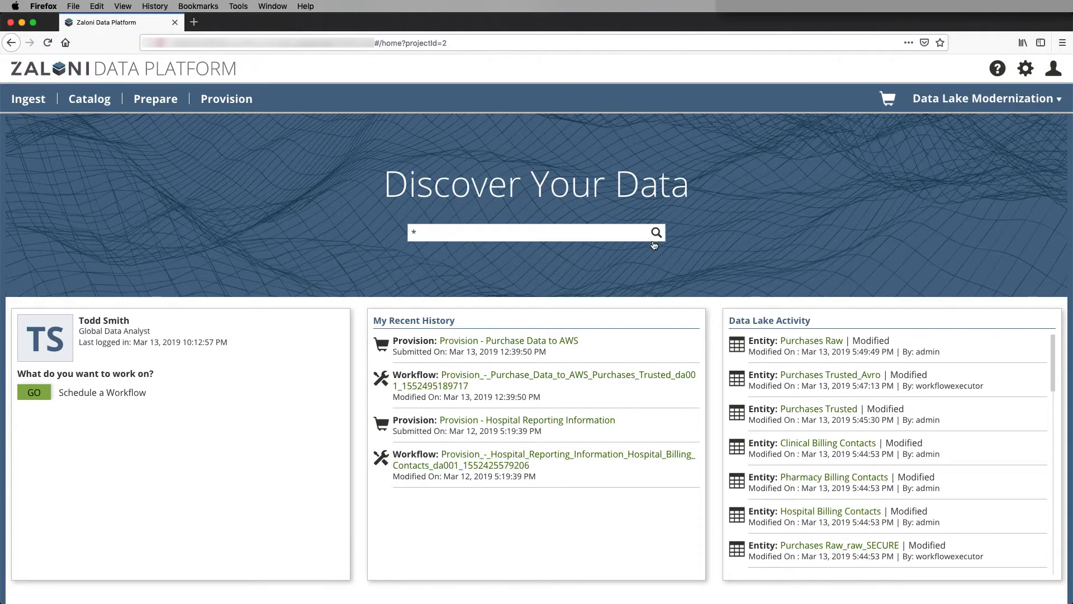
left_click(653, 233)
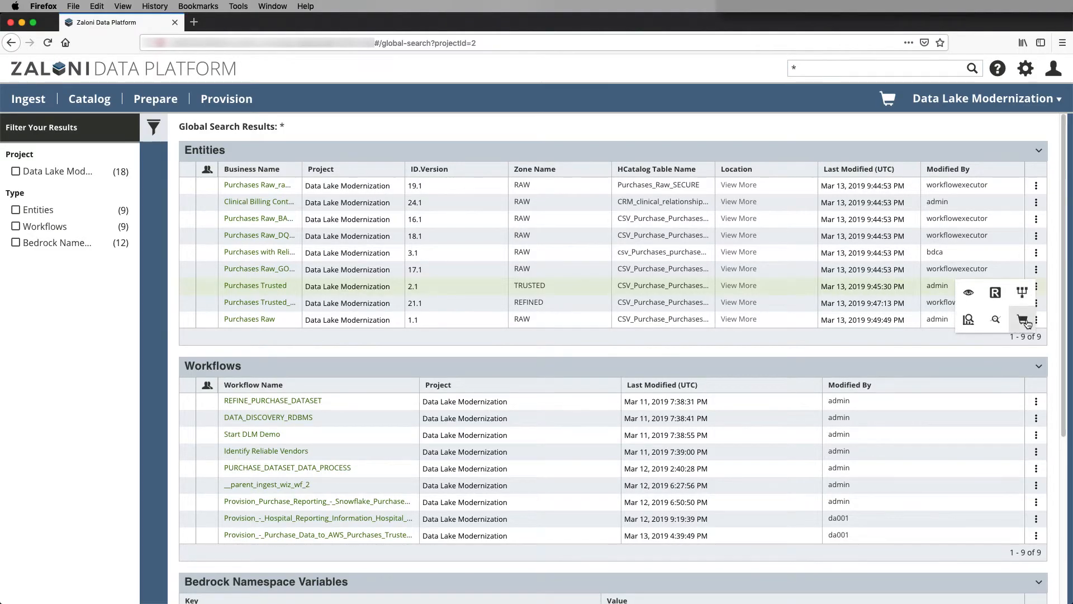
Step: Add Purchases Trusted to the cart as output dataset Purchases Trusted_da001 and view the cart
left_click(1025, 319)
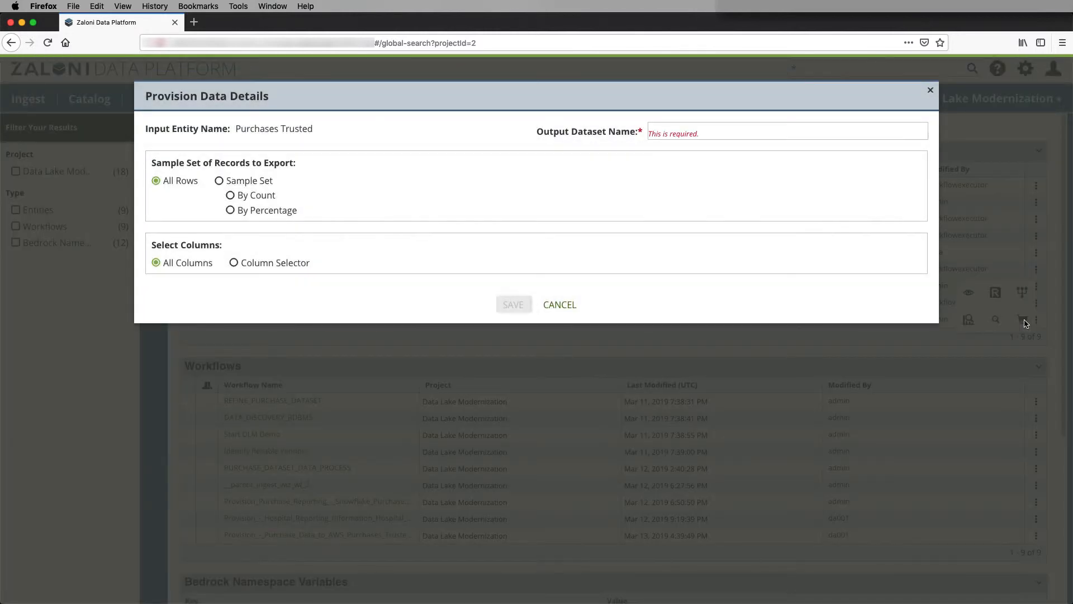
type("Purchases Trusted_da001")
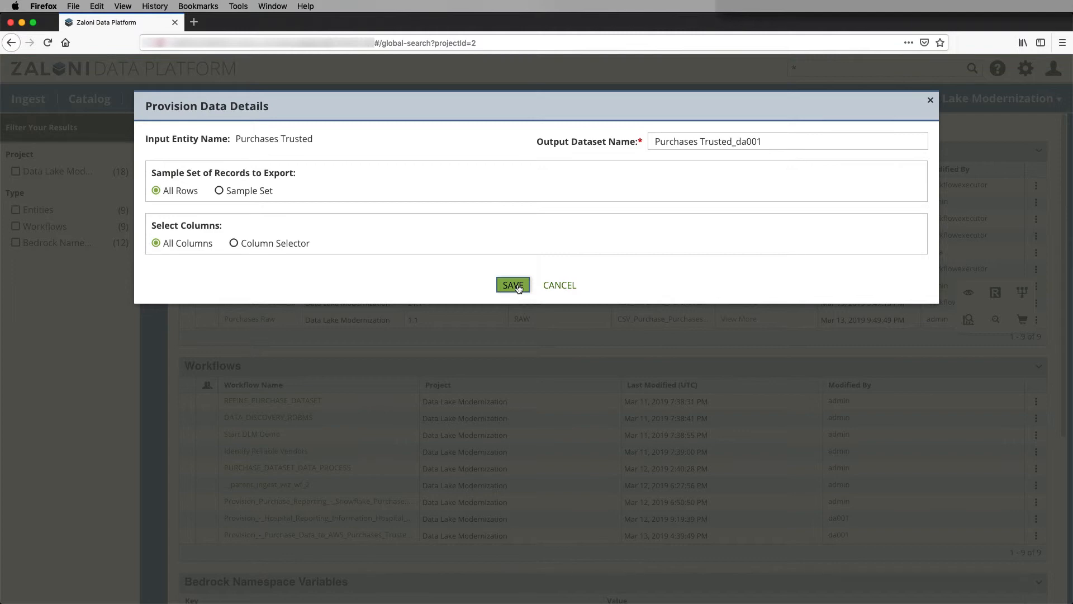
left_click(513, 285)
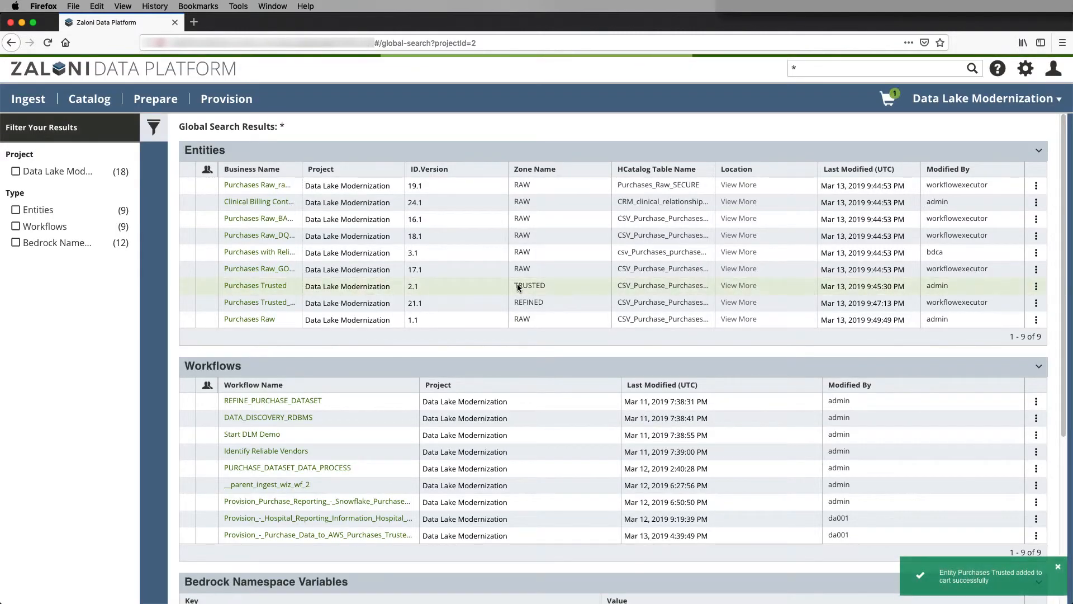
left_click(887, 98)
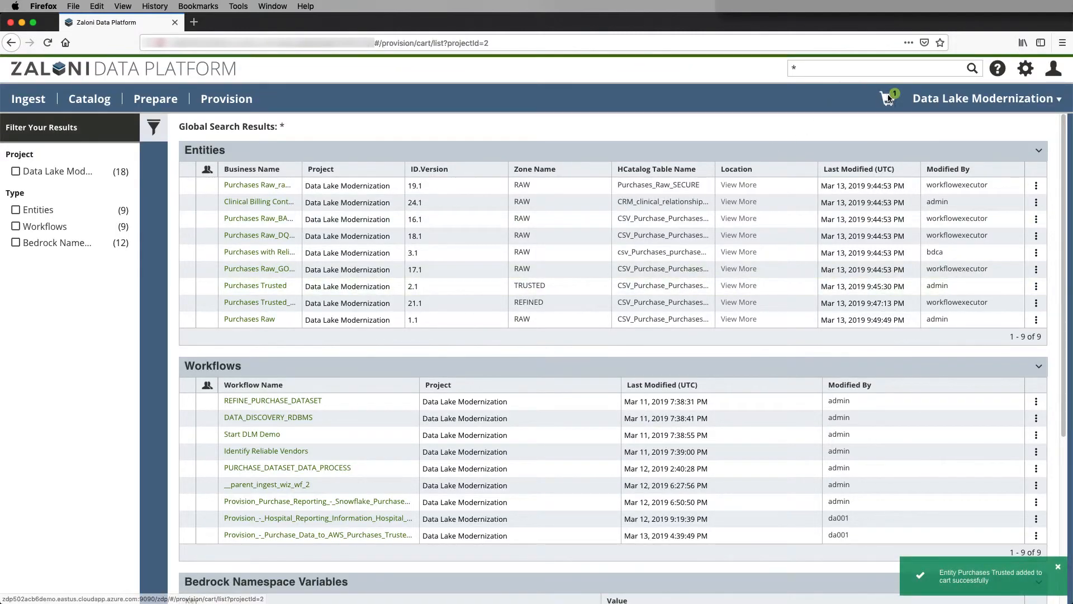
left_click(885, 97)
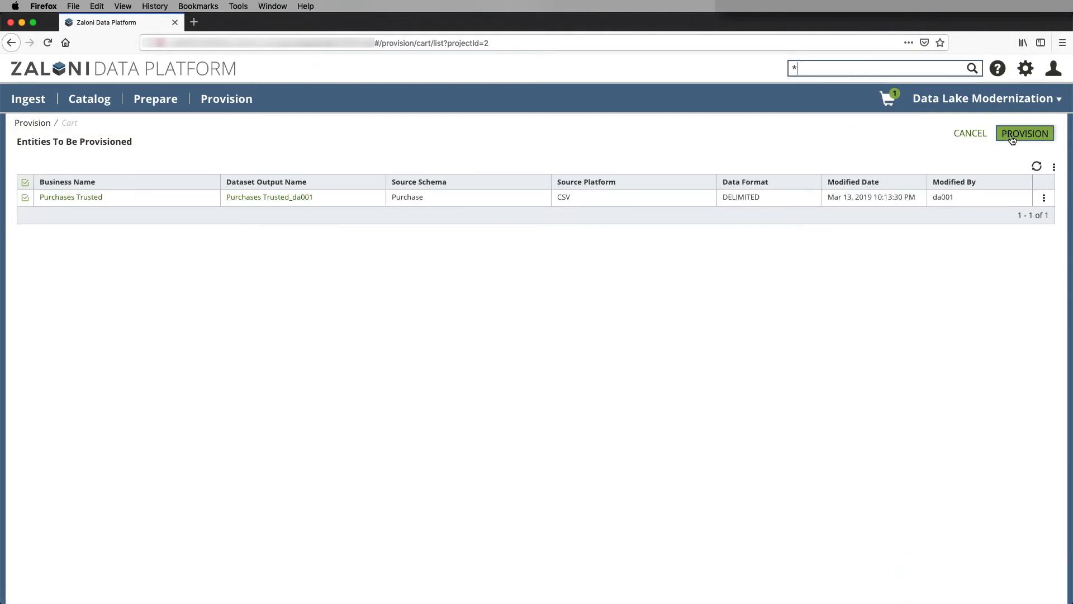
Step: Start a provision named 'Provision - Pharma Purchase Data' described as 'Pharma Visualization Report' and continue to source selection
left_click(1024, 133)
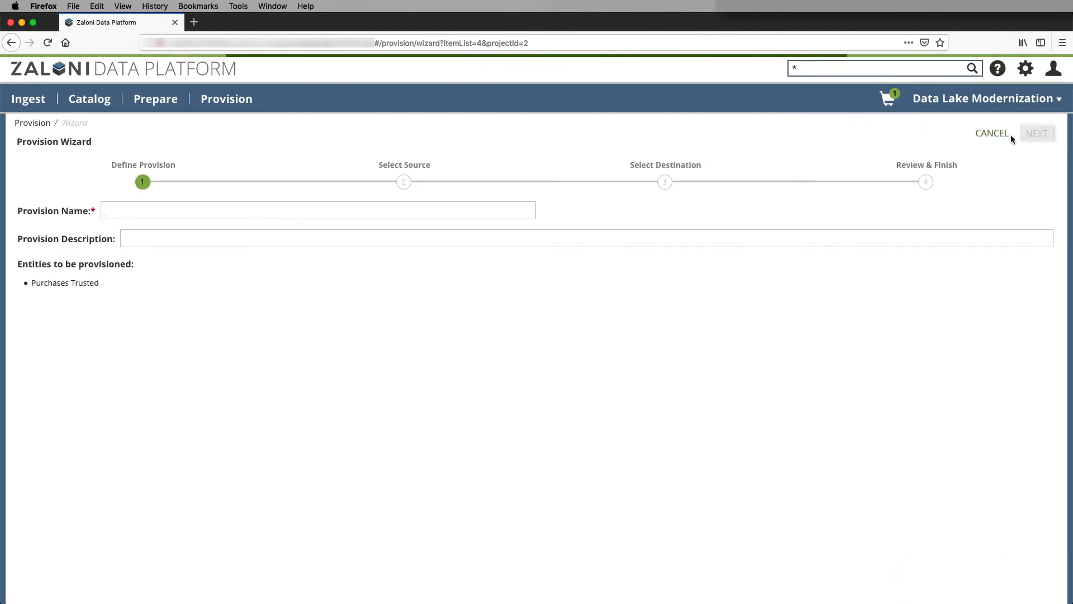
type("Prov")
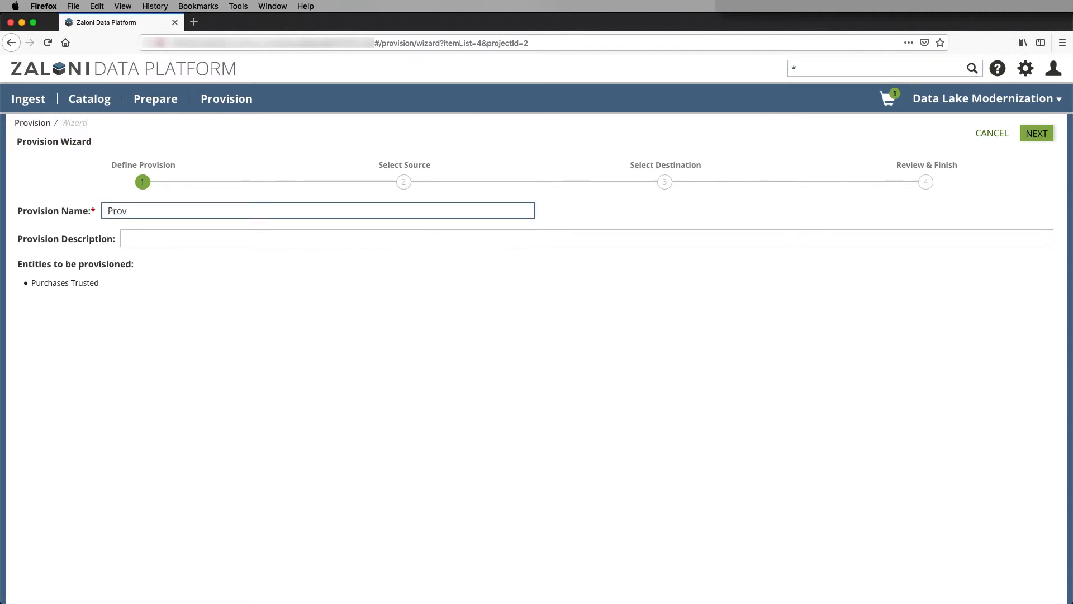
type("Provision - Pharma Purhca")
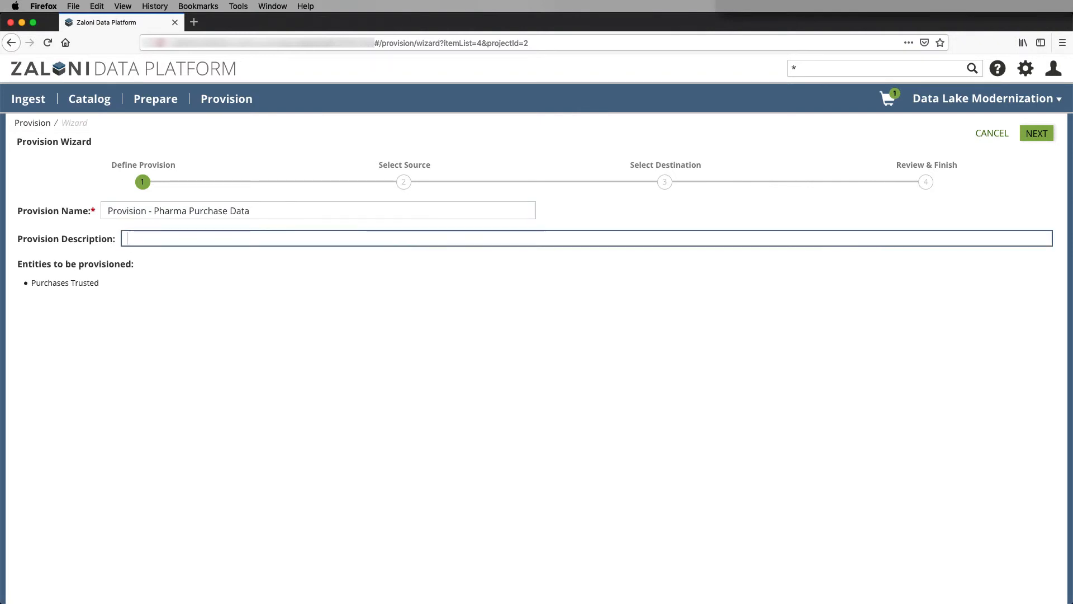
type("Pharma Visualization Report")
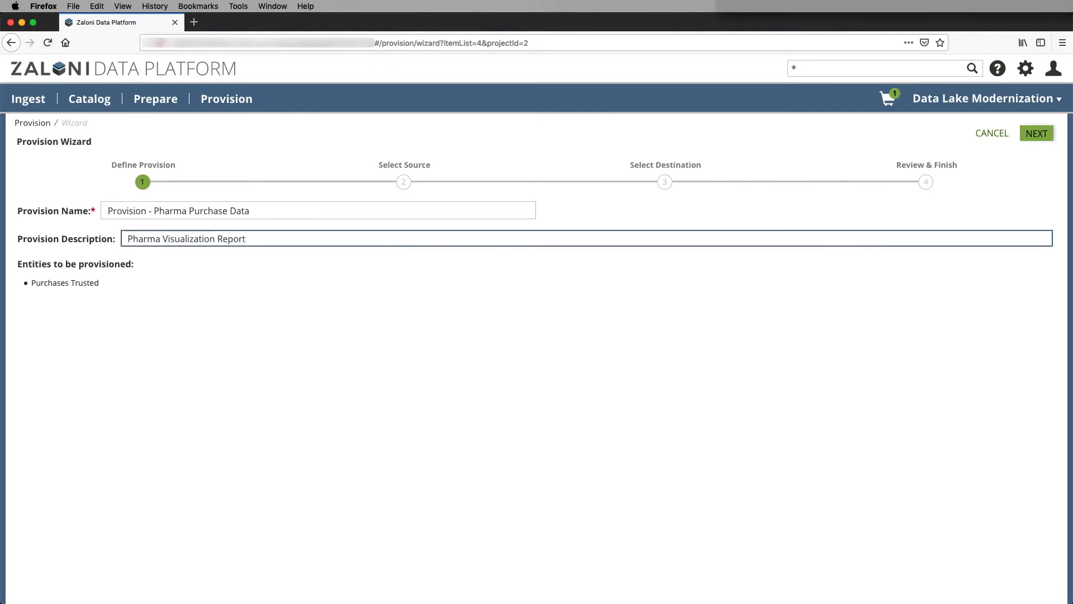
left_click(1035, 133)
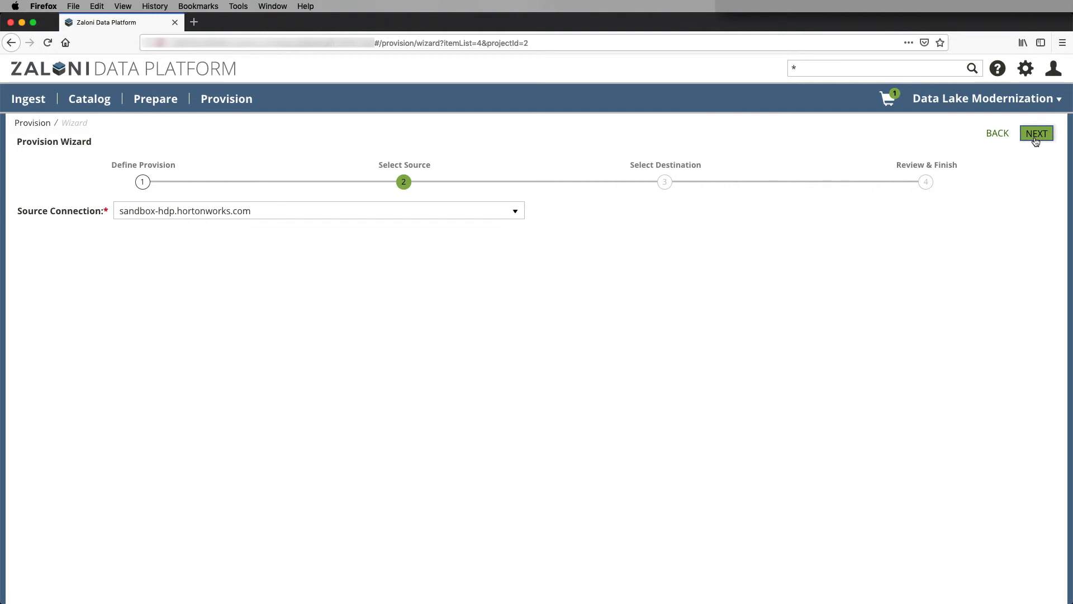
Step: Accept the source, set an RDBMS Snowflake destination with Overwrite, and advance to Review & Finish
left_click(1036, 133)
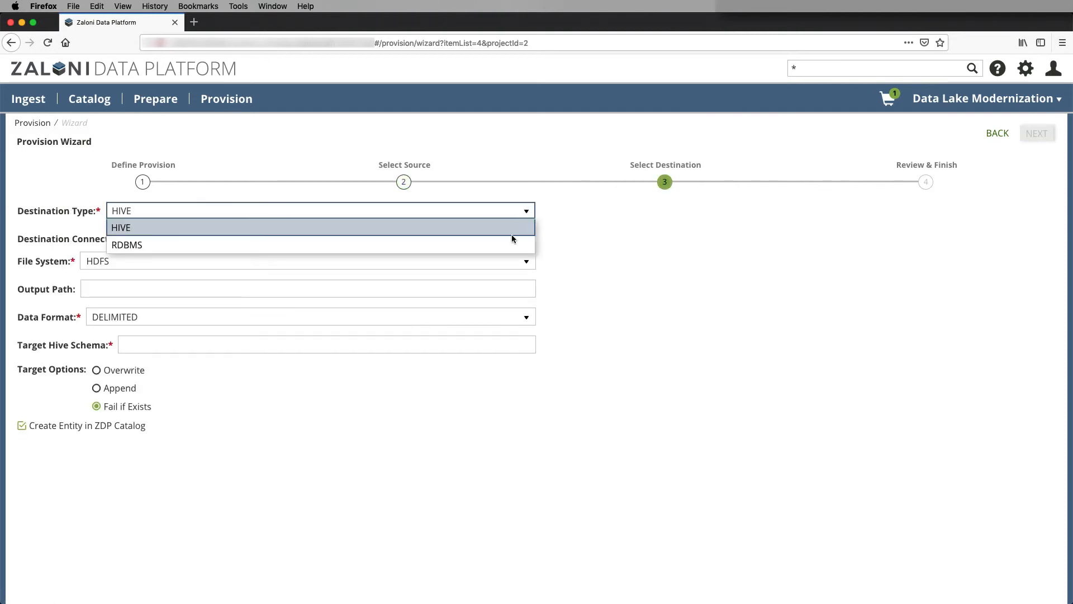
left_click(126, 244)
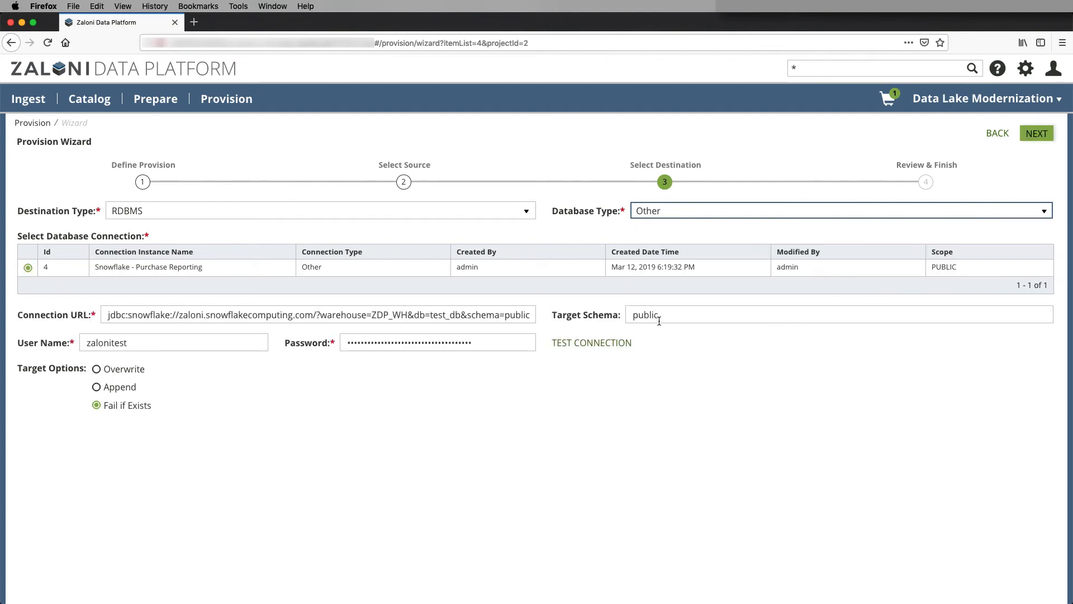
left_click(96, 369)
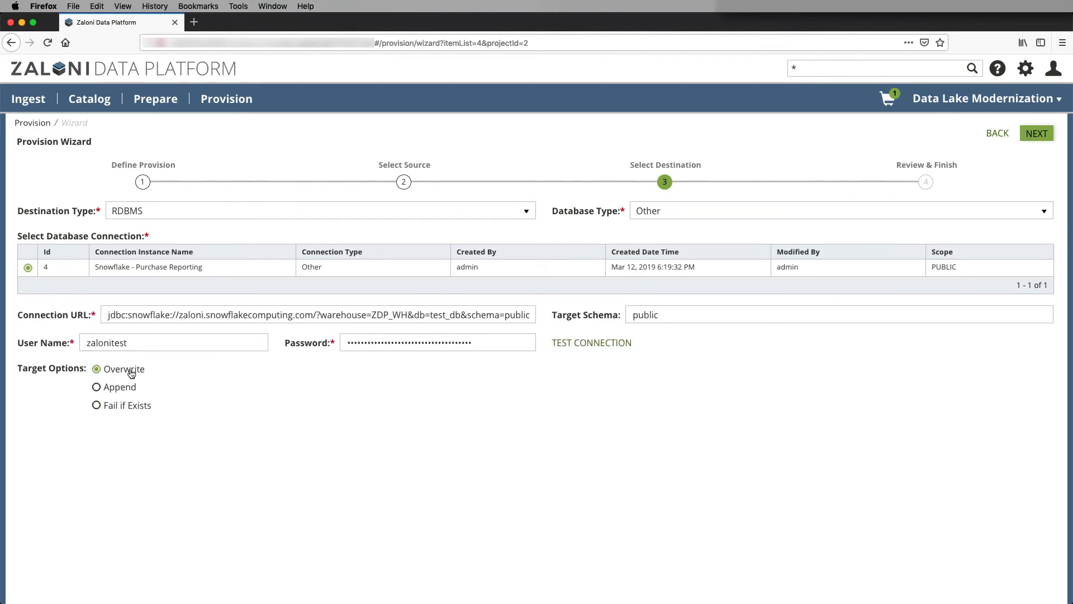
mouse_move(953, 188)
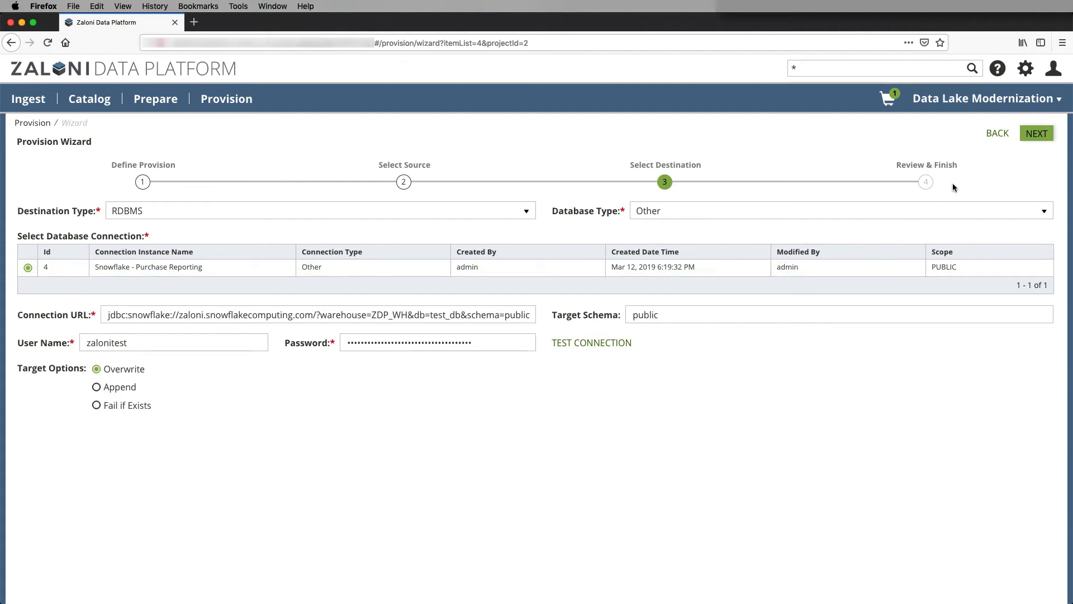
left_click(1035, 133)
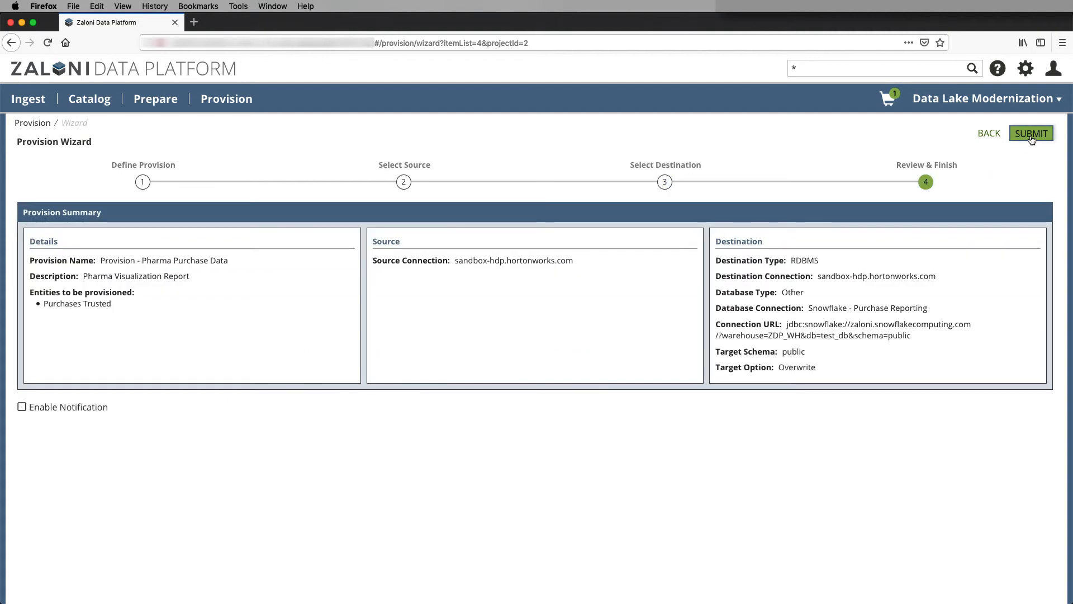
mouse_move(498, 343)
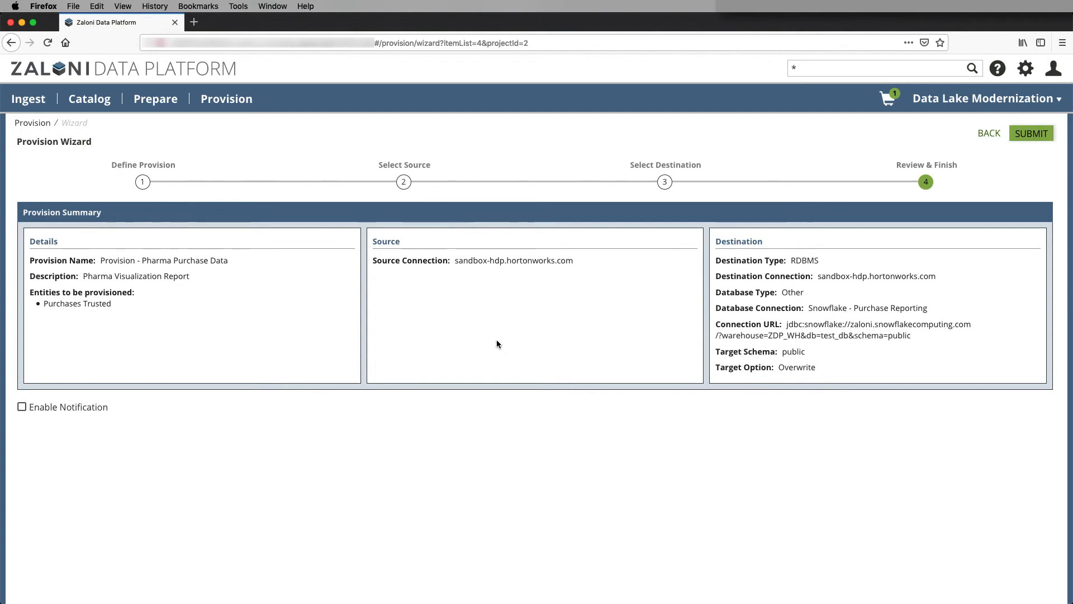
left_click(22, 407)
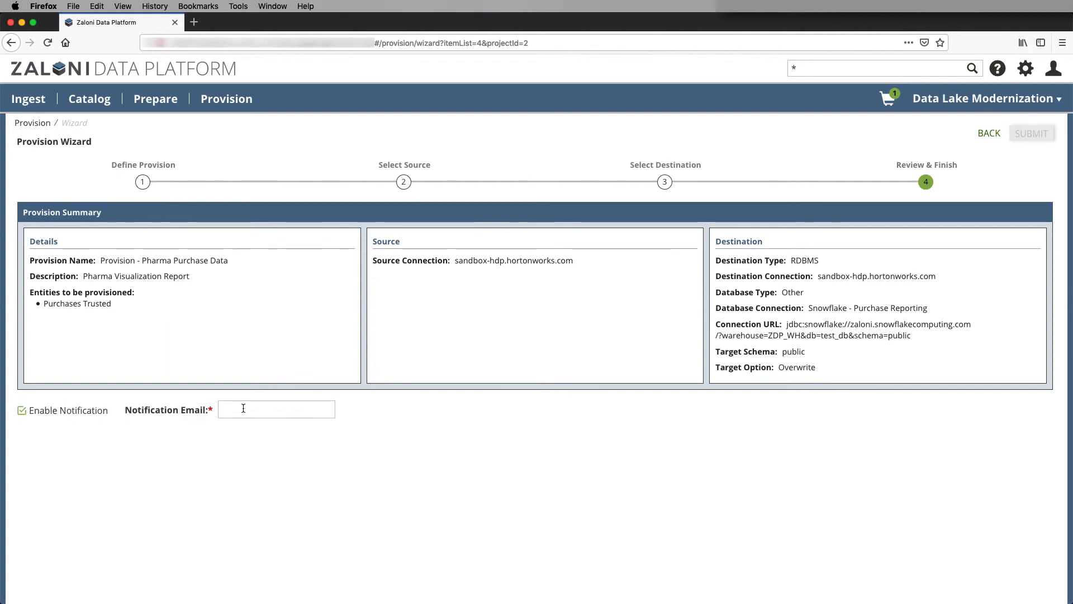
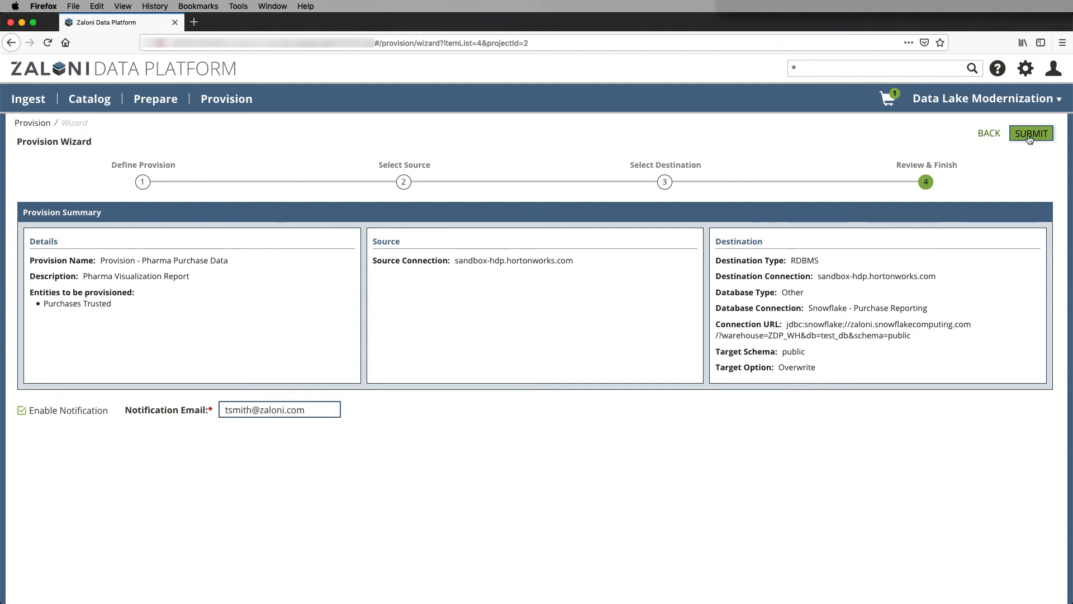
left_click(1030, 133)
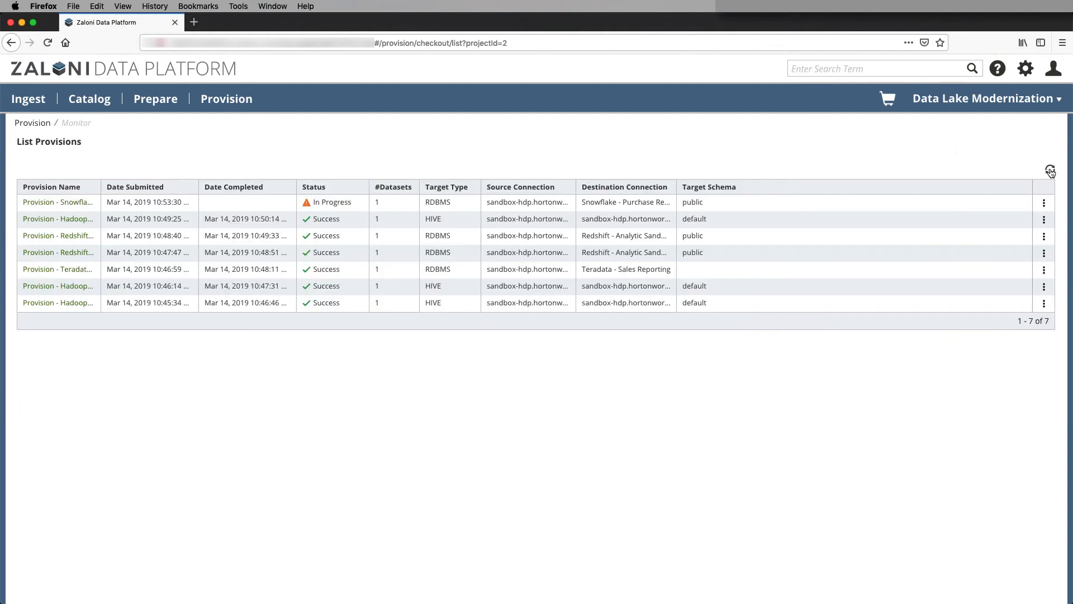
left_click(1050, 170)
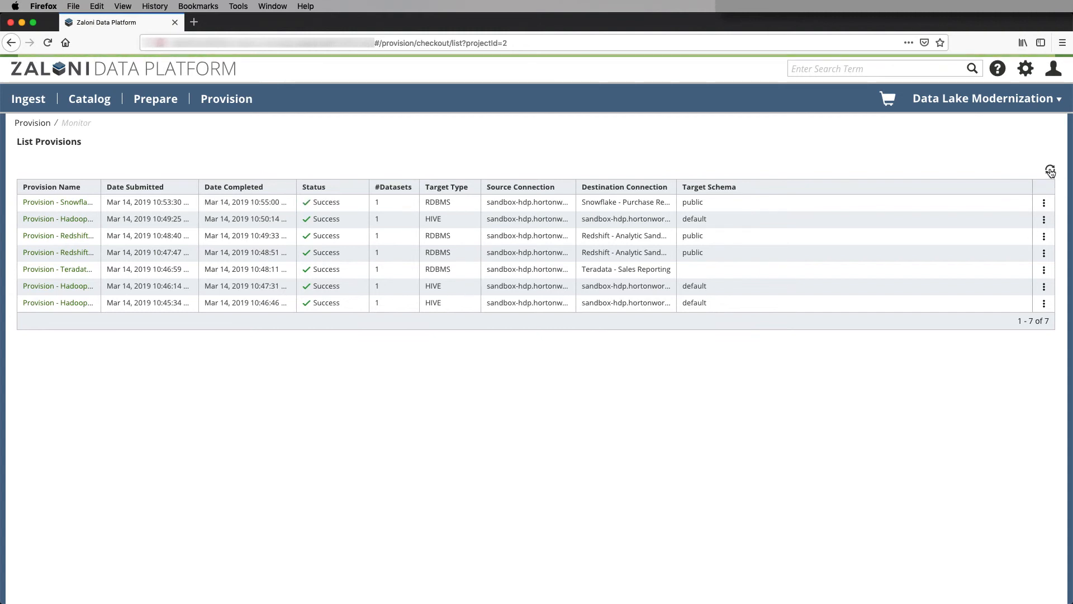